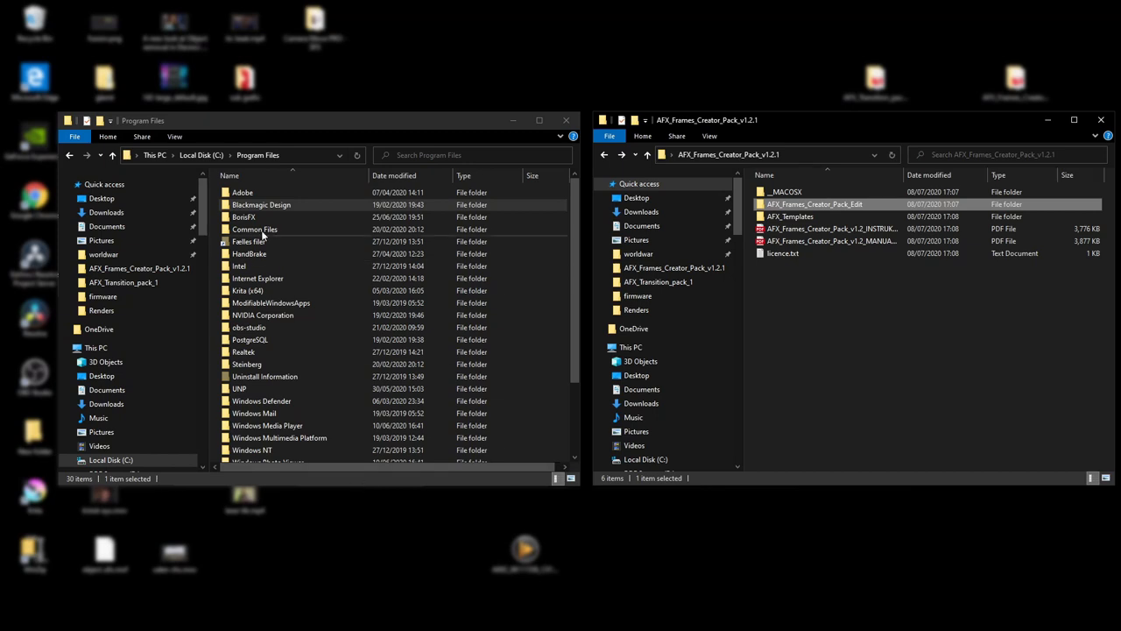
Step: Browse to Blackmagic Design > DaVinci Resolve > Fusion > Templates > Edit > Generators in File Explorer
{"action": "left_click", "coordinate": [260, 205]}
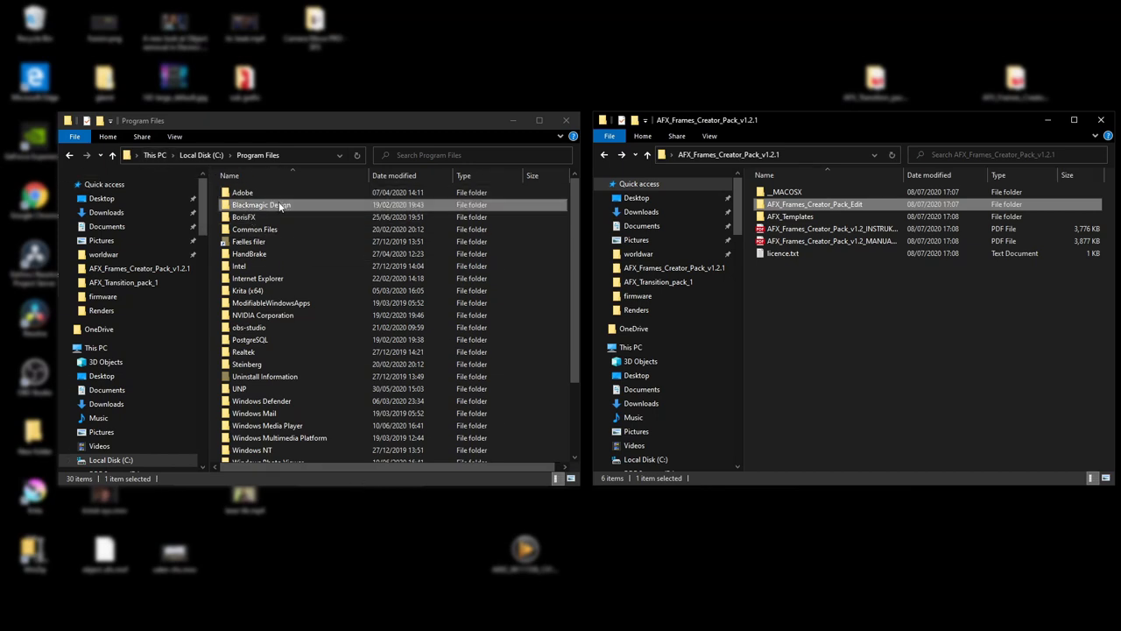
{"action": "double_click", "coordinate": [260, 204]}
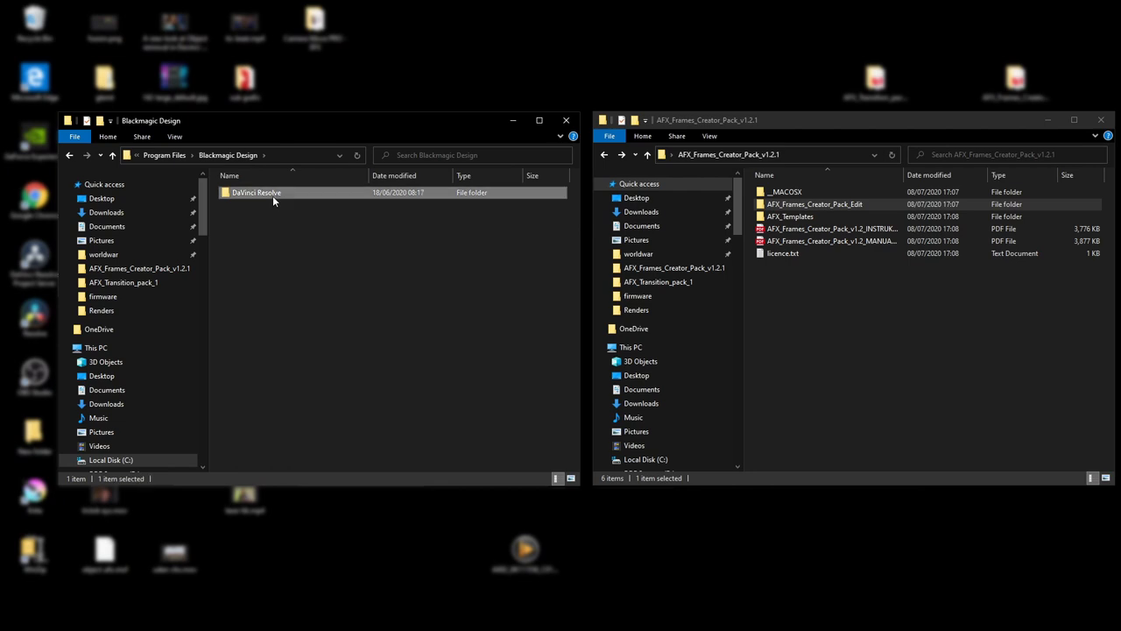
{"action": "double_click", "coordinate": [255, 192]}
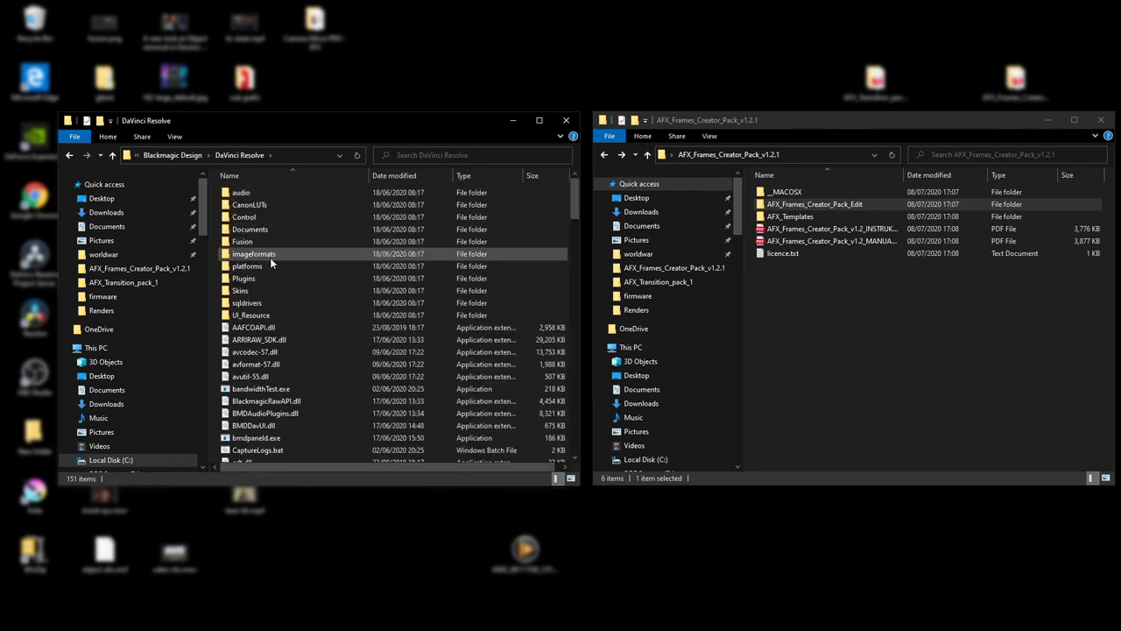
{"action": "double_click", "coordinate": [243, 241]}
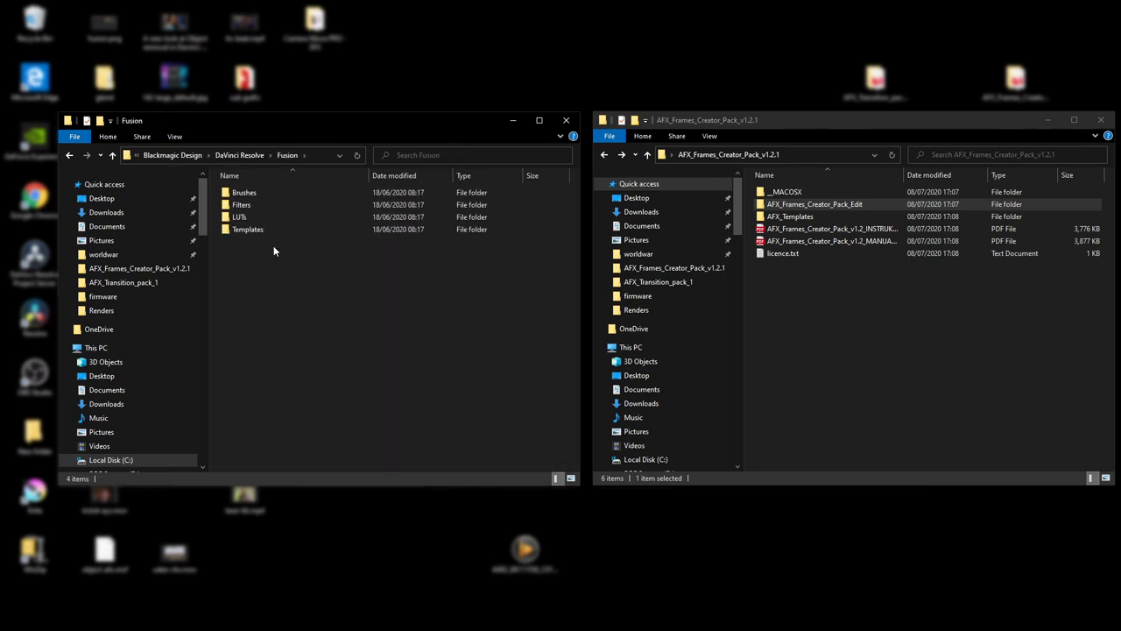
{"action": "double_click", "coordinate": [247, 228]}
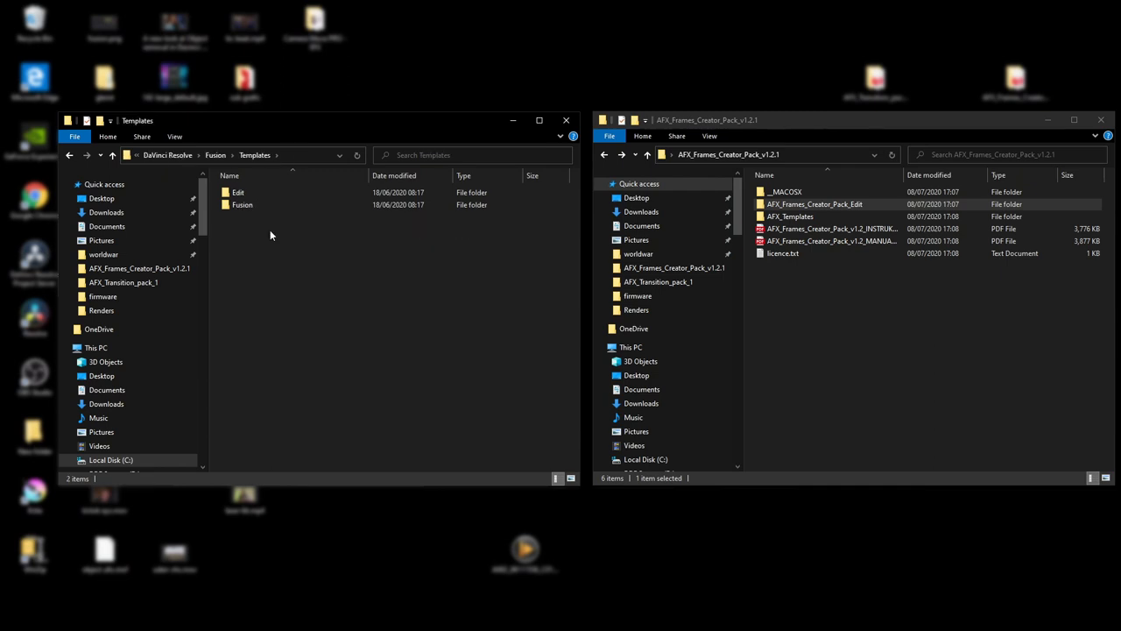
{"action": "double_click", "coordinate": [237, 192]}
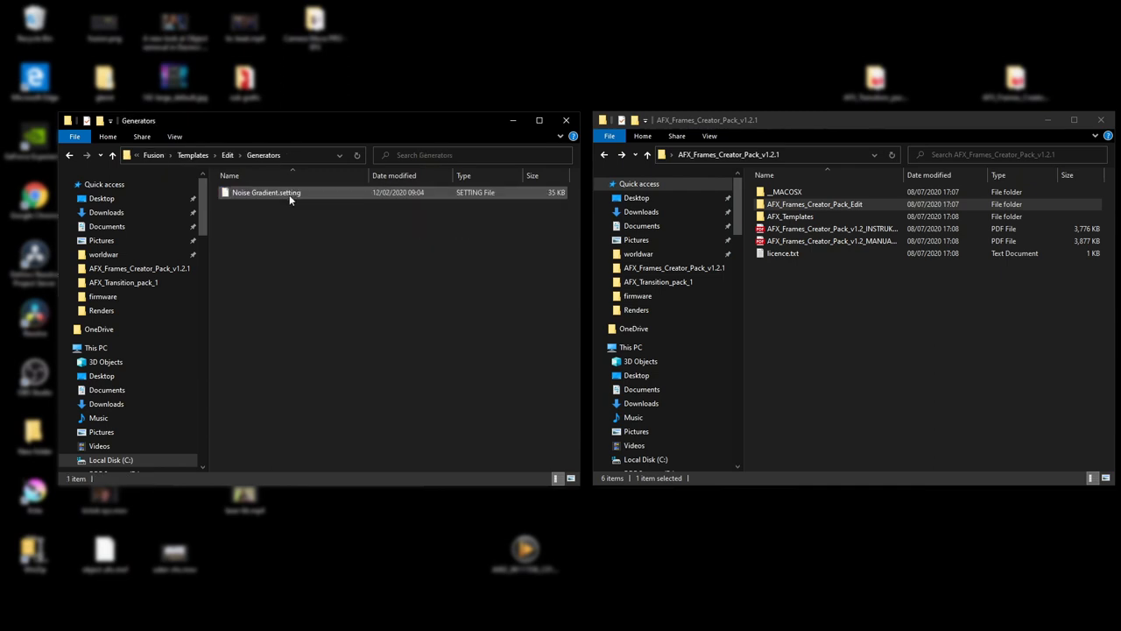
{"action": "left_click", "coordinate": [327, 255]}
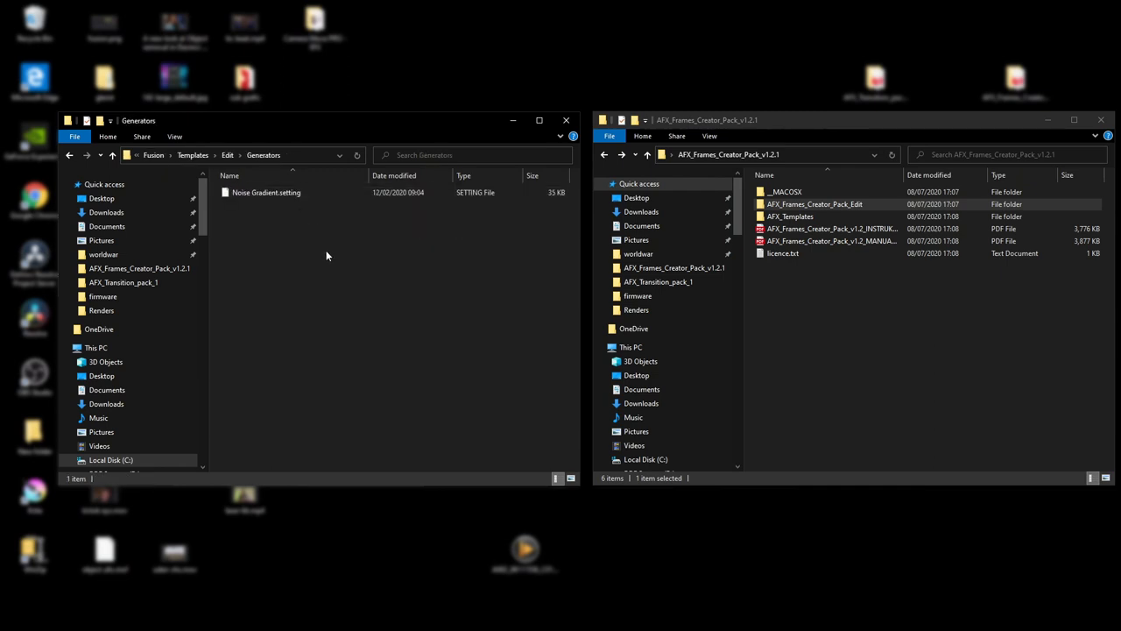
{"action": "mouse_move", "coordinate": [487, 221]}
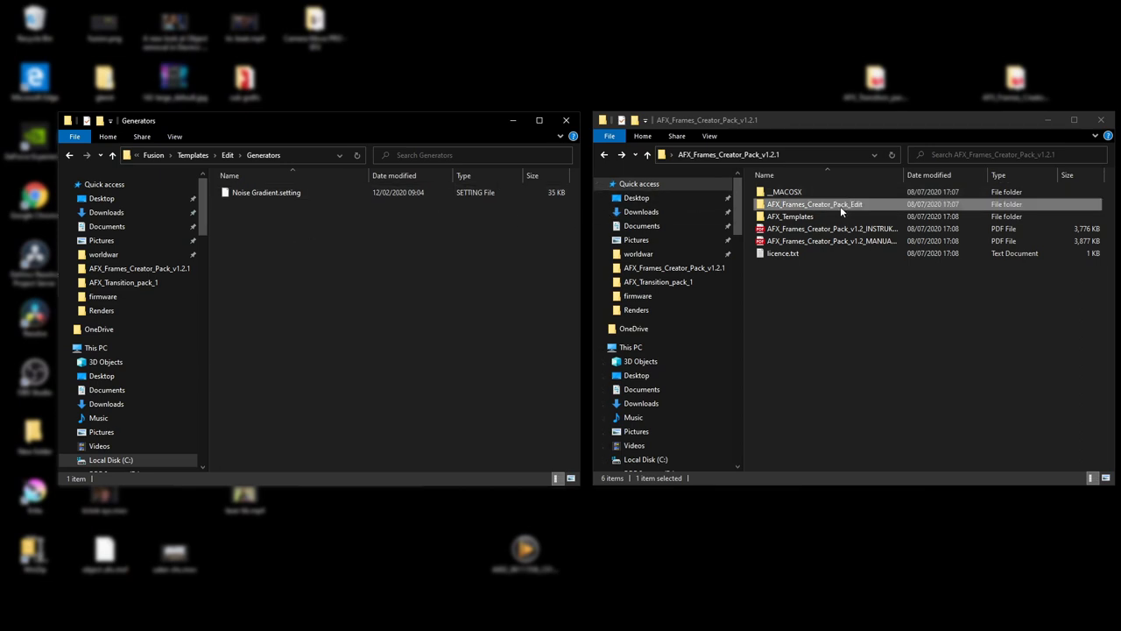
Step: Copy the three AFX_Frames_Creator_Pack_Edit .setting files into Generators, granting administrator permission
{"action": "double_click", "coordinate": [825, 204]}
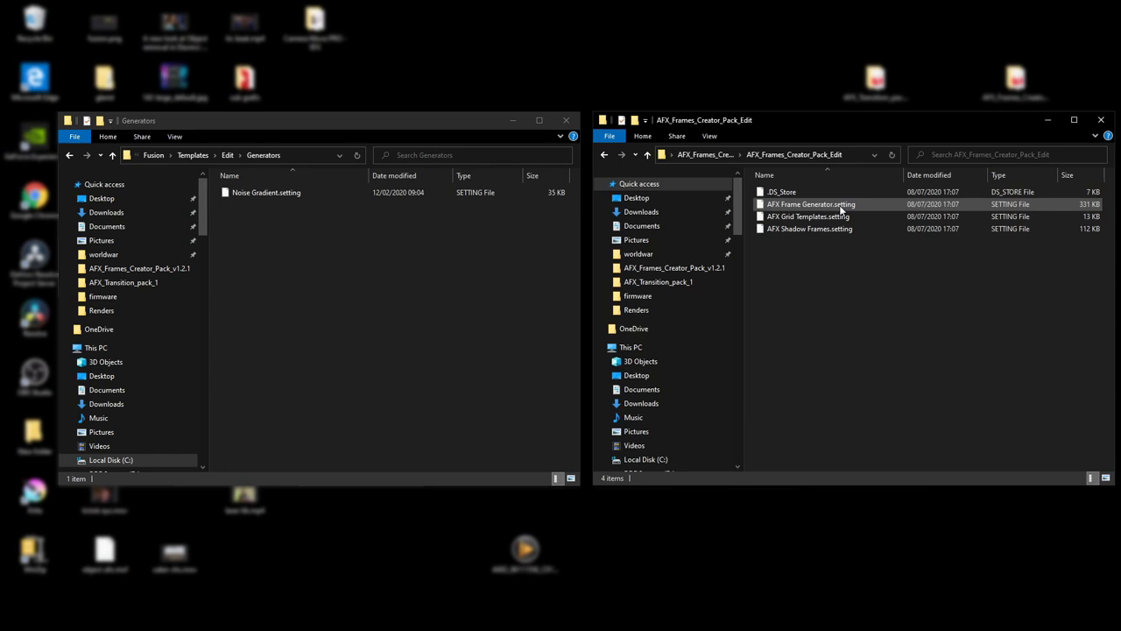
{"action": "mouse_move", "coordinate": [840, 205]}
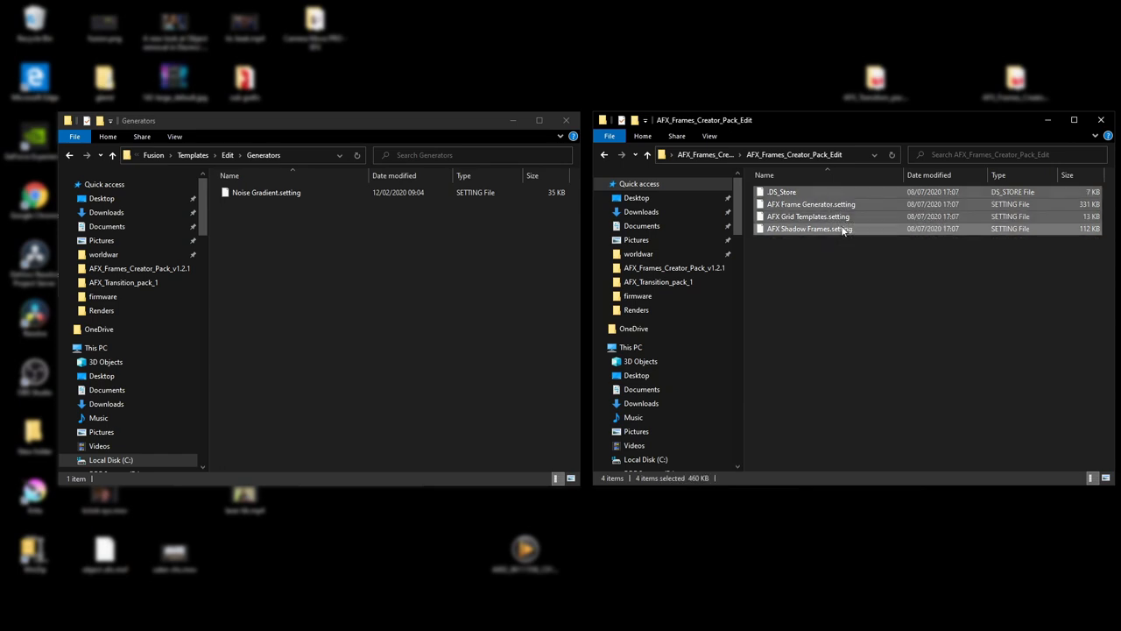
{"action": "left_click", "coordinate": [806, 203]}
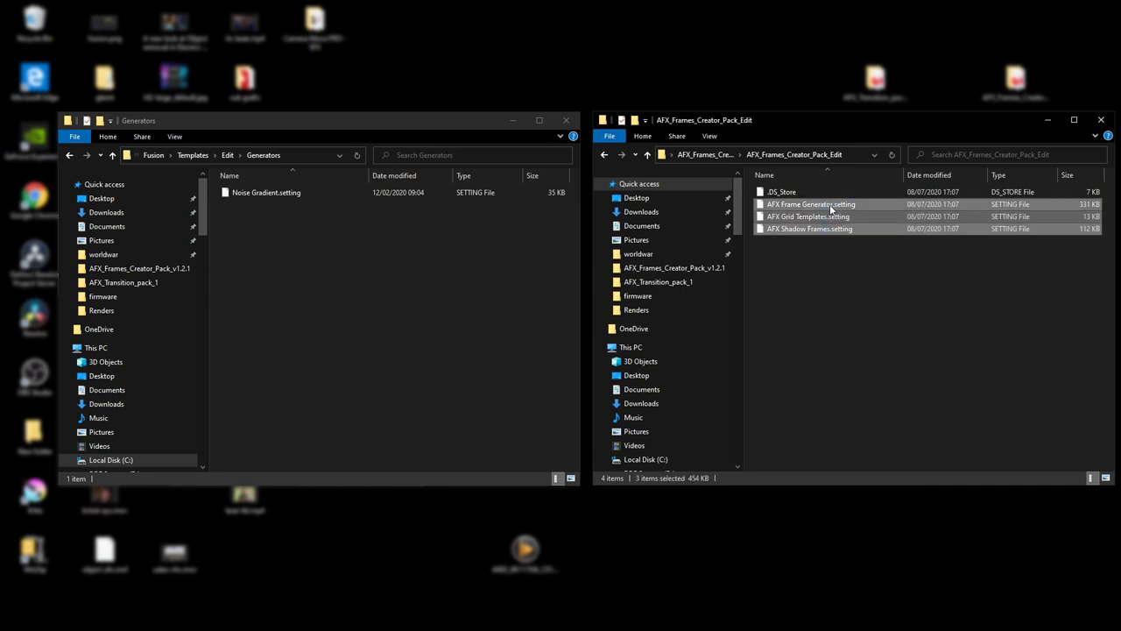
{"action": "left_click", "coordinate": [357, 291]}
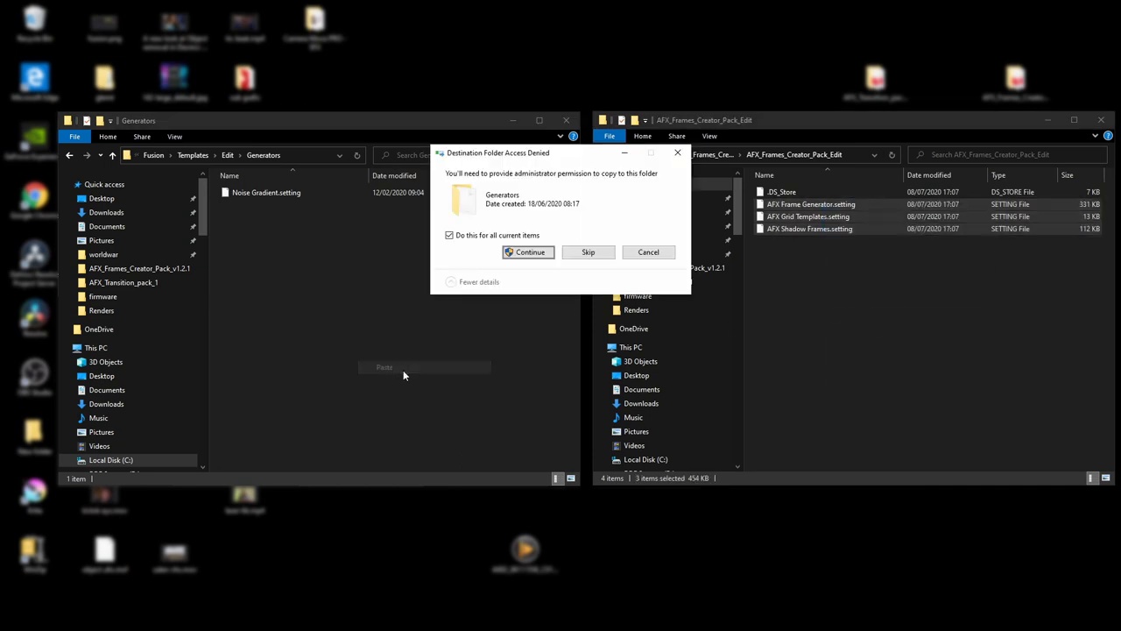
{"action": "left_click", "coordinate": [527, 252]}
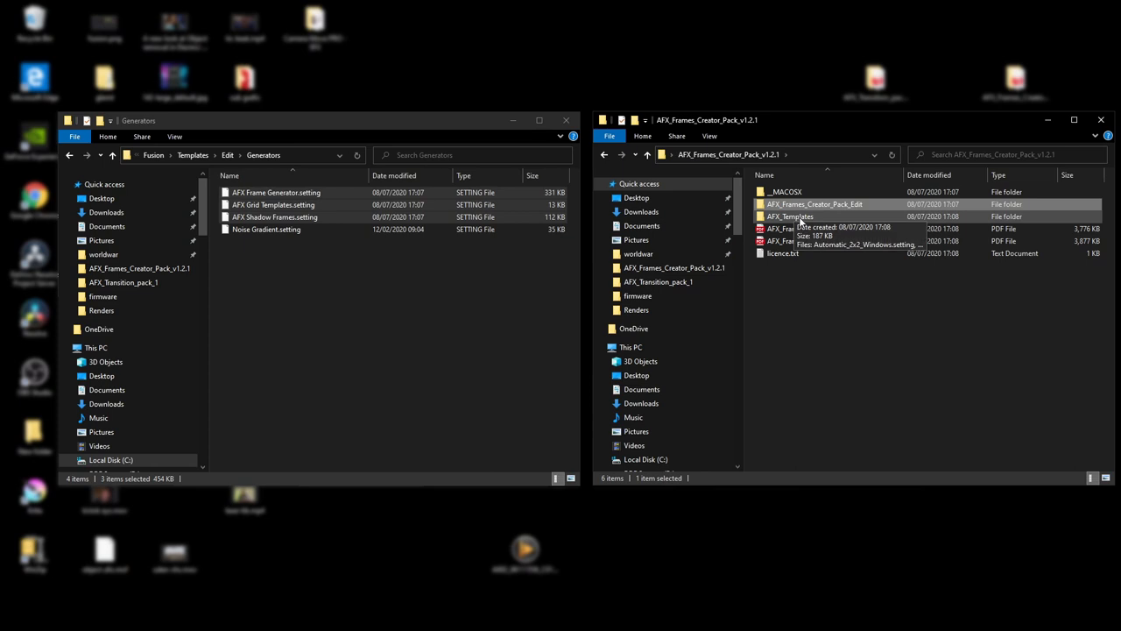
Step: Copy the four Automatic window templates from AFX_Templates into Generators
{"action": "double_click", "coordinate": [790, 217]}
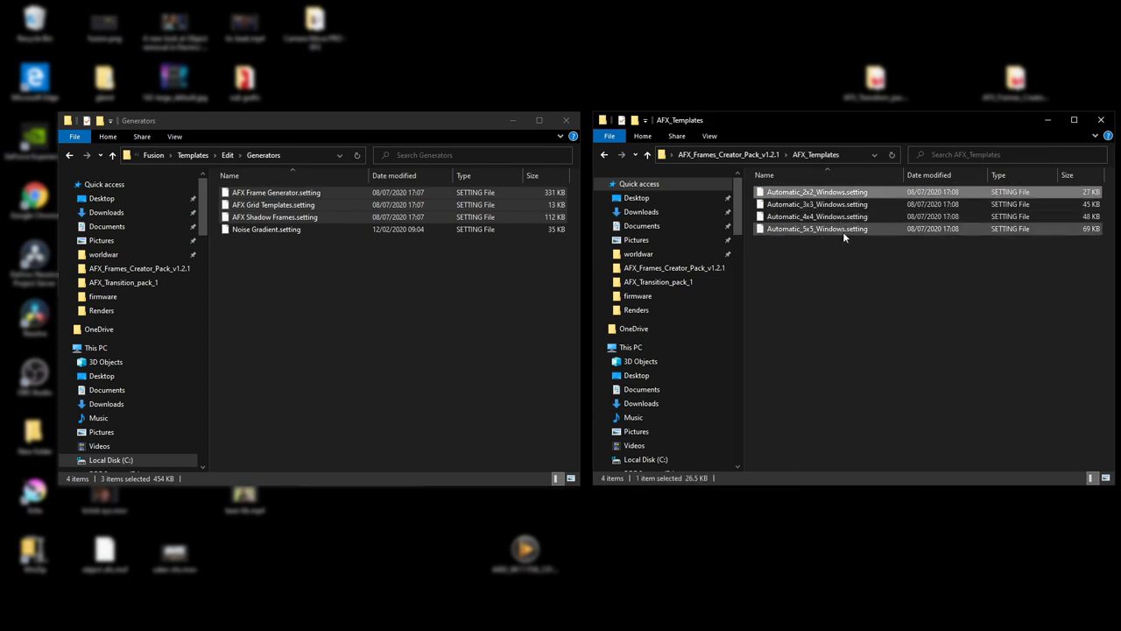
{"action": "right_click", "coordinate": [817, 228]}
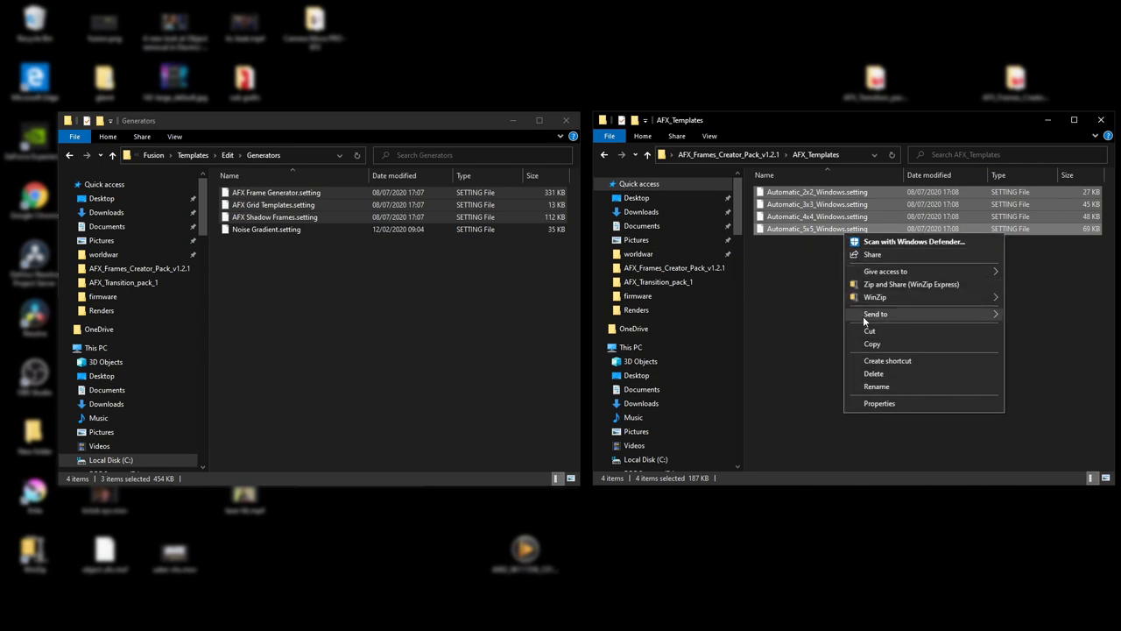
{"action": "left_click", "coordinate": [353, 319]}
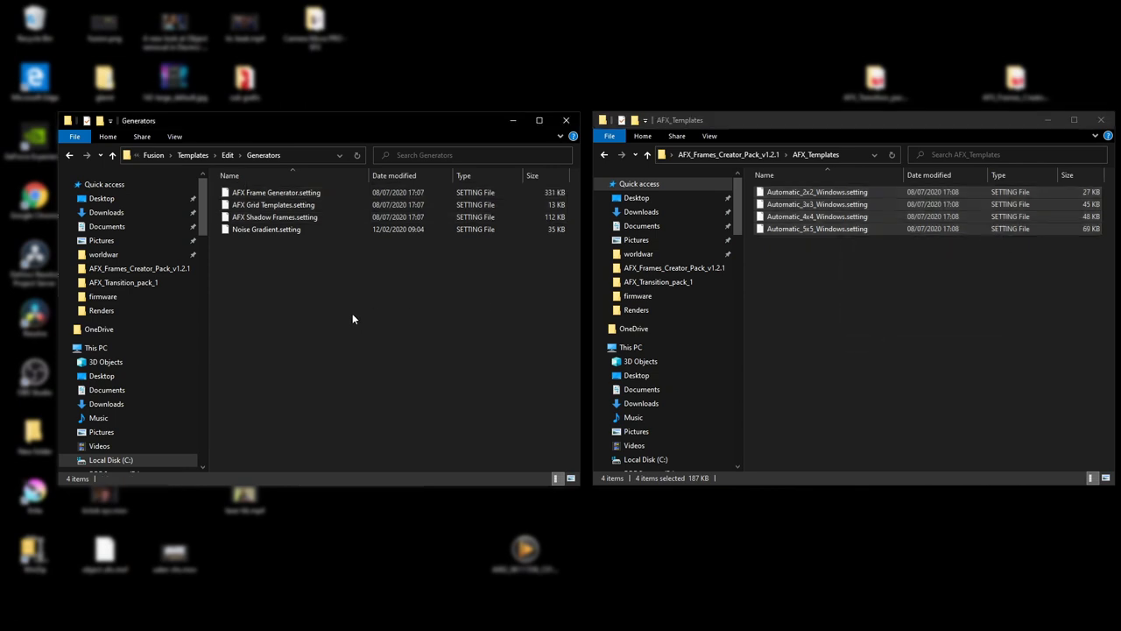
{"action": "right_click", "coordinate": [353, 318]}
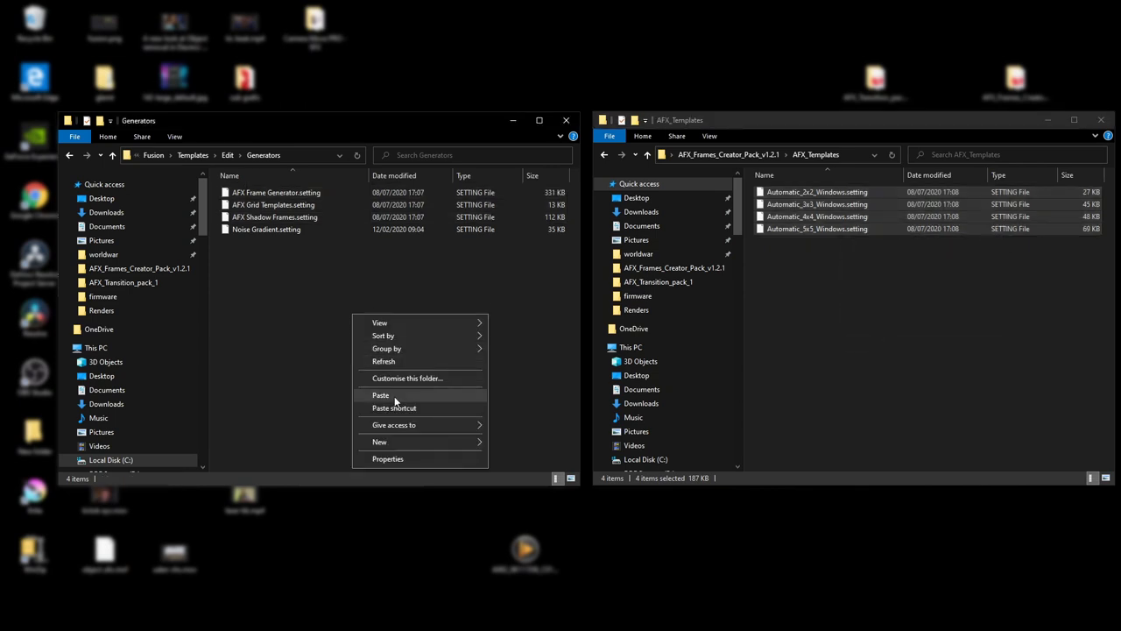
{"action": "left_click", "coordinate": [380, 394]}
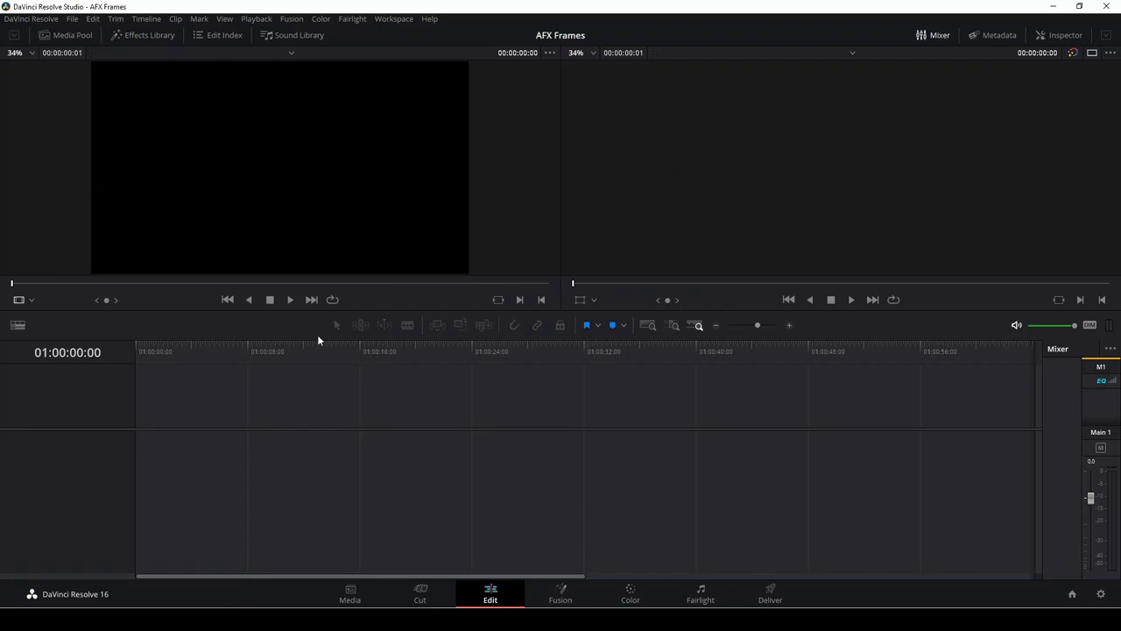
Step: Show the Effects Library's Toolbox Generators list, scrolled down to Fusion Generators
{"action": "left_click", "coordinate": [147, 35]}
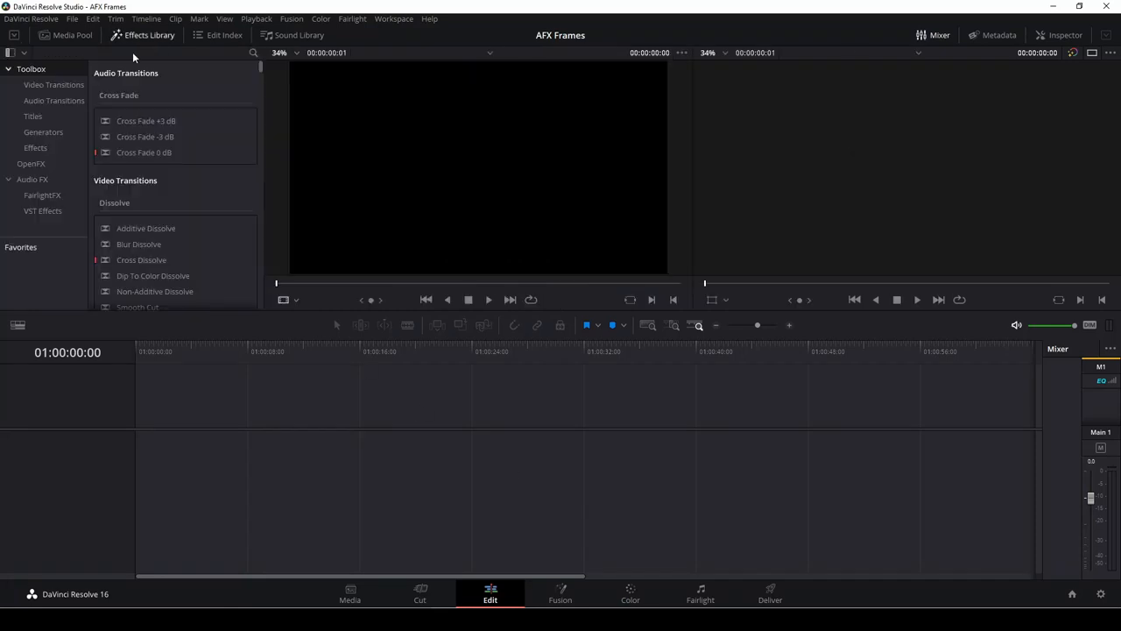
{"action": "left_click", "coordinate": [43, 131]}
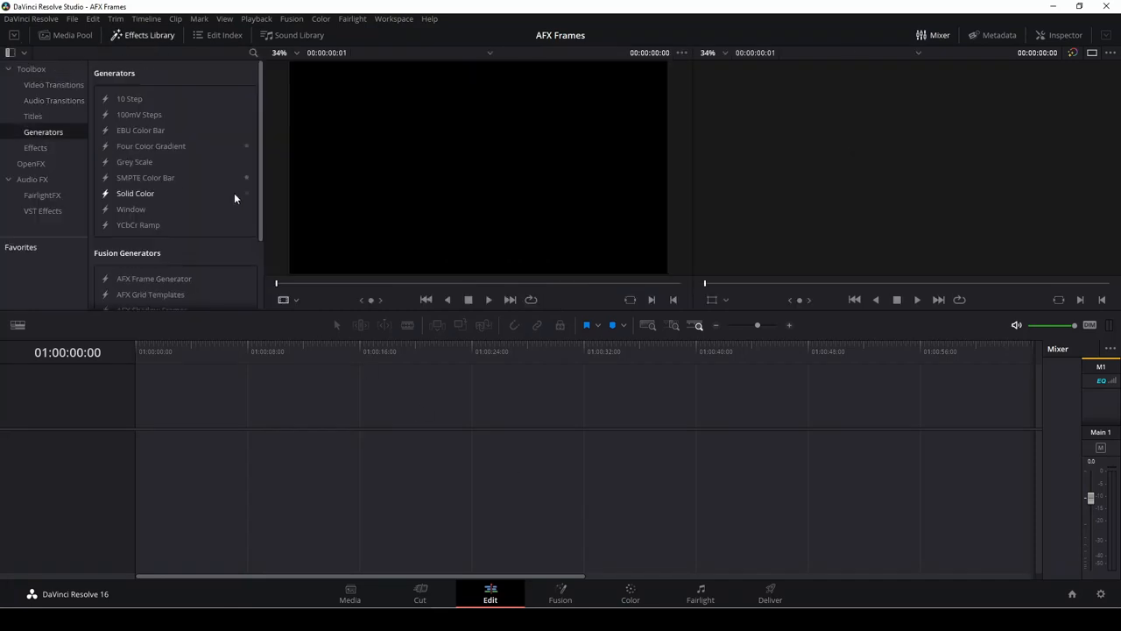
{"action": "scroll", "scroll_direction": "down", "scroll_amount": 3}
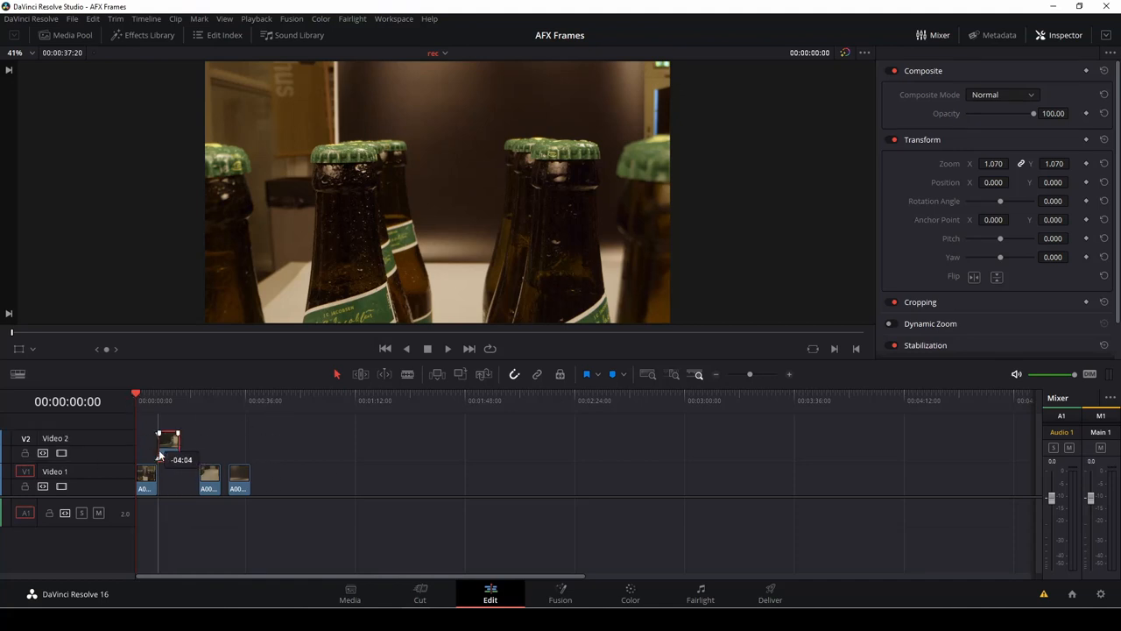
Step: Move a bottle clip up onto Video 2 at the timeline start
{"action": "left_click_drag", "start_coordinate": [169, 443], "coordinate": [164, 425]}
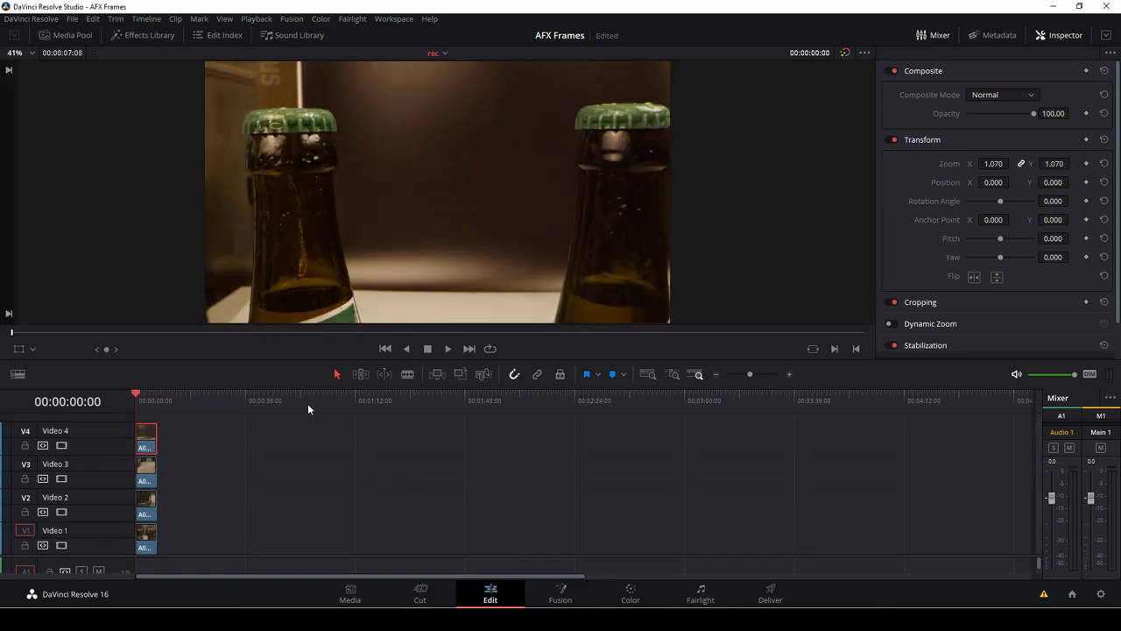
{"action": "left_click", "coordinate": [140, 35]}
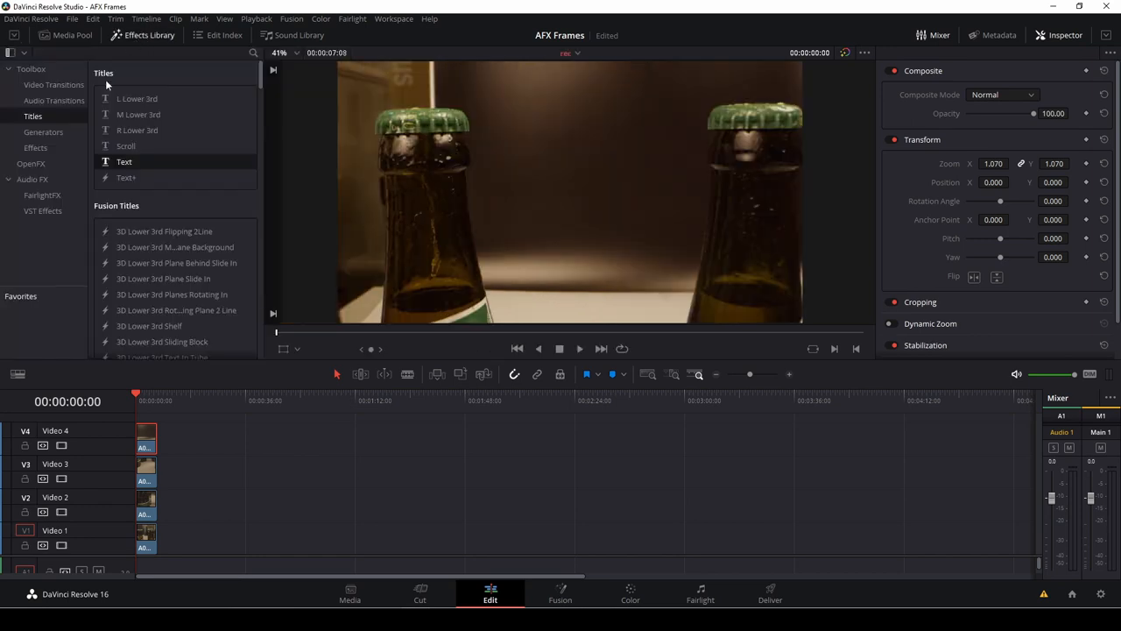
Step: Show the Generators list in the Effects Library again
{"action": "left_click", "coordinate": [43, 132]}
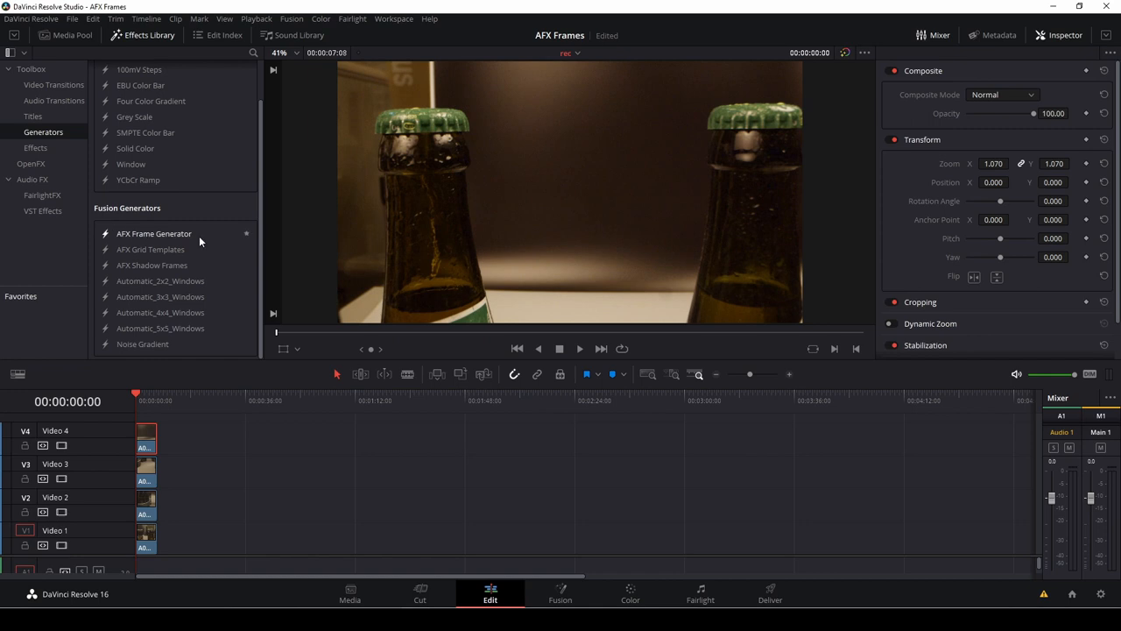
{"action": "mouse_move", "coordinate": [196, 264]}
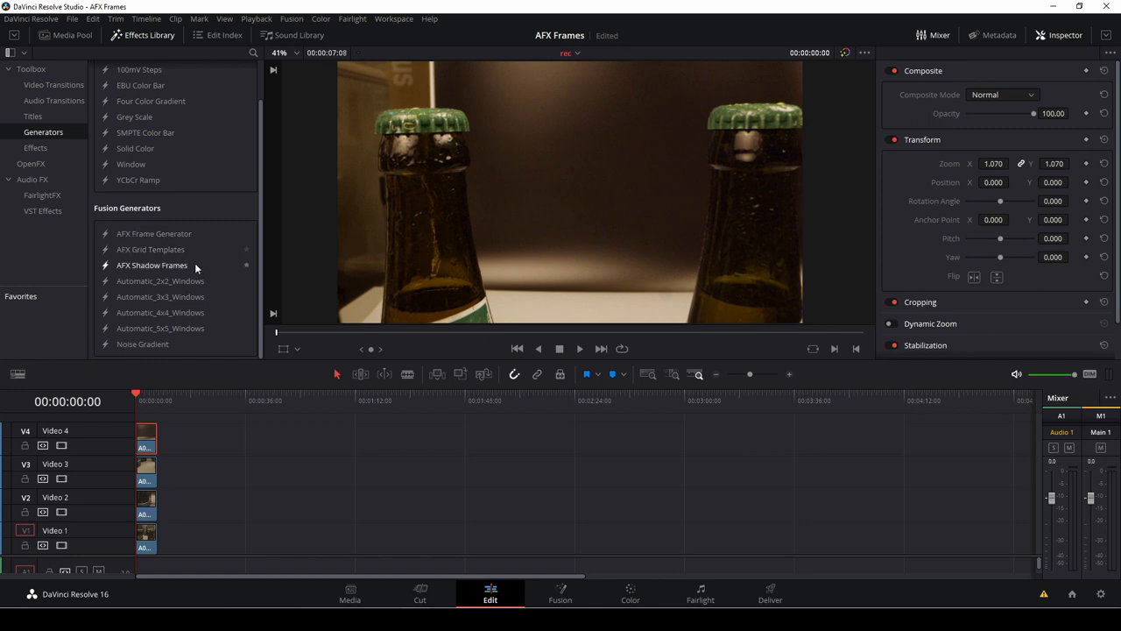
{"action": "mouse_move", "coordinate": [196, 260]}
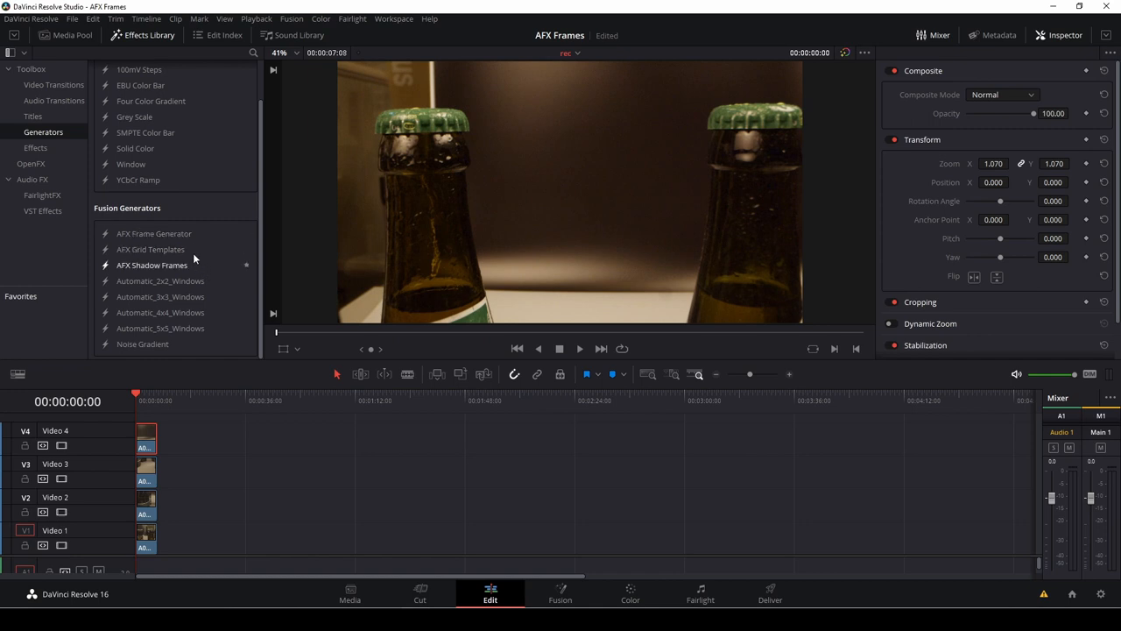
{"action": "mouse_move", "coordinate": [154, 233]}
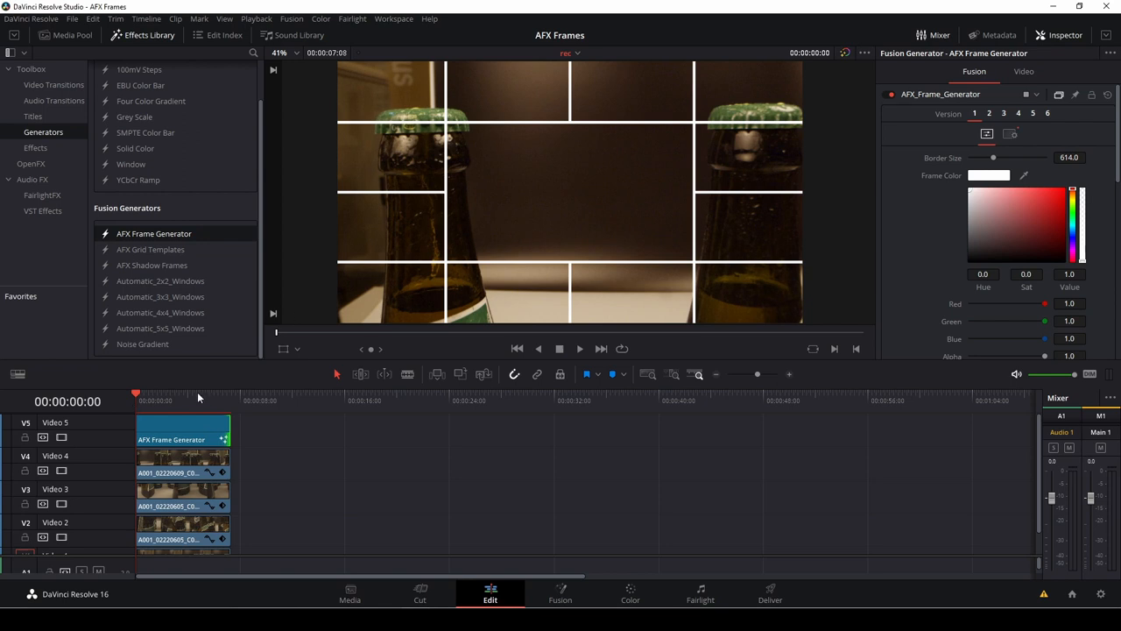
Step: Preview frame generator layout Versions 1–6 and settle on Version 4
{"action": "left_click", "coordinate": [182, 430]}
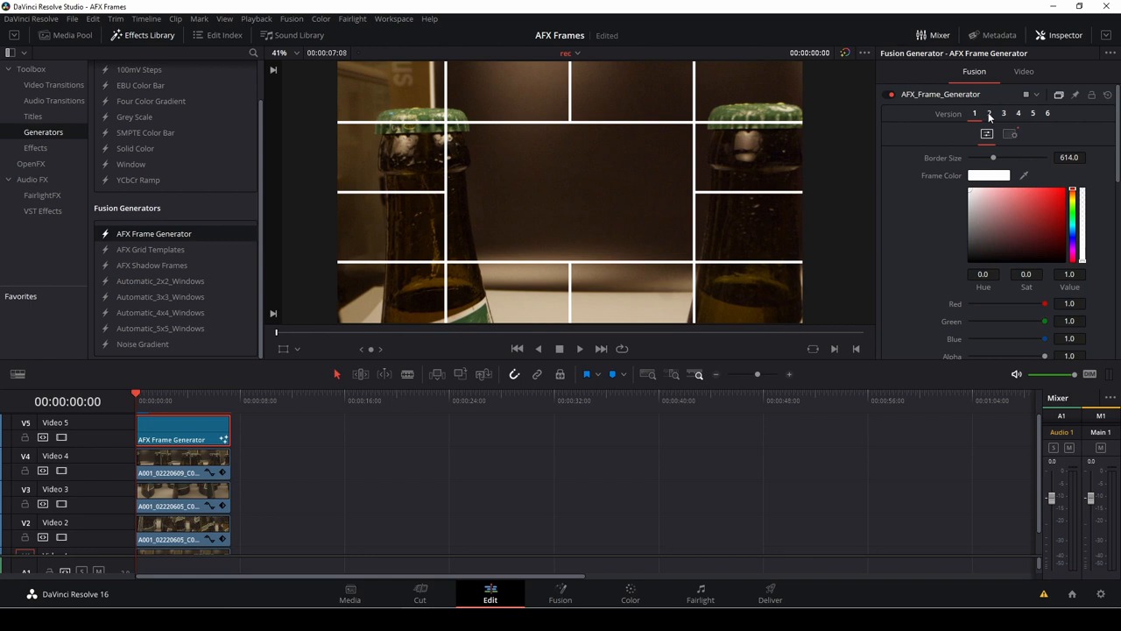
{"action": "left_click", "coordinate": [1007, 113]}
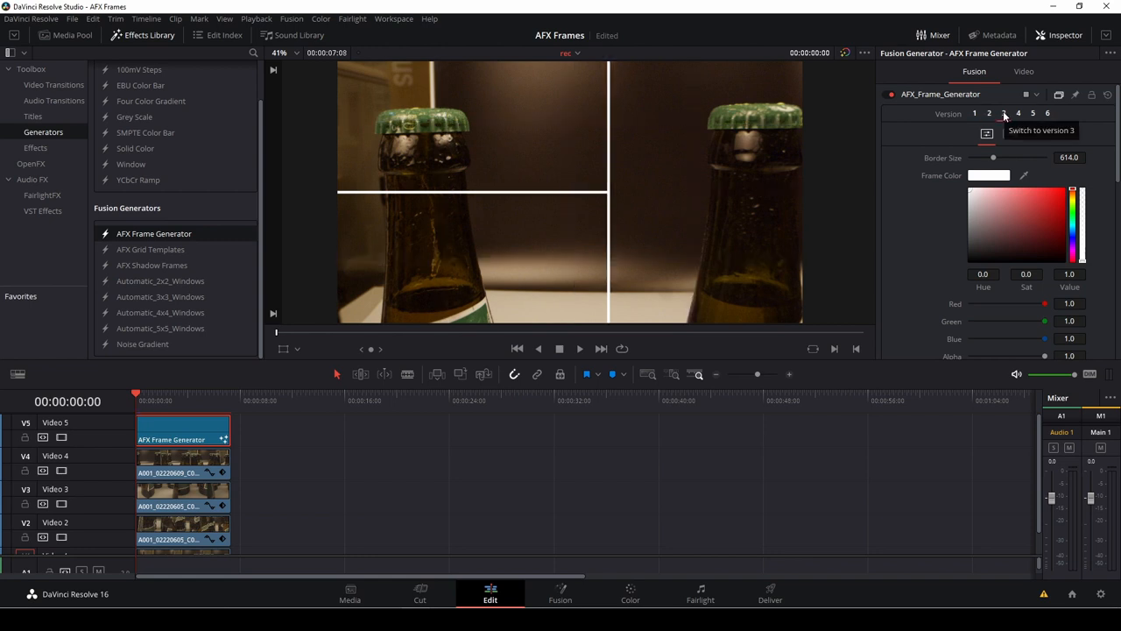
{"action": "left_click", "coordinate": [1000, 113]}
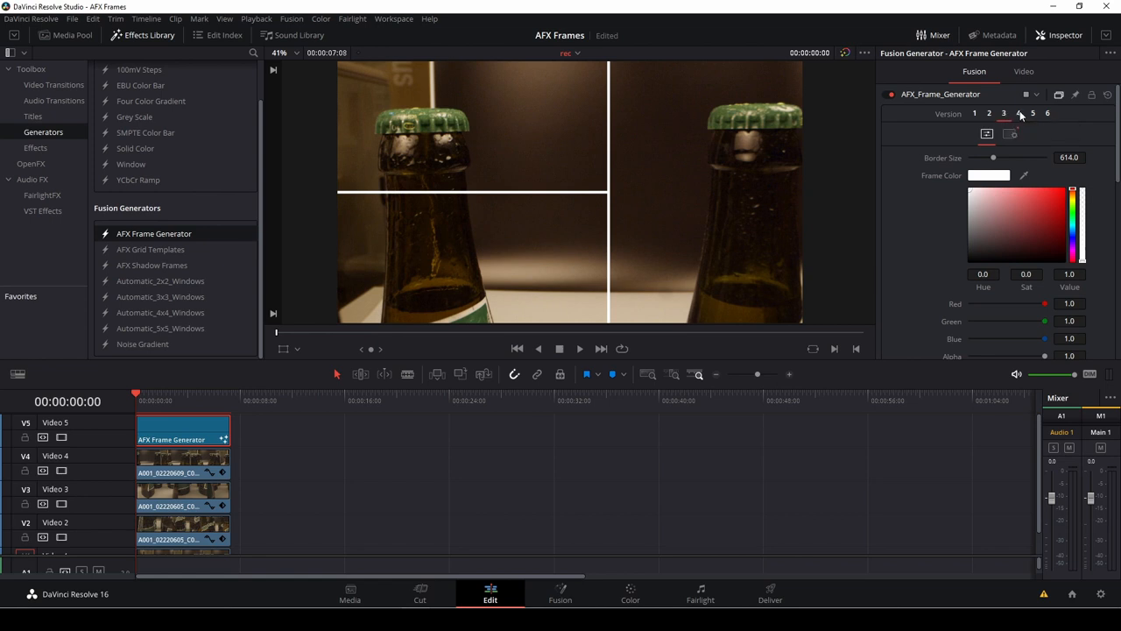
{"action": "left_click", "coordinate": [1024, 114]}
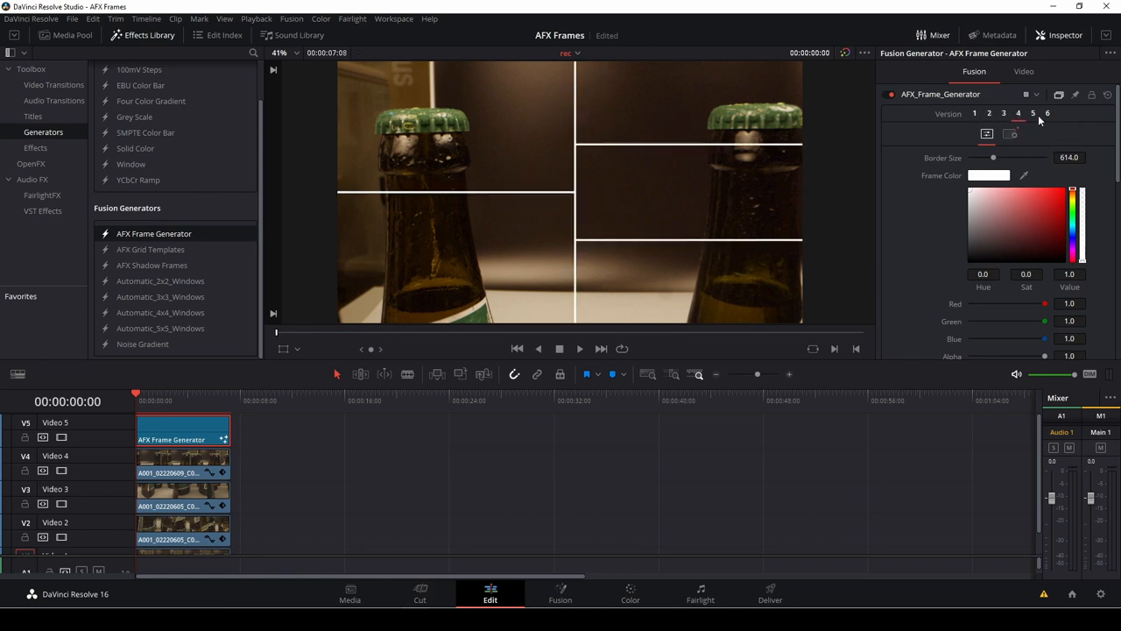
{"action": "mouse_move", "coordinate": [986, 114]}
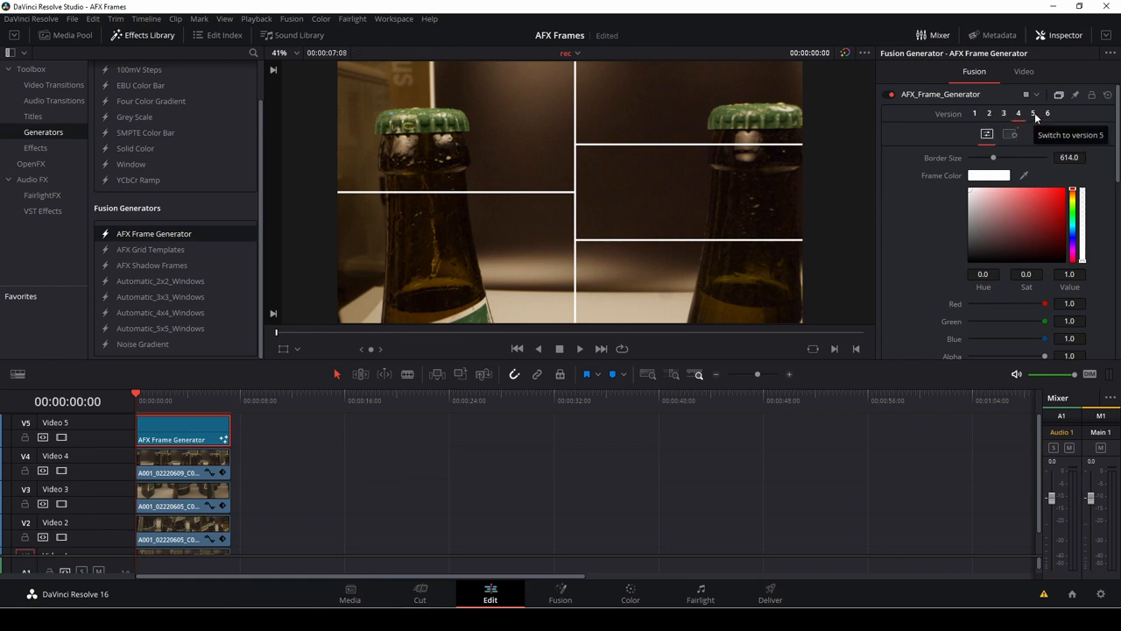
{"action": "left_click", "coordinate": [1023, 113]}
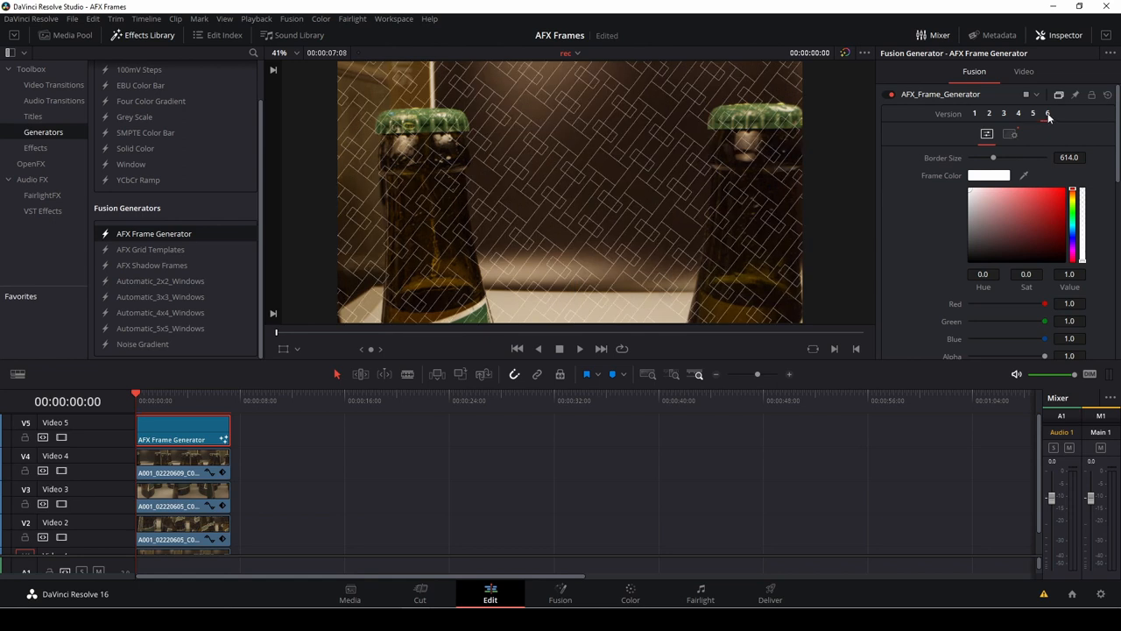
{"action": "left_click", "coordinate": [1023, 114]}
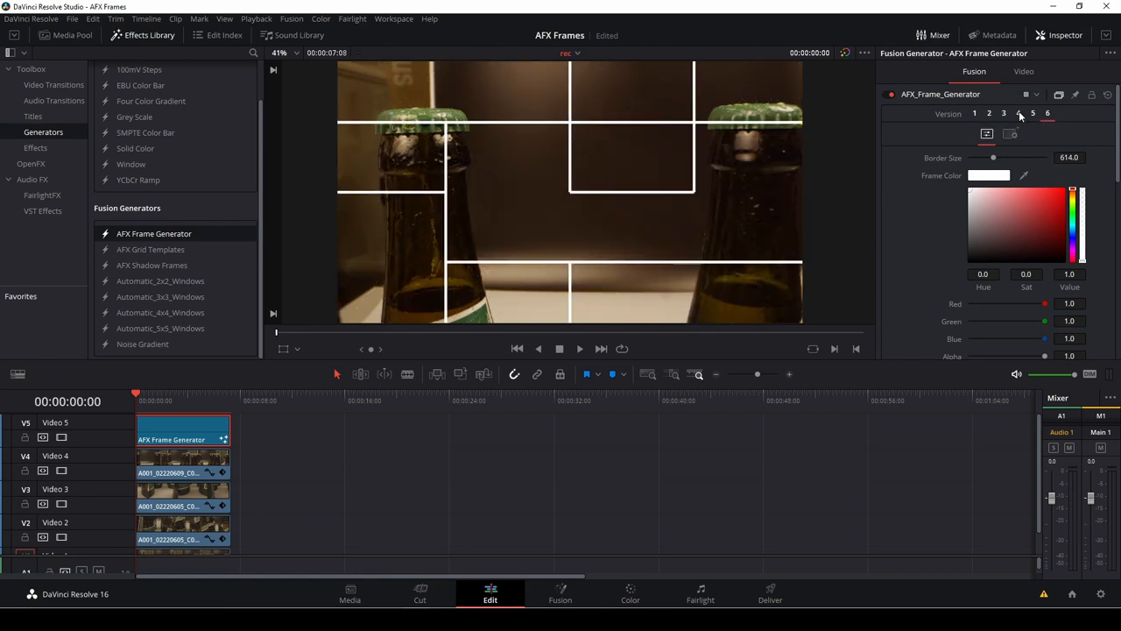
{"action": "left_click", "coordinate": [1004, 113]}
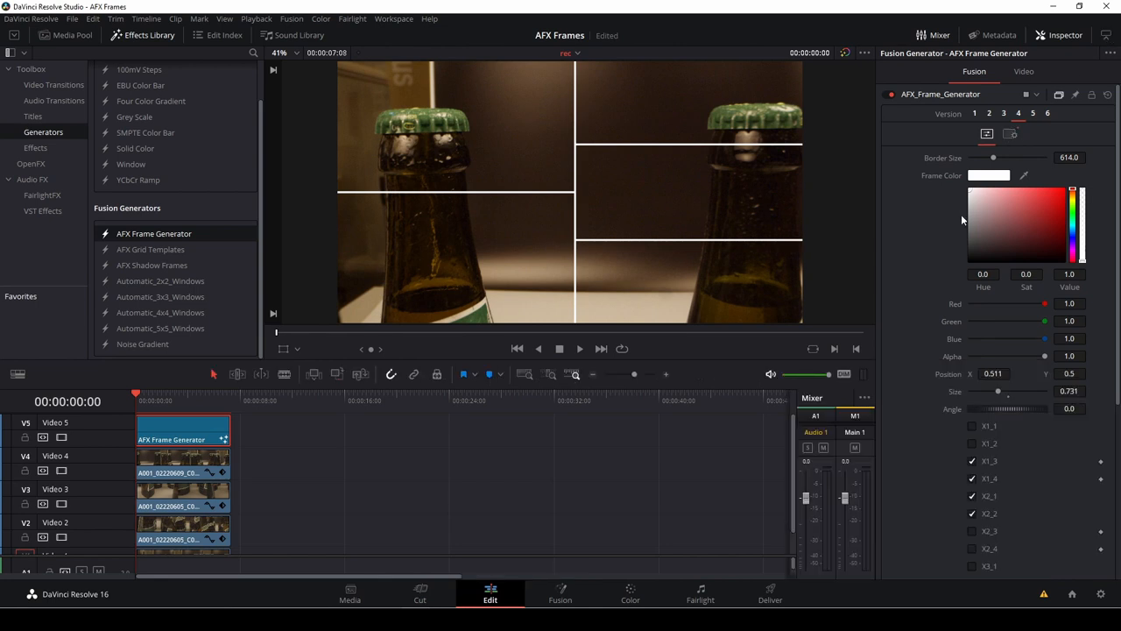
Step: Turn off the upper-right divider segment (X1_3/X1_4) in the Inspector
{"action": "scroll", "scroll_direction": "down", "scroll_amount": 3}
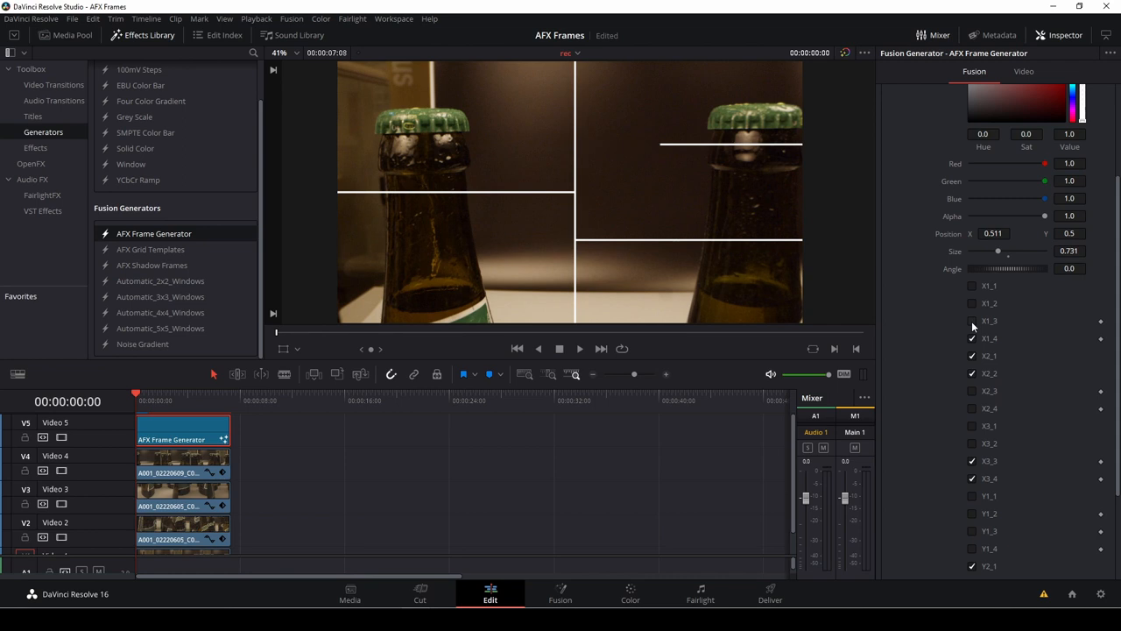
{"action": "left_click", "coordinate": [972, 320]}
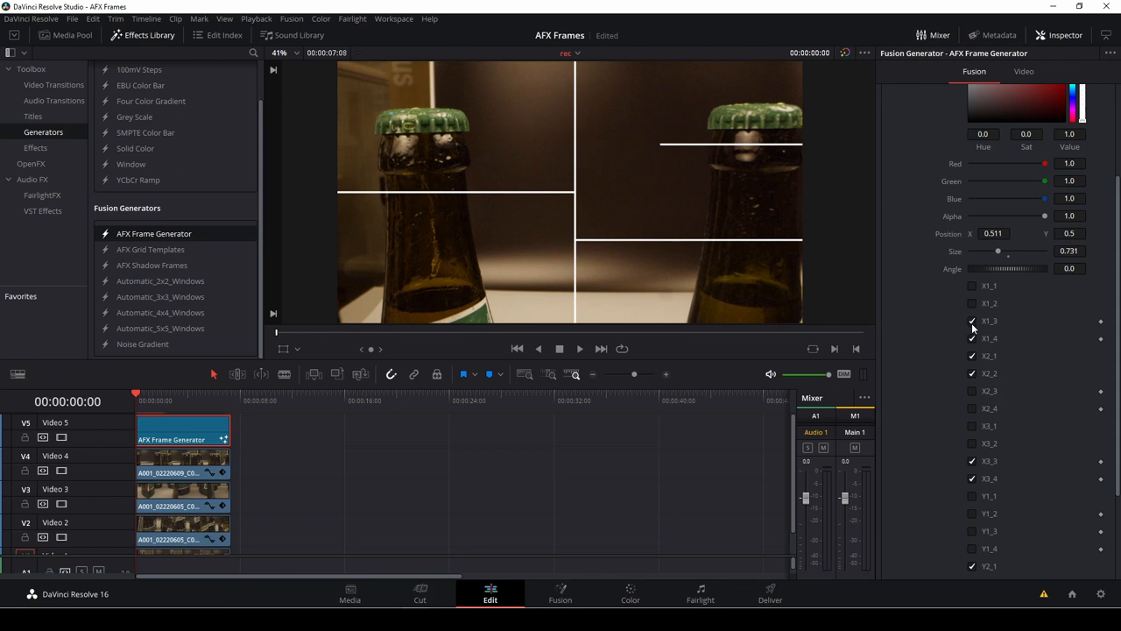
{"action": "left_click", "coordinate": [971, 322]}
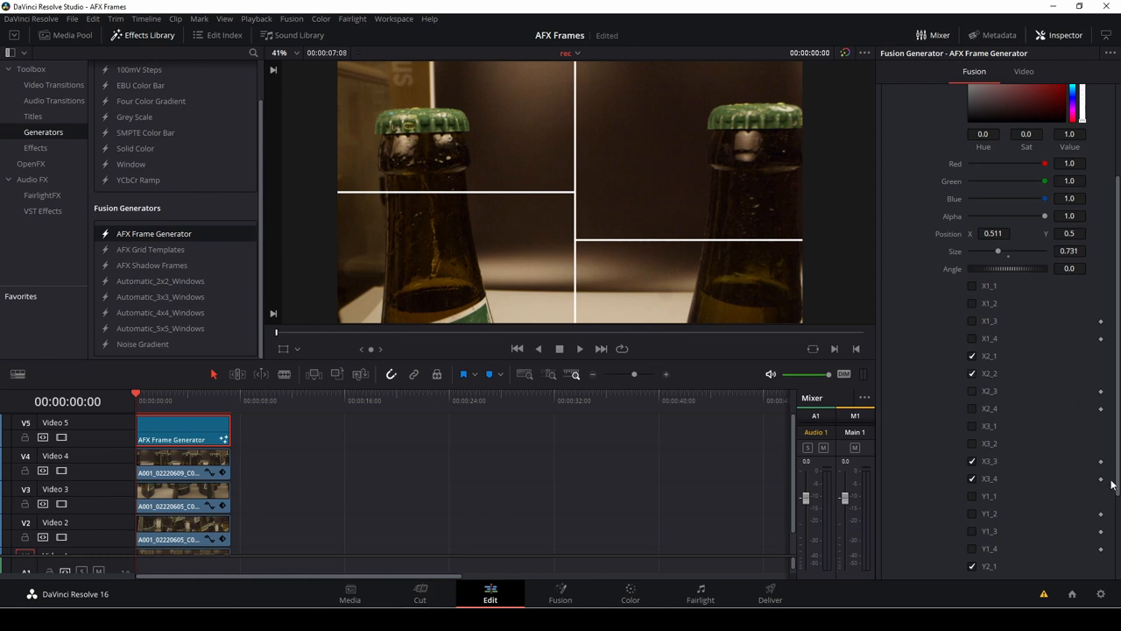
{"action": "mouse_move", "coordinate": [894, 373]}
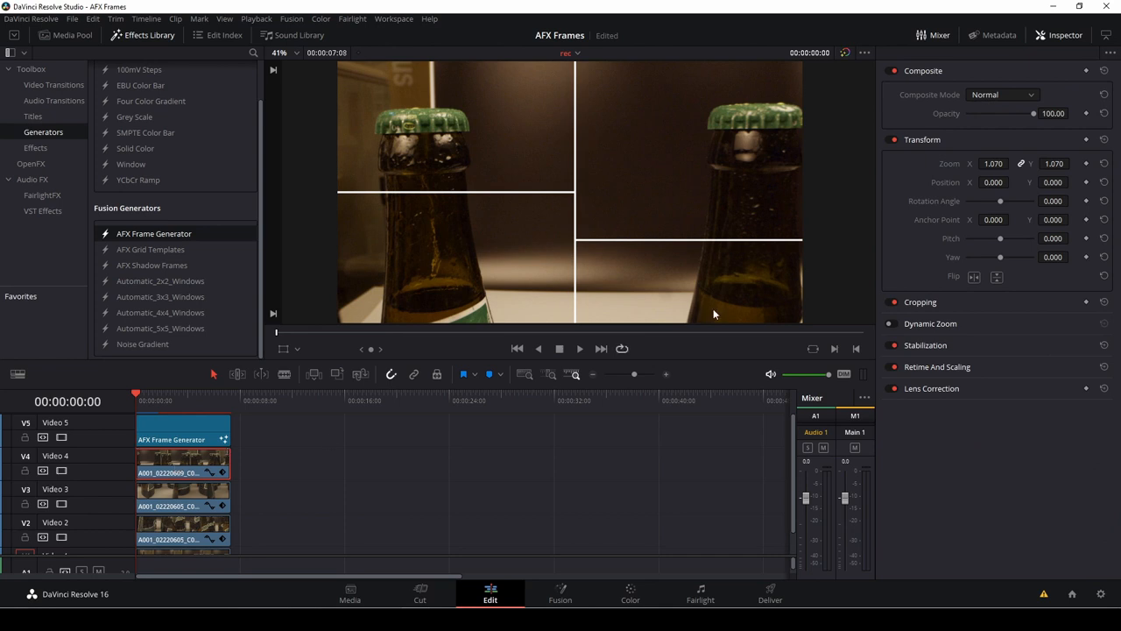
{"action": "mouse_move", "coordinate": [166, 484]}
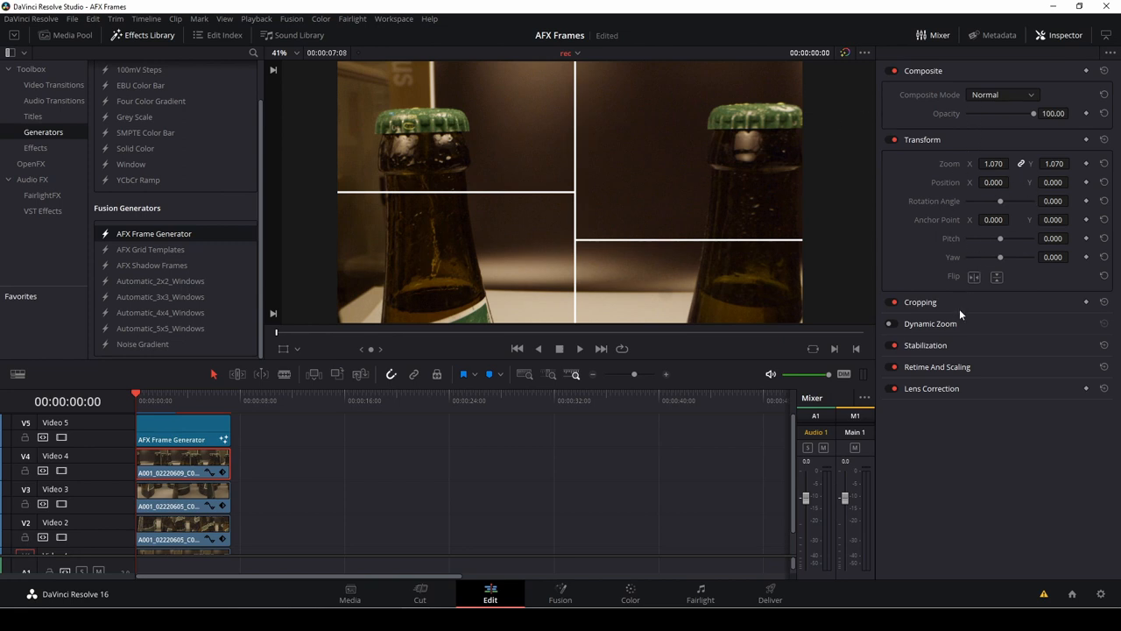
{"action": "mouse_move", "coordinate": [976, 354]}
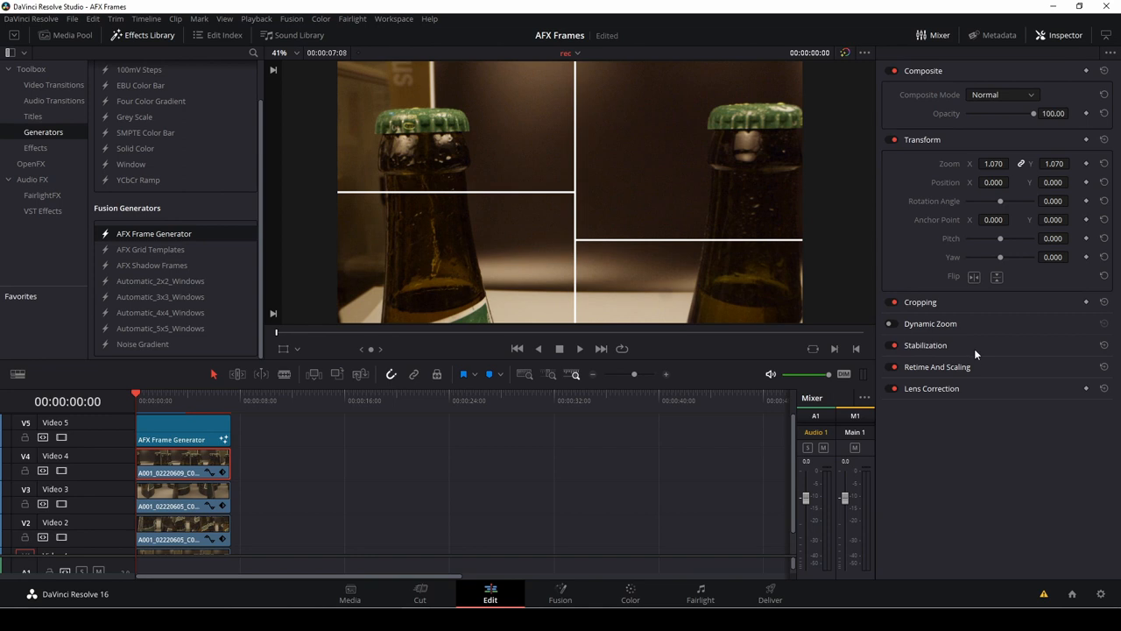
Step: Crop the bottom of the Video 4 clip to about 510, keeping the bottle tops
{"action": "left_click", "coordinate": [920, 302]}
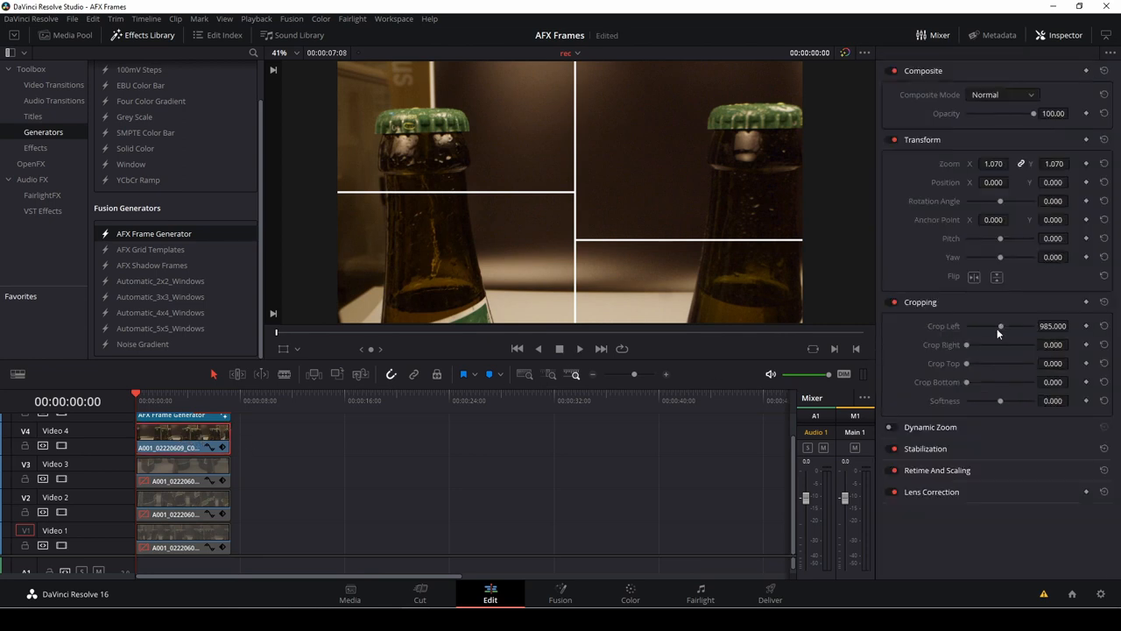
{"action": "left_click_drag", "start_coordinate": [1001, 325], "coordinate": [994, 325]}
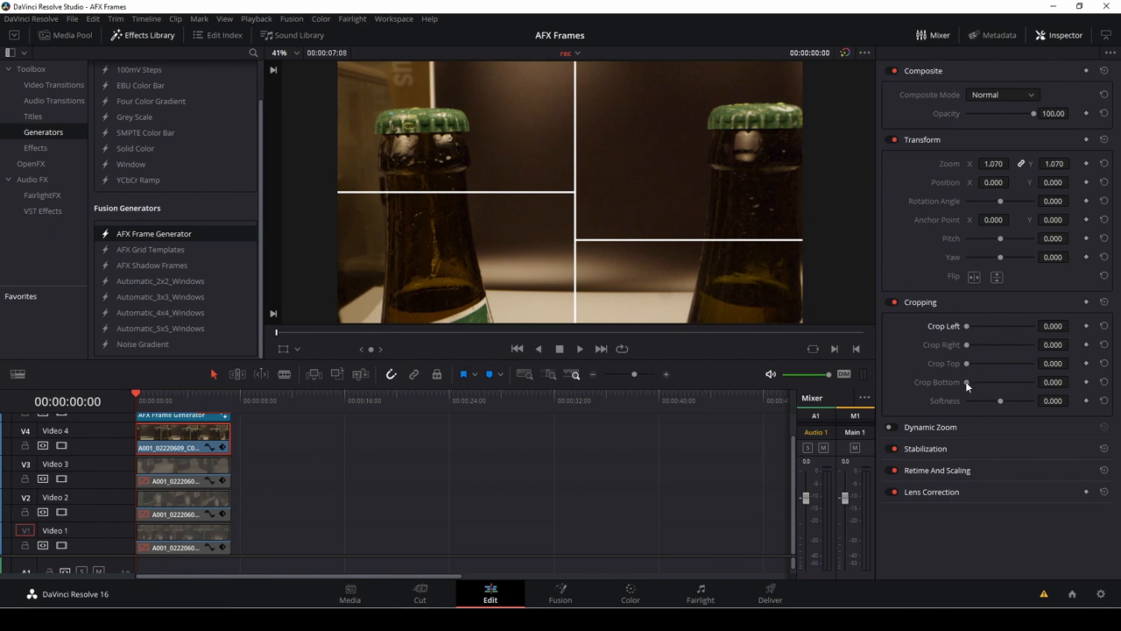
{"action": "left_click_drag", "start_coordinate": [968, 381], "coordinate": [1001, 381]}
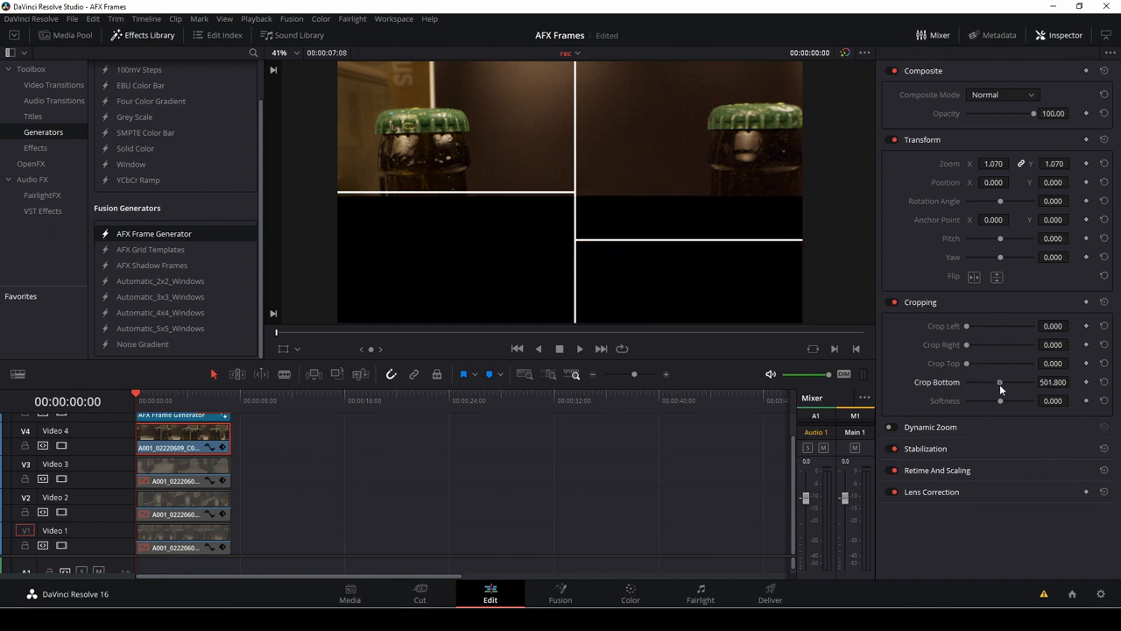
{"action": "left_click_drag", "start_coordinate": [999, 382], "coordinate": [1007, 382]}
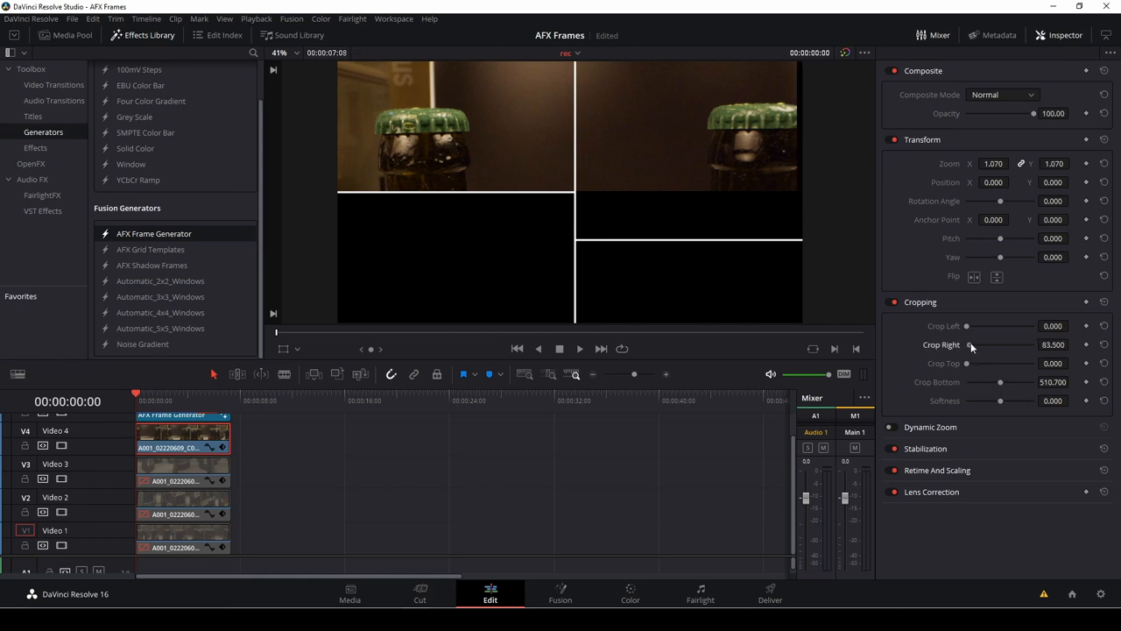
Step: Adjust the top clip's right crop, then fit the V3 clip at scale 0.56 lower-left
{"action": "left_click_drag", "start_coordinate": [970, 344], "coordinate": [999, 344]}
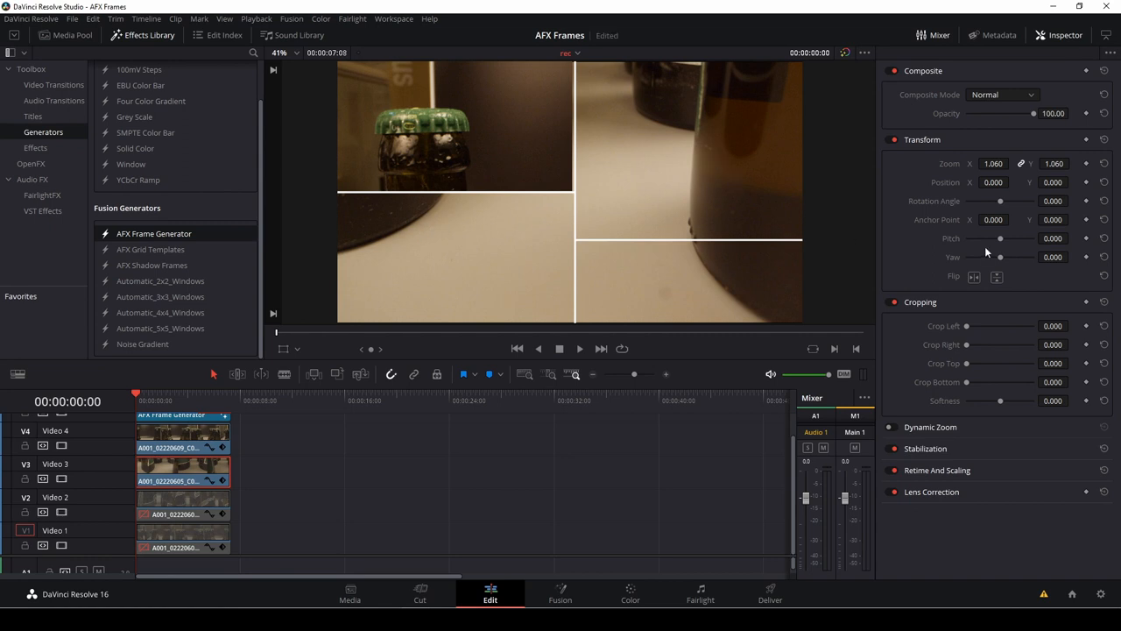
{"action": "mouse_move", "coordinate": [971, 344]}
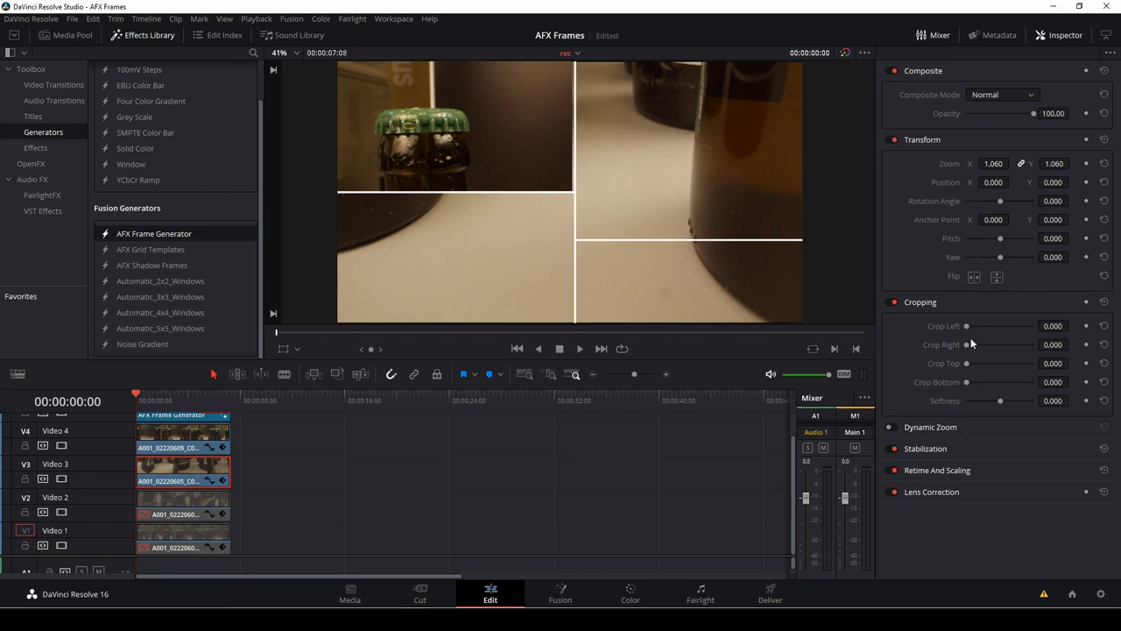
{"action": "mouse_move", "coordinate": [994, 246]}
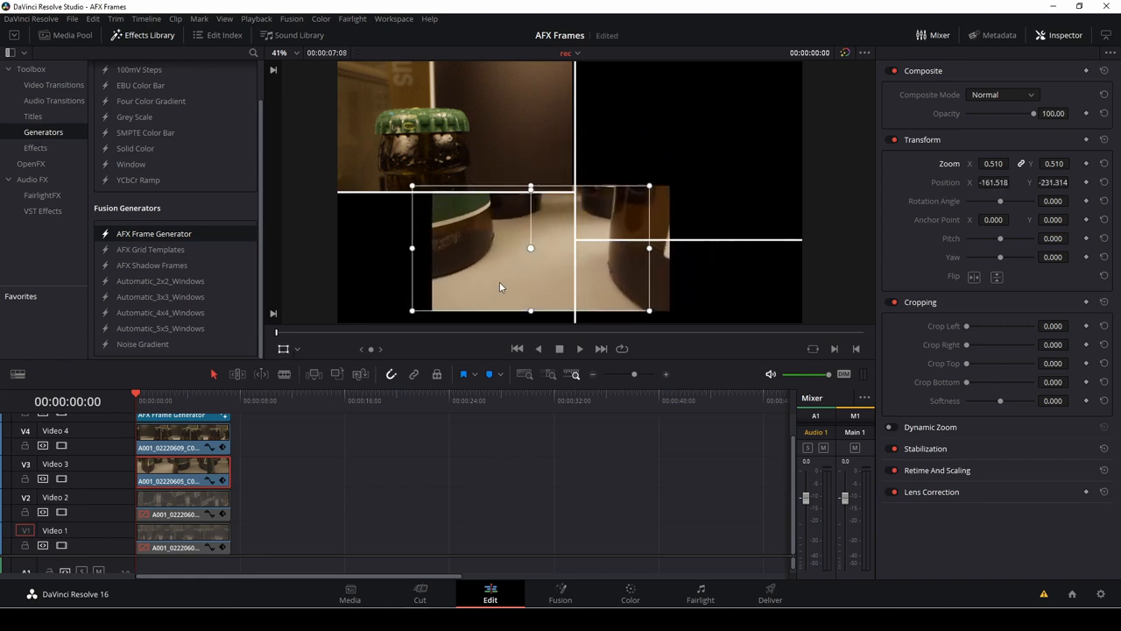
{"action": "left_click_drag", "start_coordinate": [530, 248], "coordinate": [455, 255]}
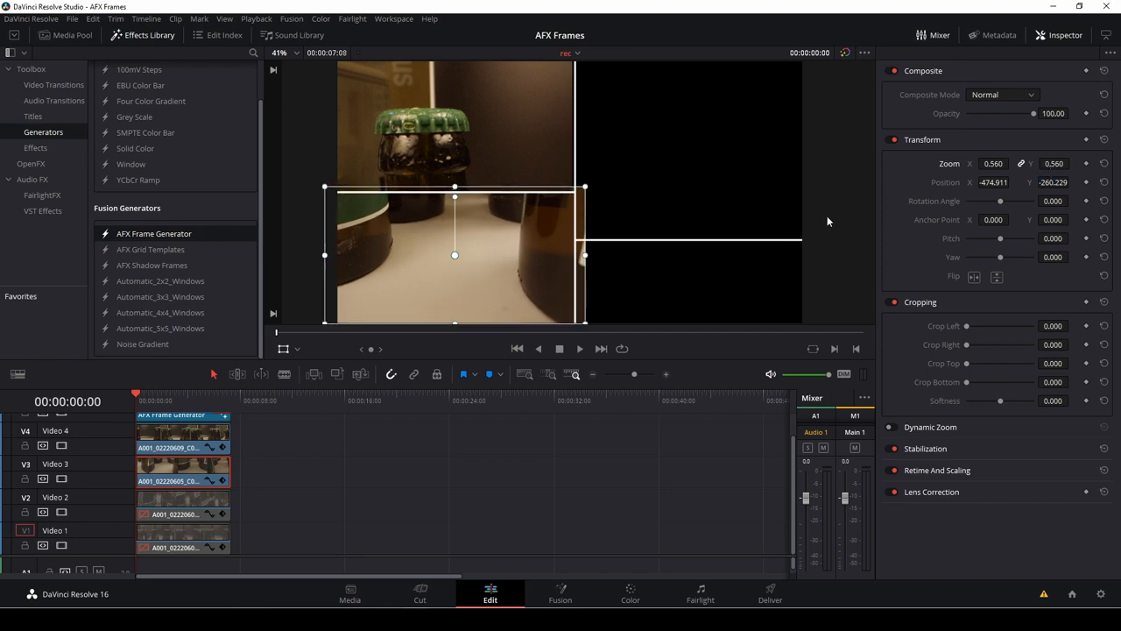
{"action": "left_click_drag", "start_coordinate": [455, 254], "coordinate": [463, 260]}
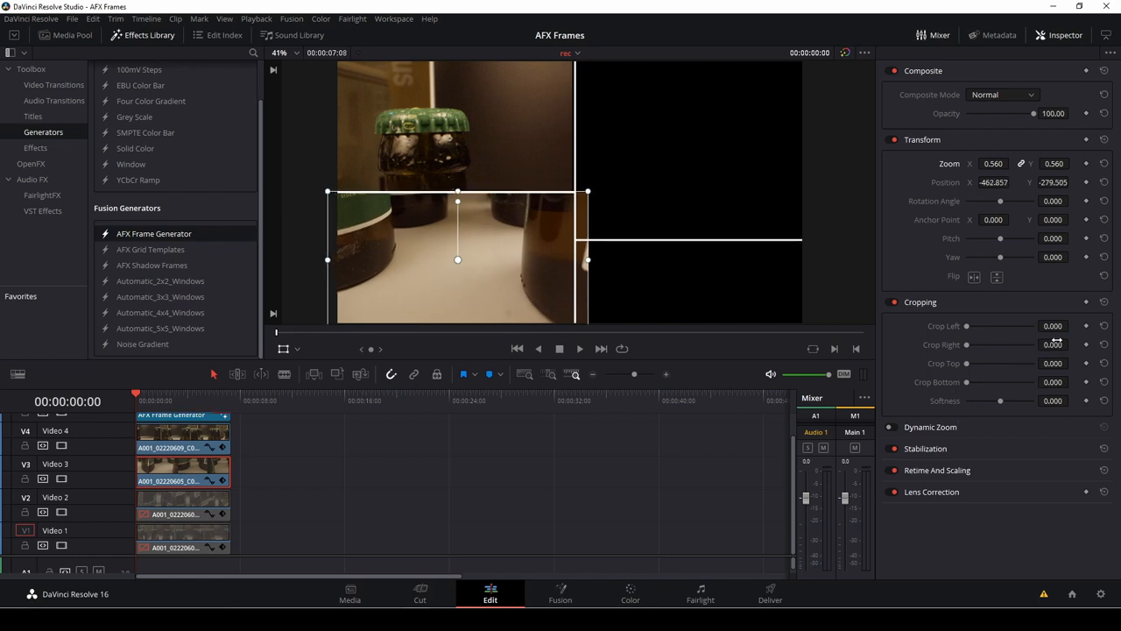
{"action": "left_click_drag", "start_coordinate": [967, 344], "coordinate": [973, 344]}
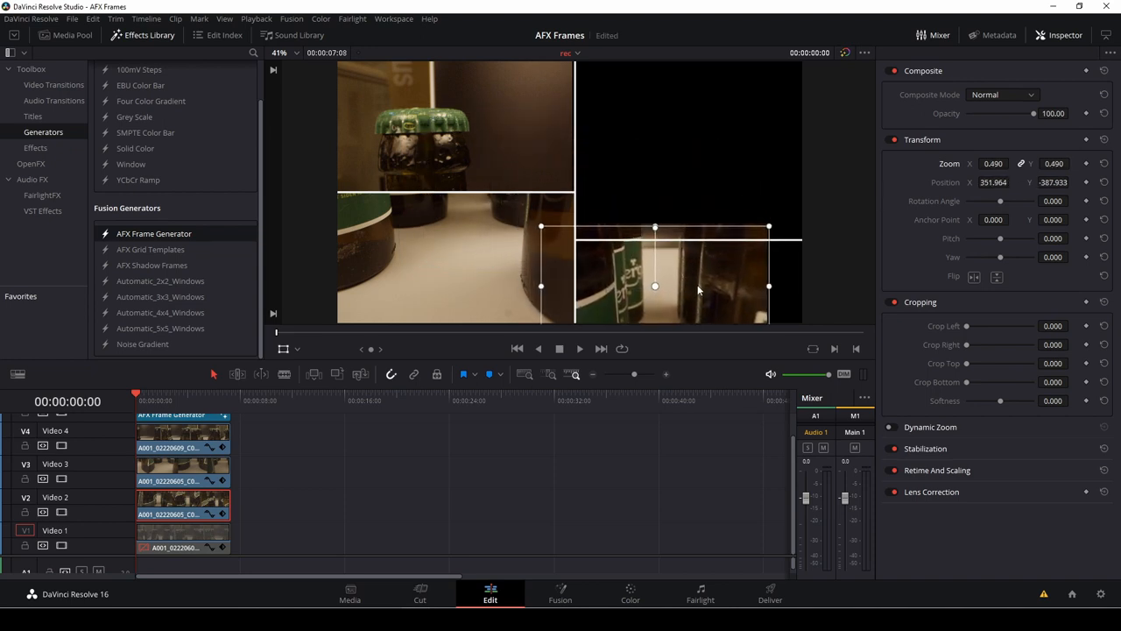
Step: Move the shrunken V2 clip into the lower-right panel and select the V1 clip
{"action": "left_click_drag", "start_coordinate": [655, 287], "coordinate": [688, 299]}
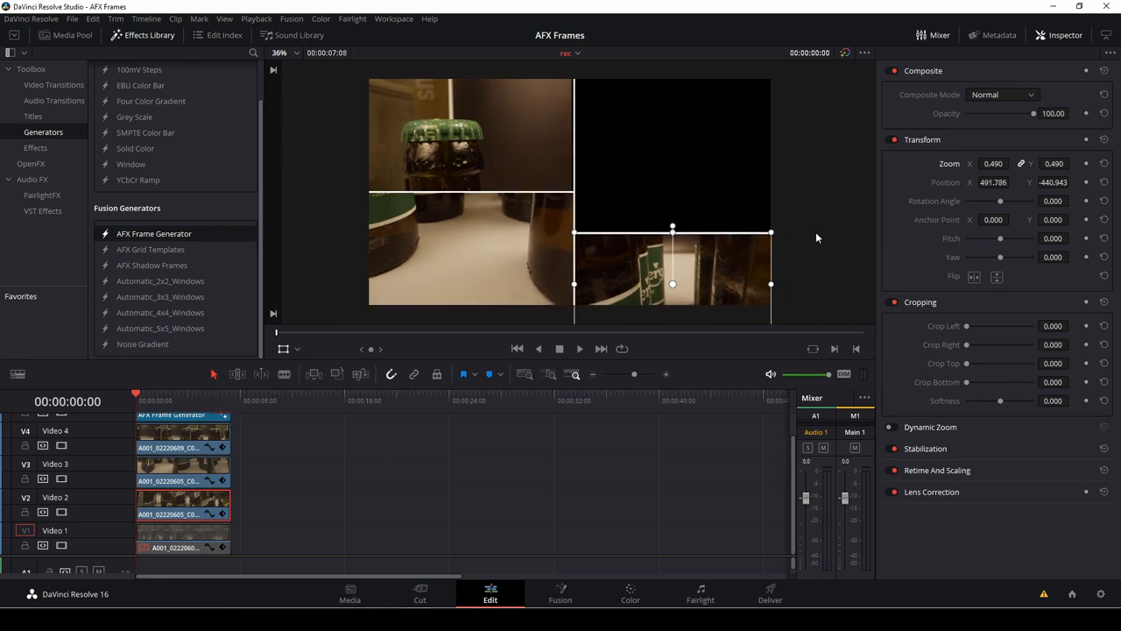
{"action": "left_click", "coordinate": [173, 540]}
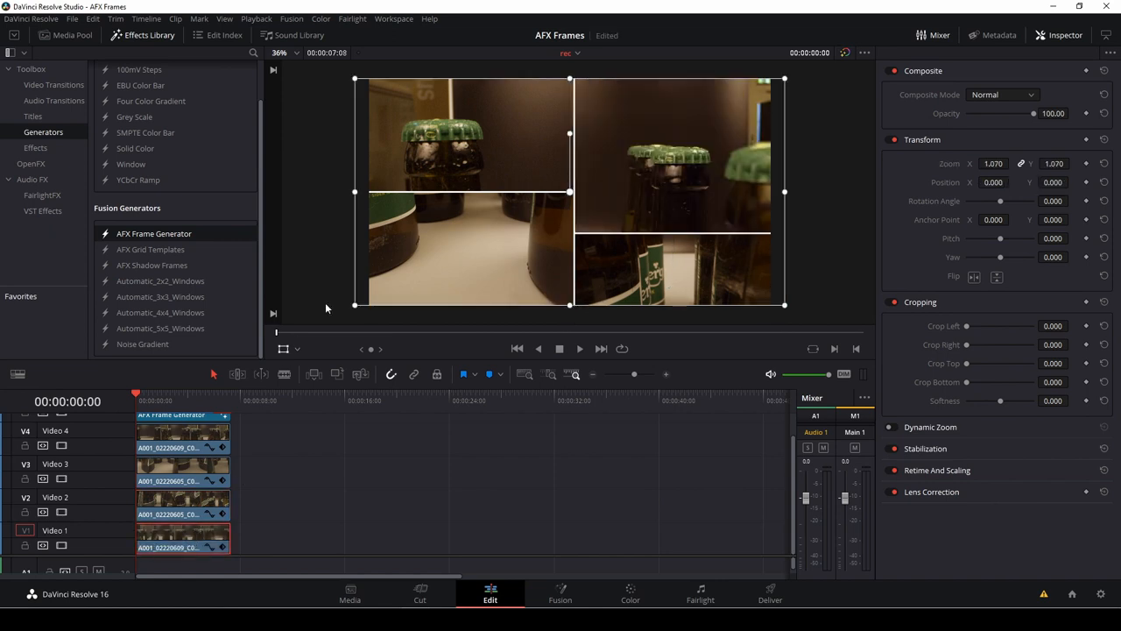
{"action": "mouse_move", "coordinate": [633, 200]}
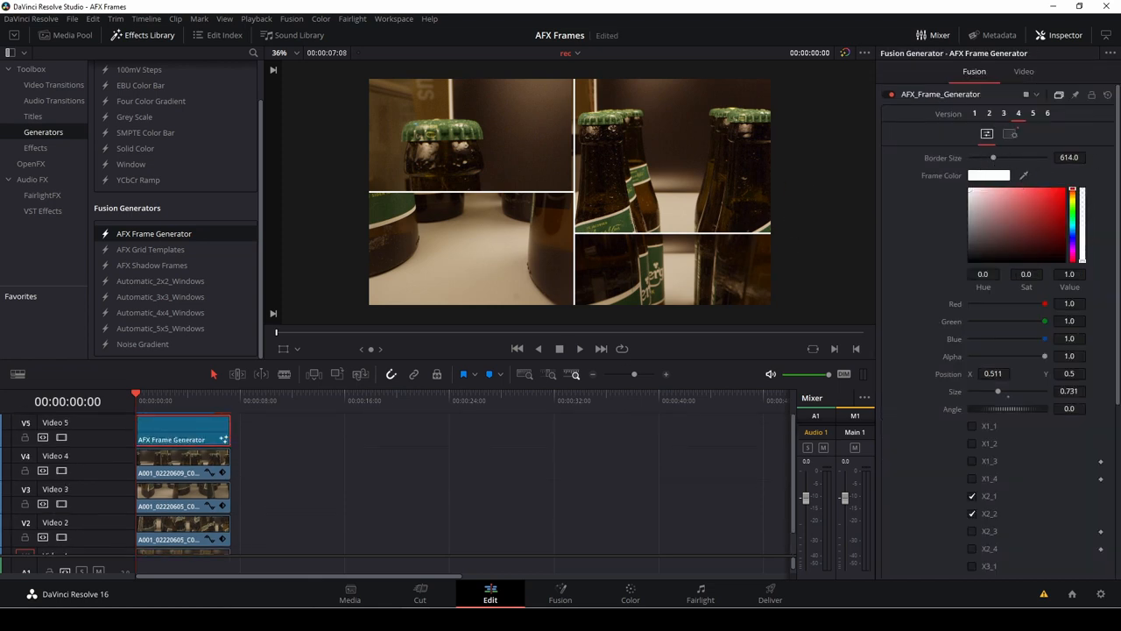
Step: Raise the frame Border Size to about 744 and set Frame Color to orange
{"action": "left_click_drag", "start_coordinate": [993, 158], "coordinate": [998, 158]}
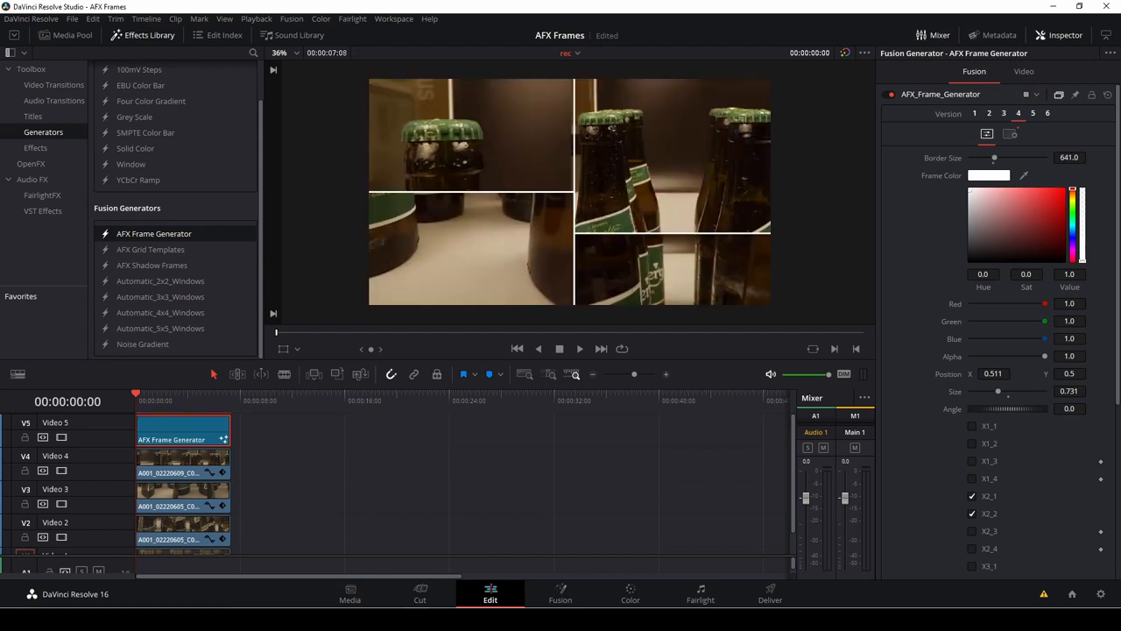
{"action": "left_click_drag", "start_coordinate": [994, 158], "coordinate": [1007, 158]}
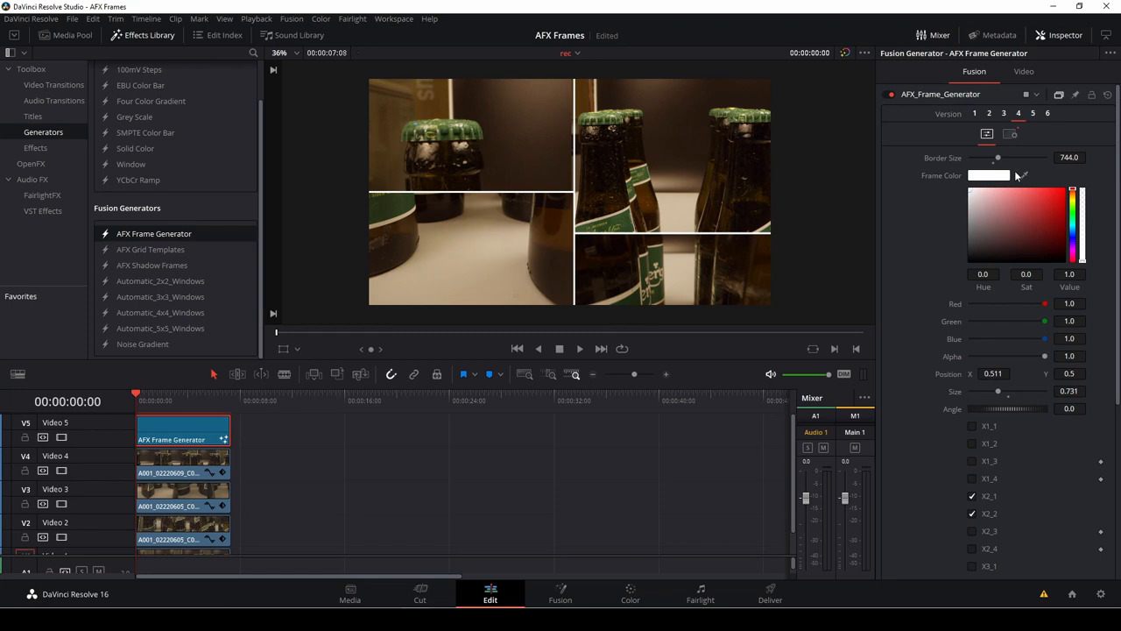
{"action": "left_click", "coordinate": [989, 176]}
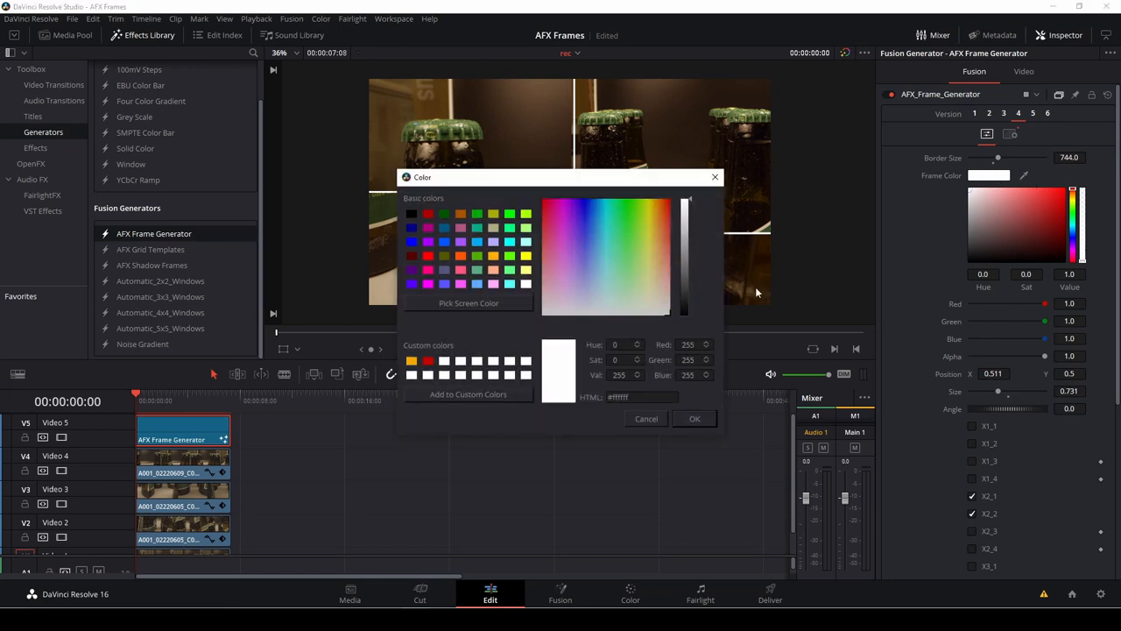
{"action": "left_click", "coordinate": [412, 361]}
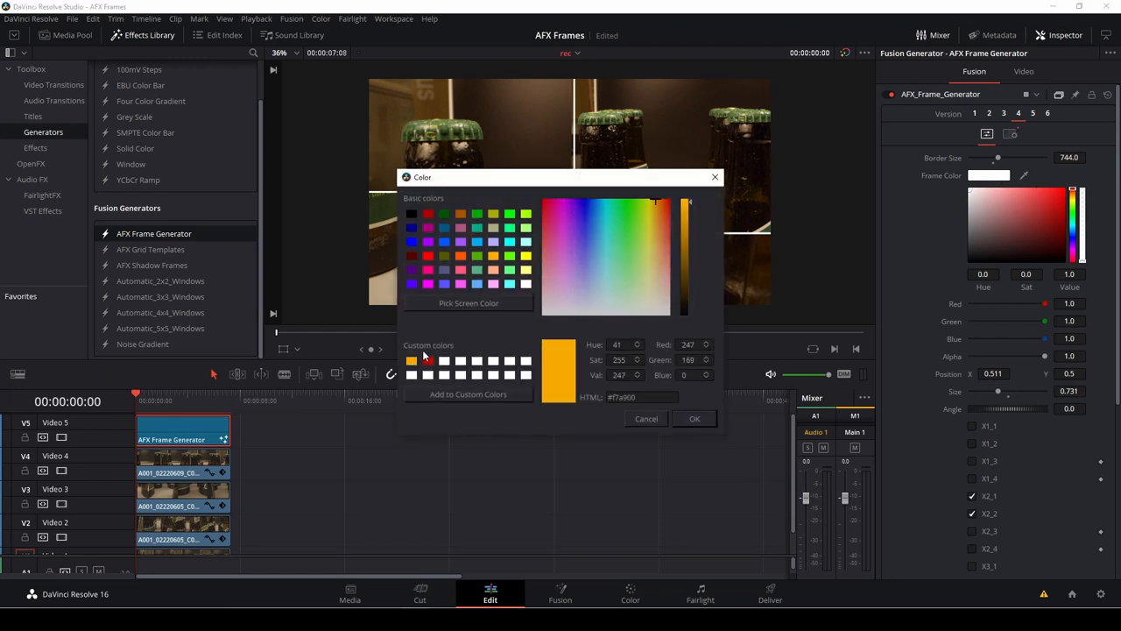
{"action": "left_click", "coordinate": [695, 418]}
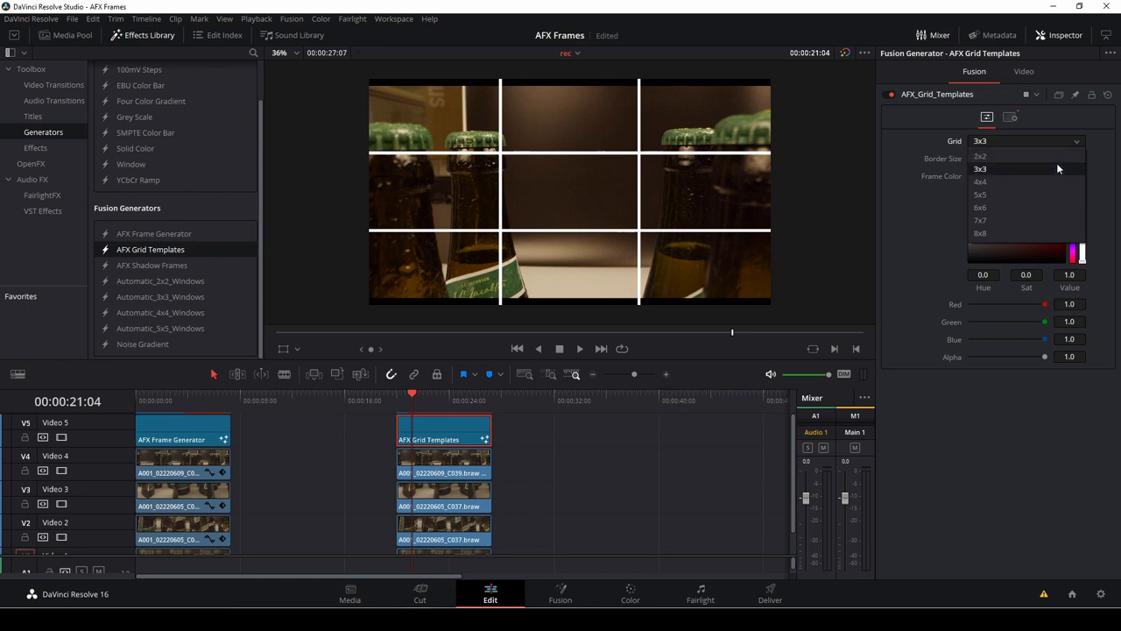
Step: Change the AFX Grid Templates grid from 3x3 to 2x2, then to 8x8
{"action": "left_click", "coordinate": [981, 155]}
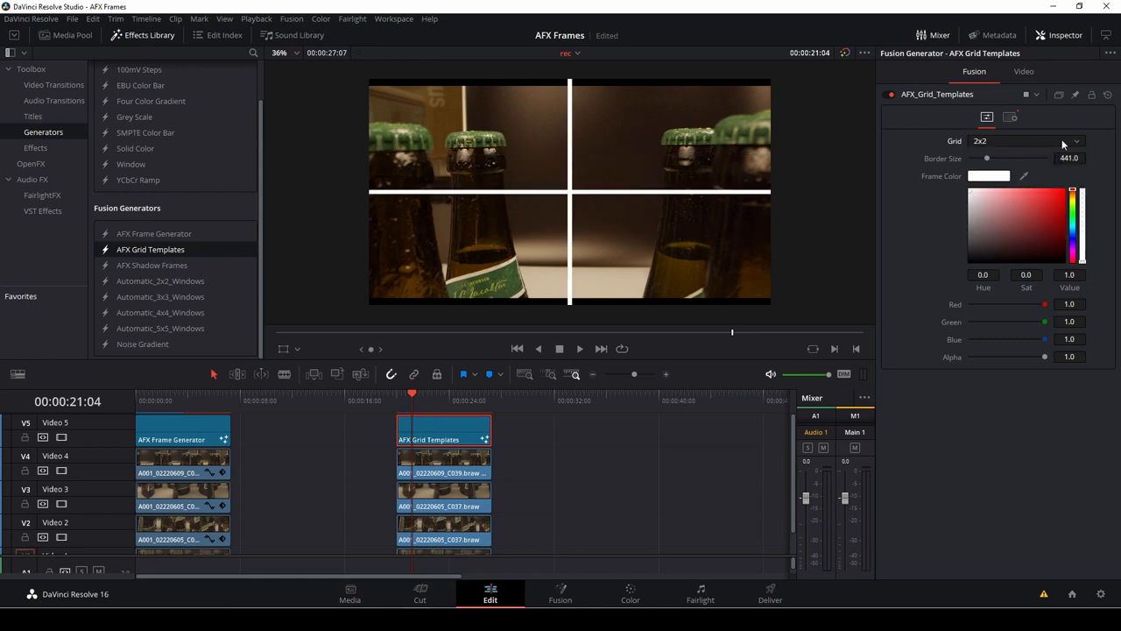
{"action": "left_click", "coordinate": [1074, 141]}
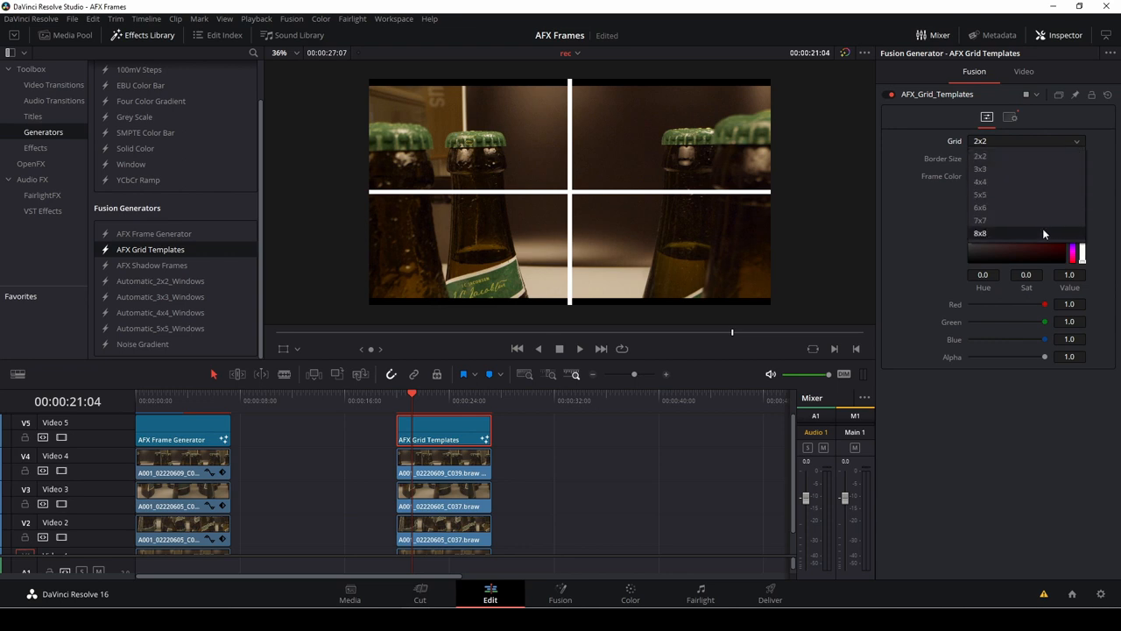
{"action": "left_click", "coordinate": [980, 232]}
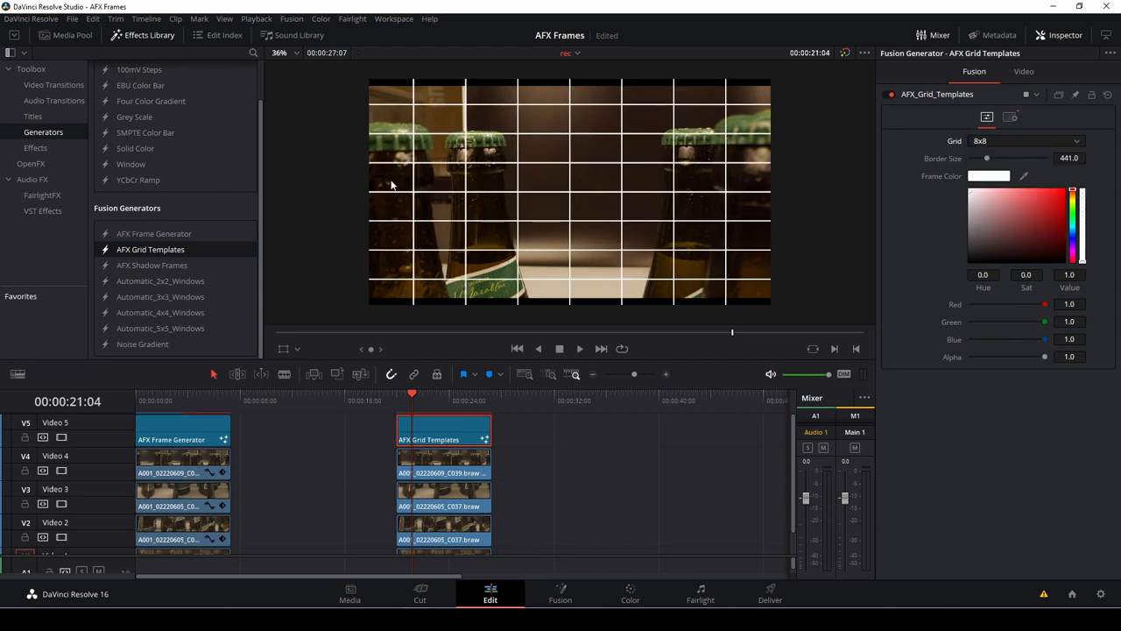
{"action": "mouse_move", "coordinate": [697, 254]}
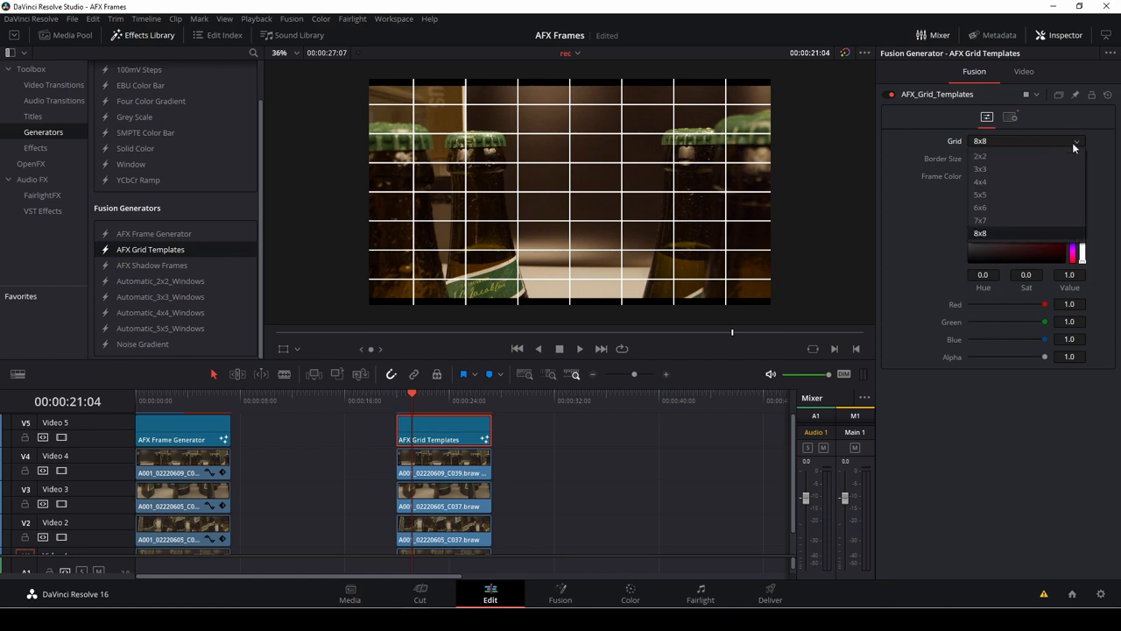
{"action": "left_click", "coordinate": [980, 155]}
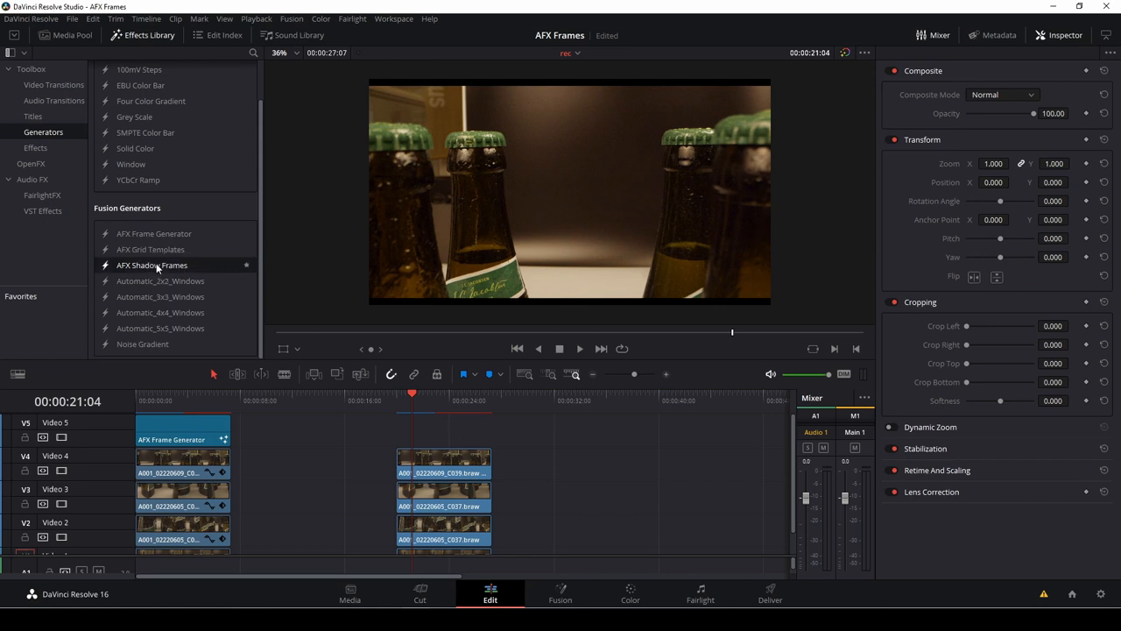
Step: Add AFX Shadow Frames with a 1x3+1x2 layout, border size 40.2 and corner radius 0.06
{"action": "left_click_drag", "start_coordinate": [152, 265], "coordinate": [403, 431]}
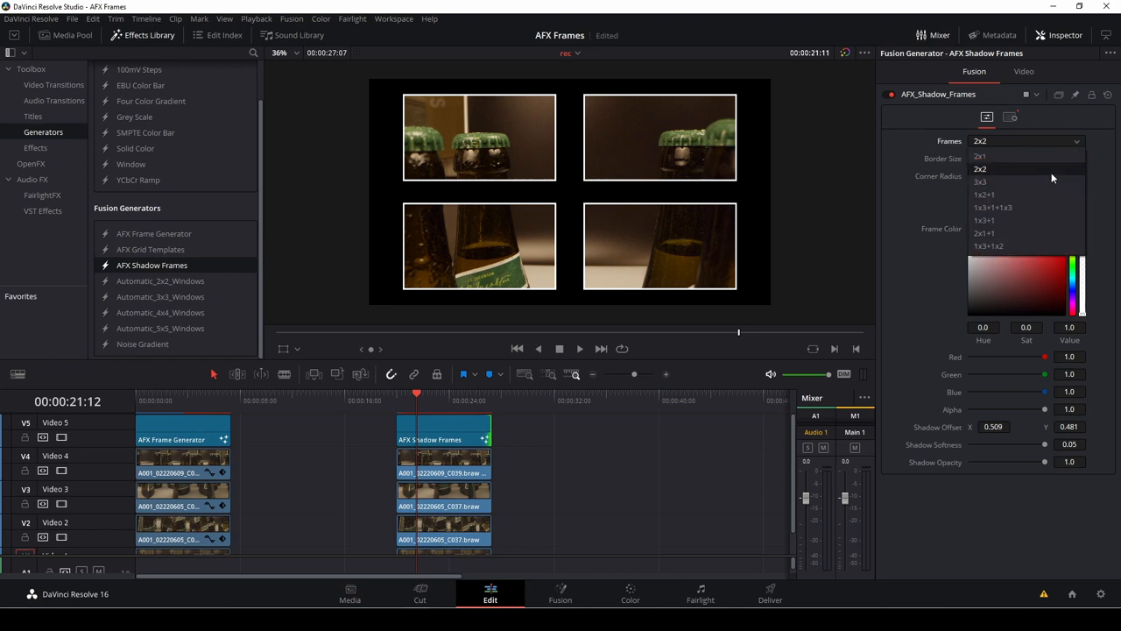
{"action": "mouse_move", "coordinate": [1038, 194]}
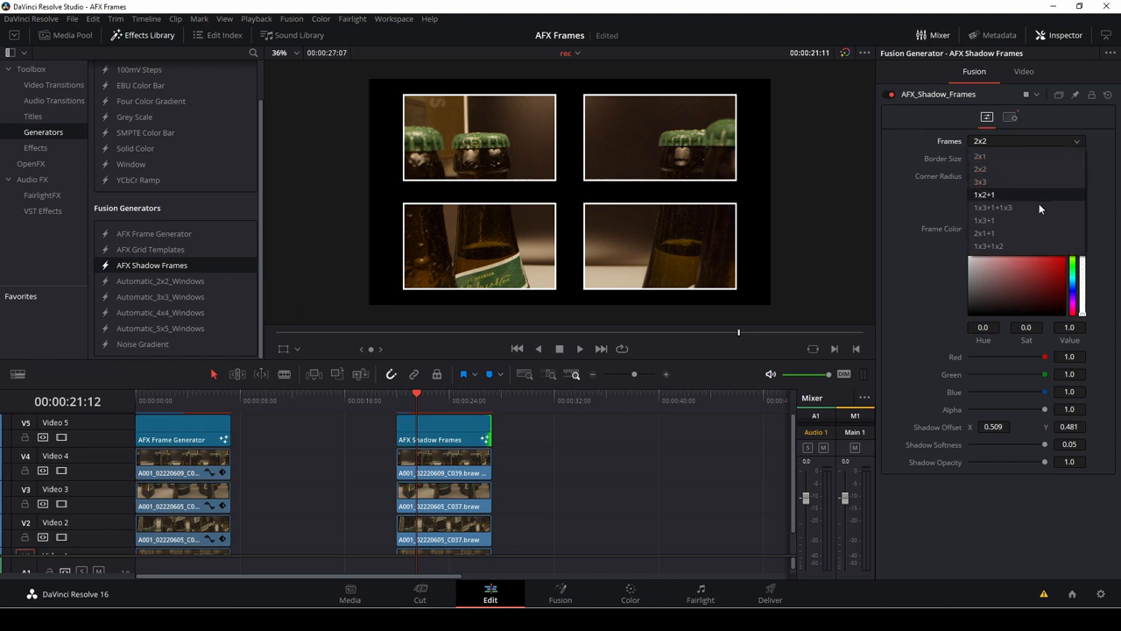
{"action": "mouse_move", "coordinate": [1018, 220]}
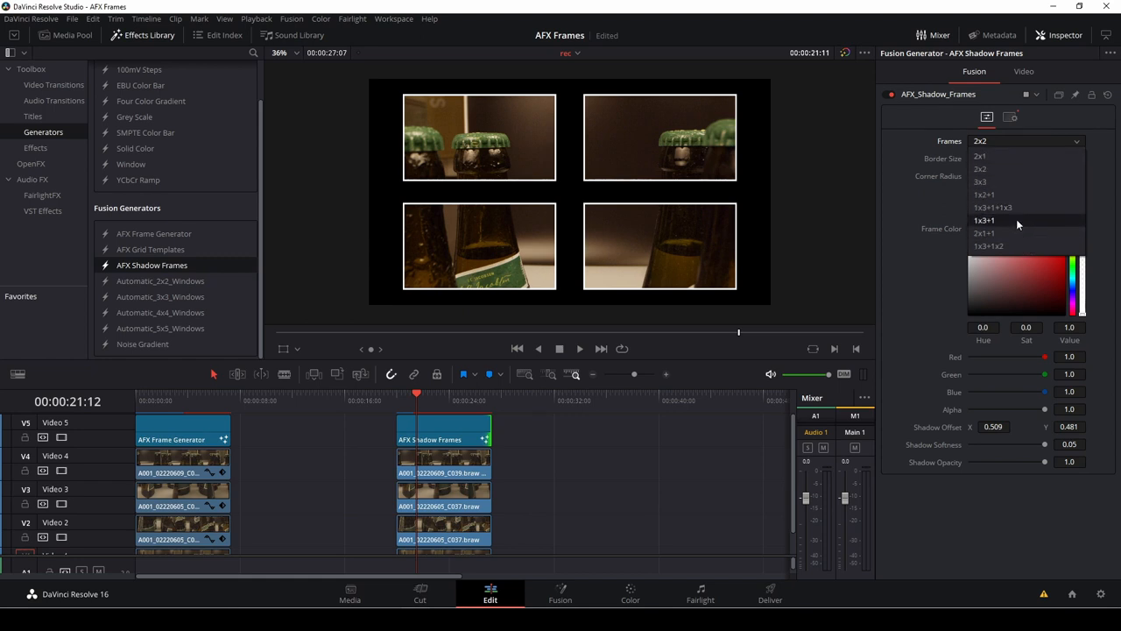
{"action": "left_click", "coordinate": [987, 246]}
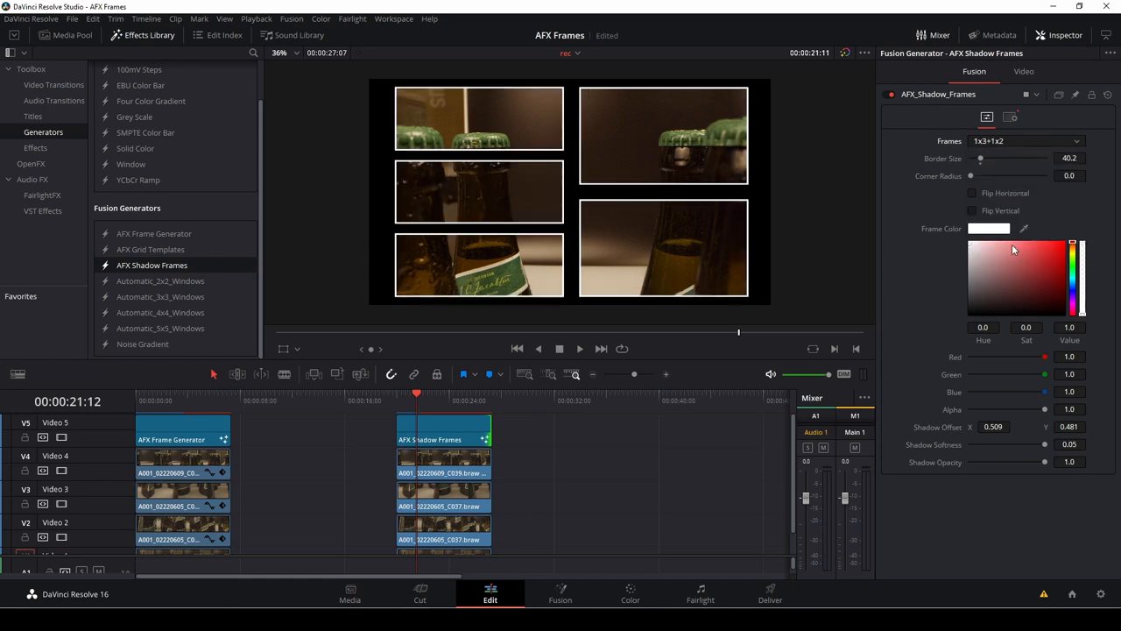
{"action": "left_click_drag", "start_coordinate": [980, 158], "coordinate": [992, 158]}
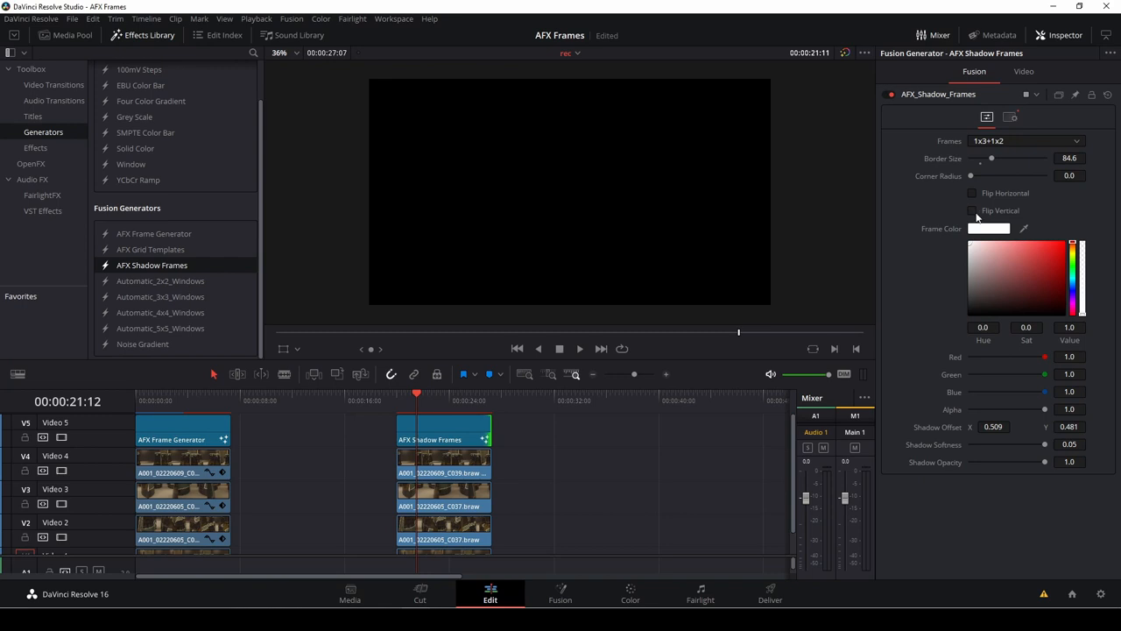
{"action": "left_click_drag", "start_coordinate": [991, 159], "coordinate": [987, 158]}
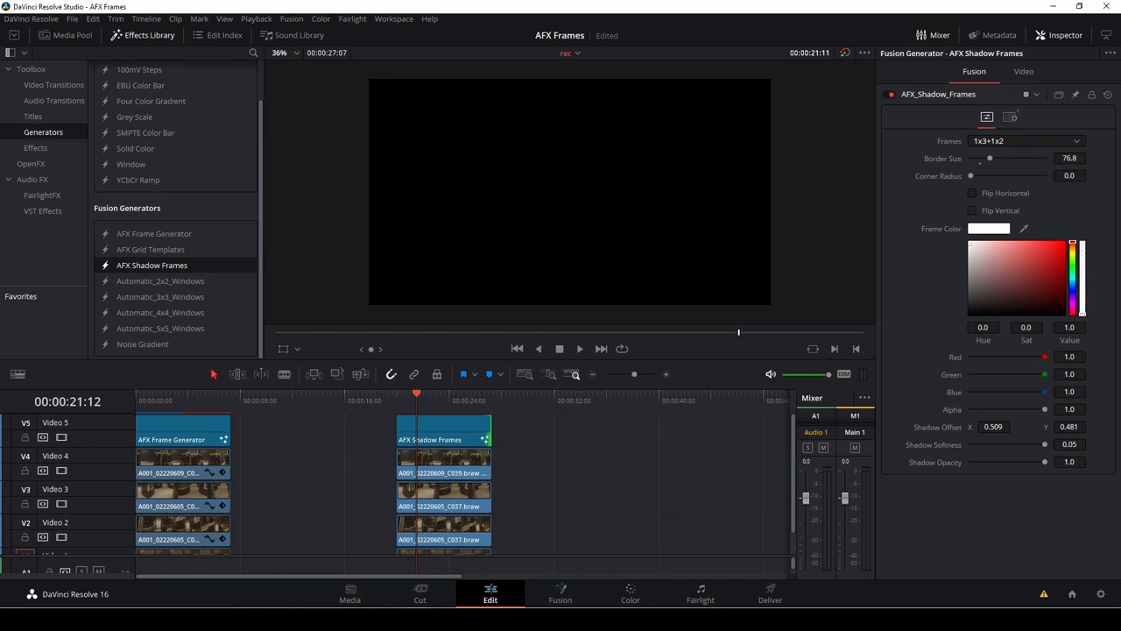
{"action": "left_click_drag", "start_coordinate": [990, 158], "coordinate": [980, 159]}
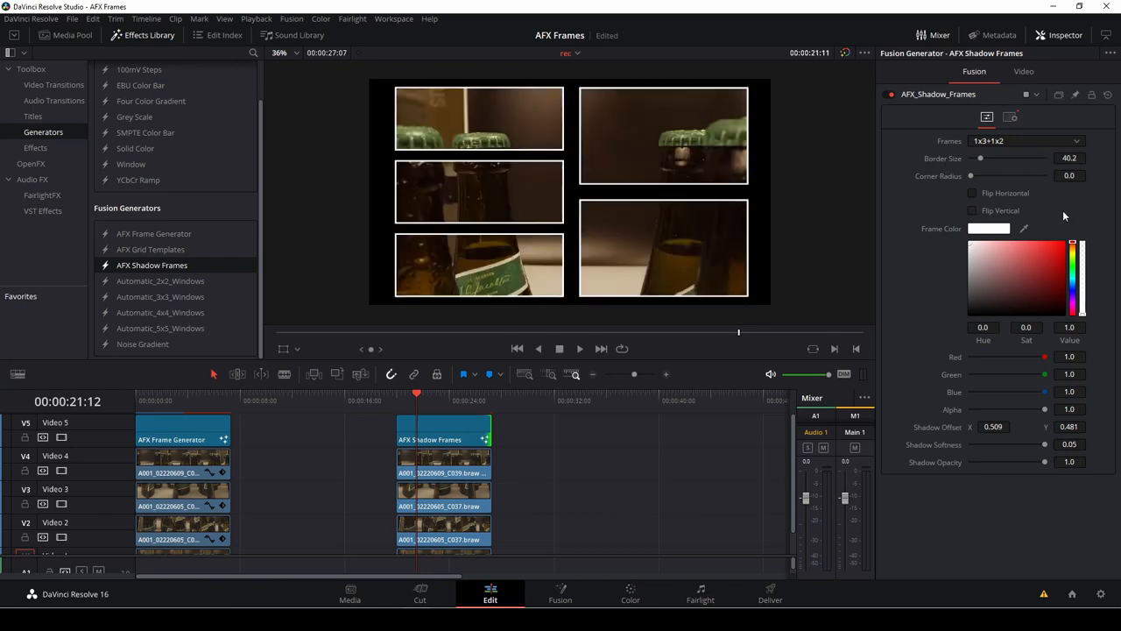
{"action": "left_click_drag", "start_coordinate": [970, 176], "coordinate": [981, 176]}
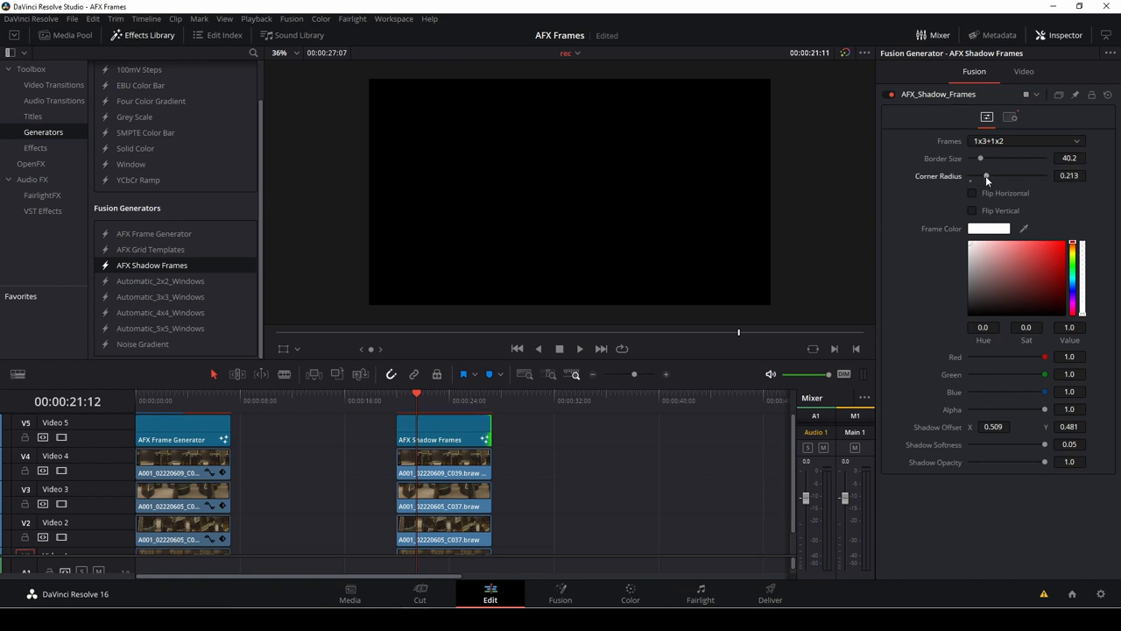
{"action": "left_click_drag", "start_coordinate": [986, 176], "coordinate": [970, 176]}
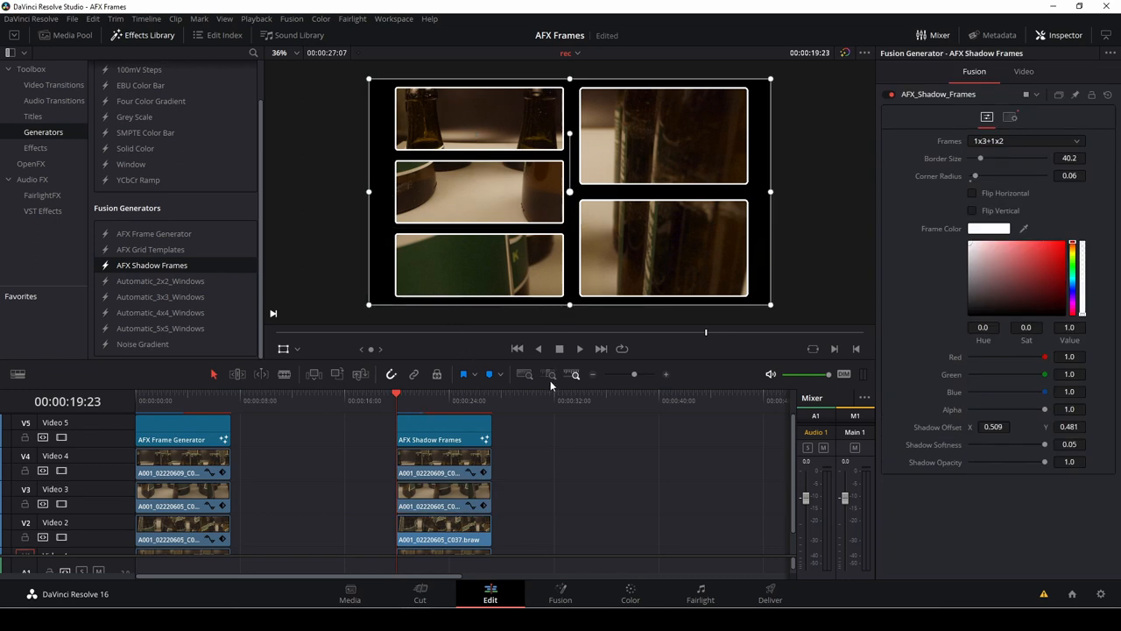
Step: In Fusion, feed a new red Background node into AFX_Shadow_Frames
{"action": "left_click", "coordinate": [559, 600]}
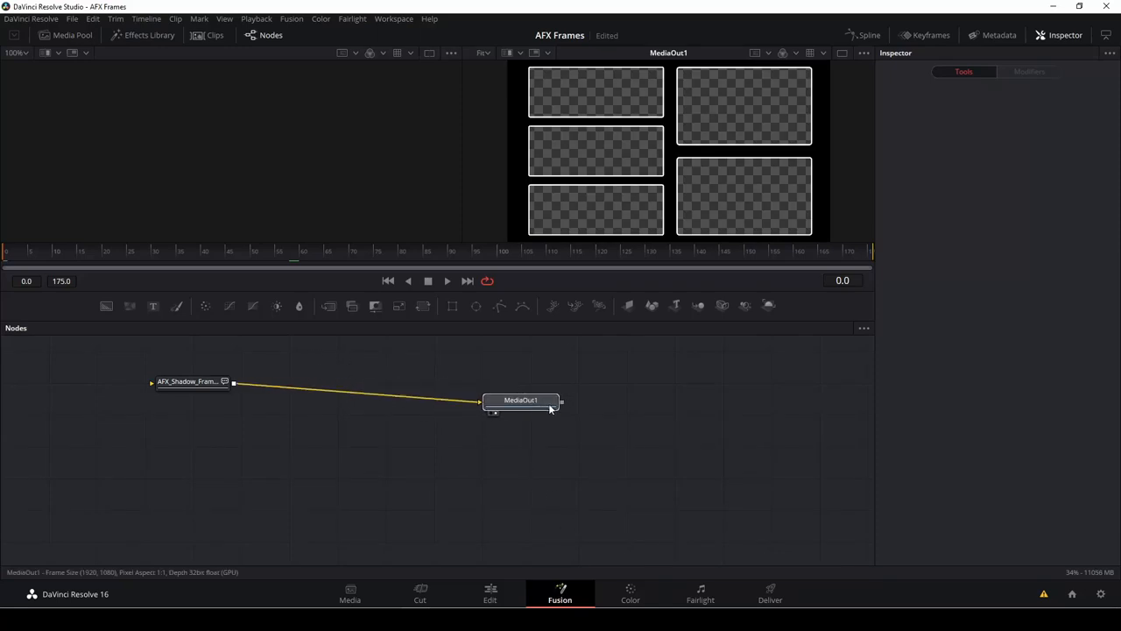
{"action": "left_click", "coordinate": [194, 382]}
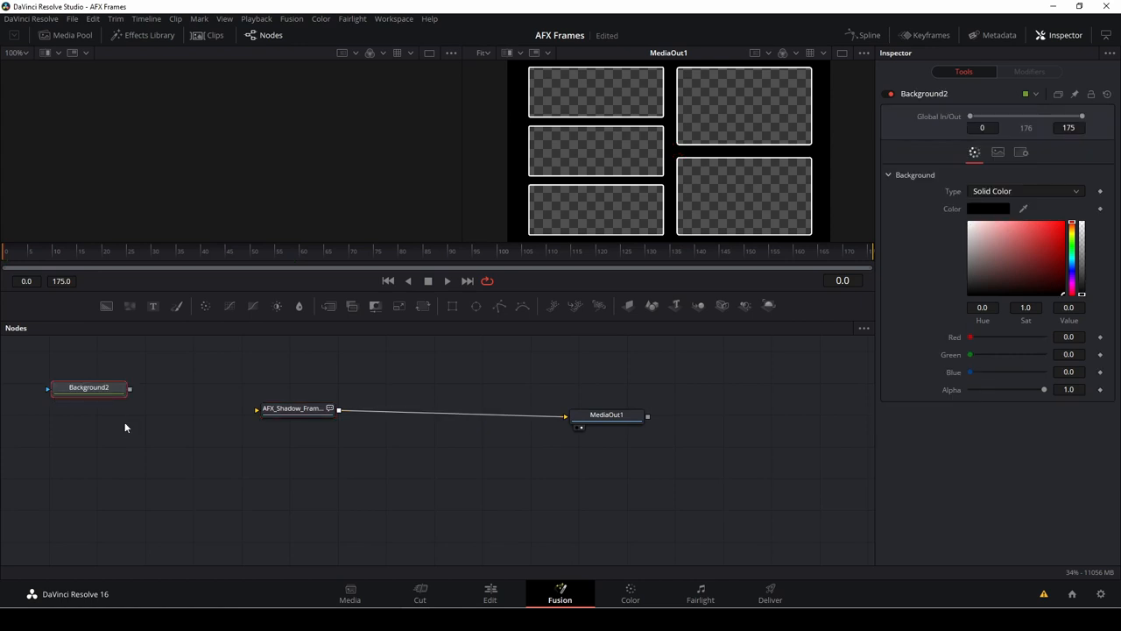
{"action": "left_click_drag", "start_coordinate": [128, 387], "coordinate": [240, 414]}
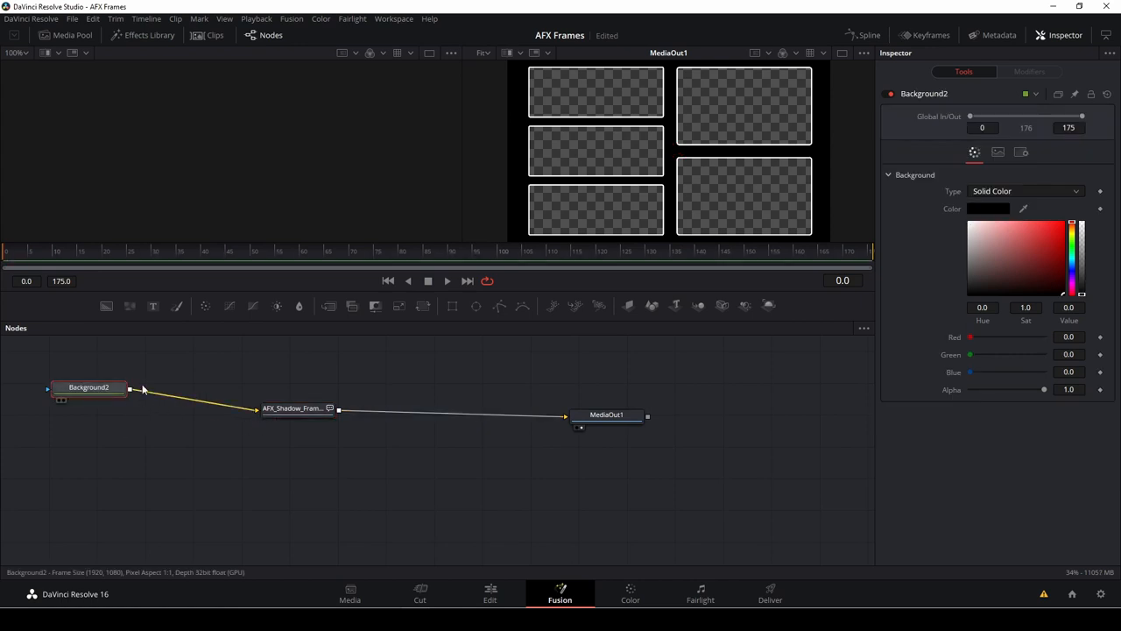
{"action": "mouse_move", "coordinate": [1022, 248]}
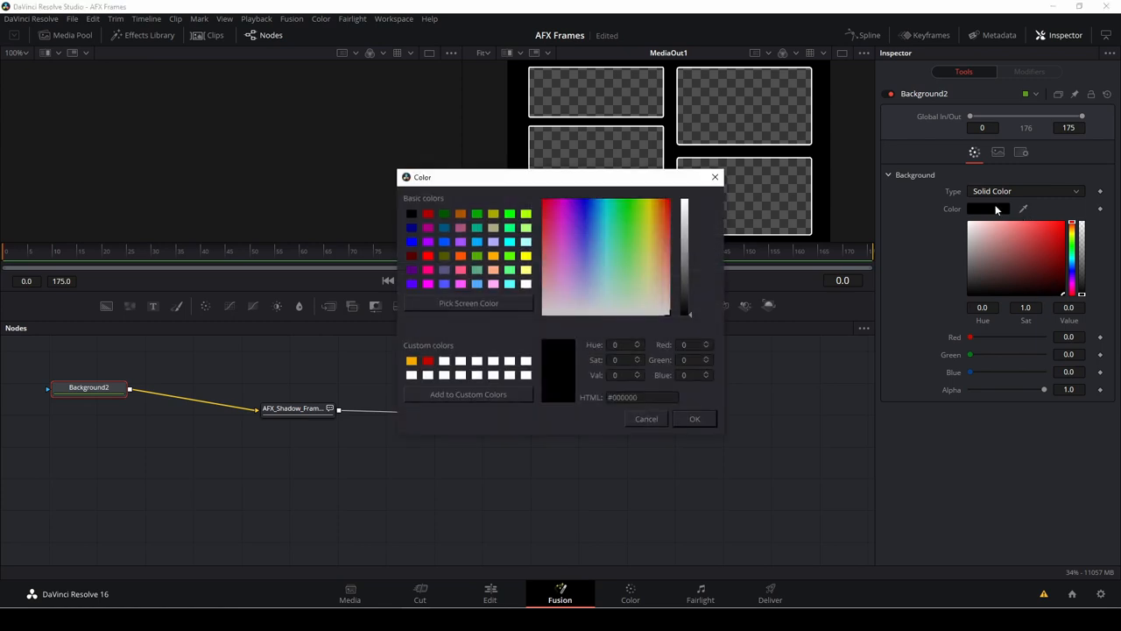
{"action": "left_click", "coordinate": [428, 360]}
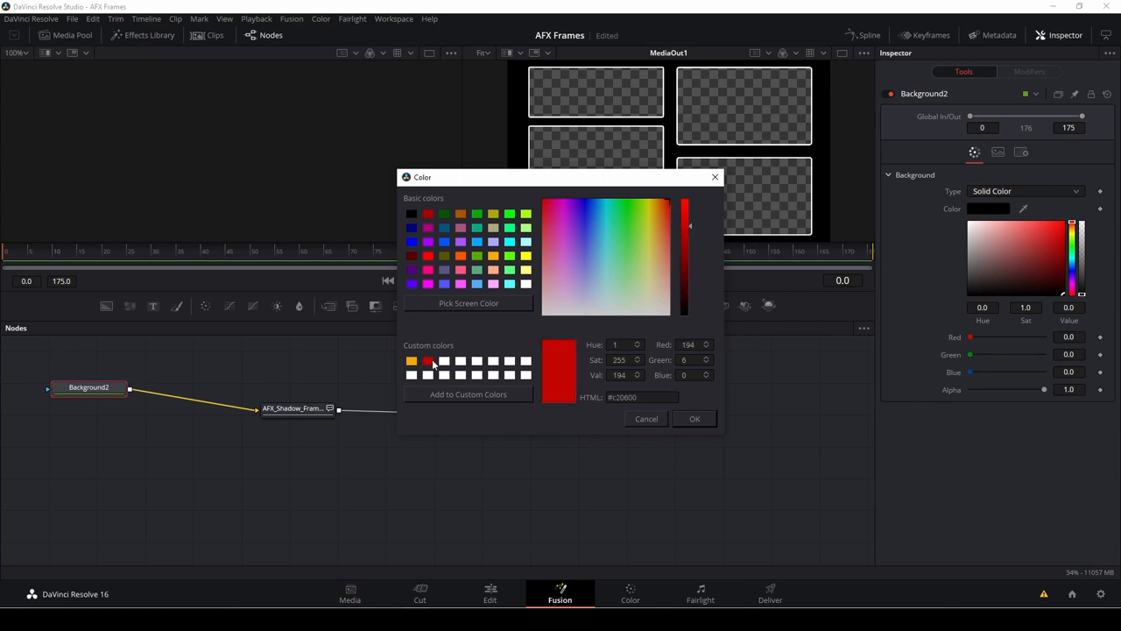
{"action": "left_click", "coordinate": [695, 419]}
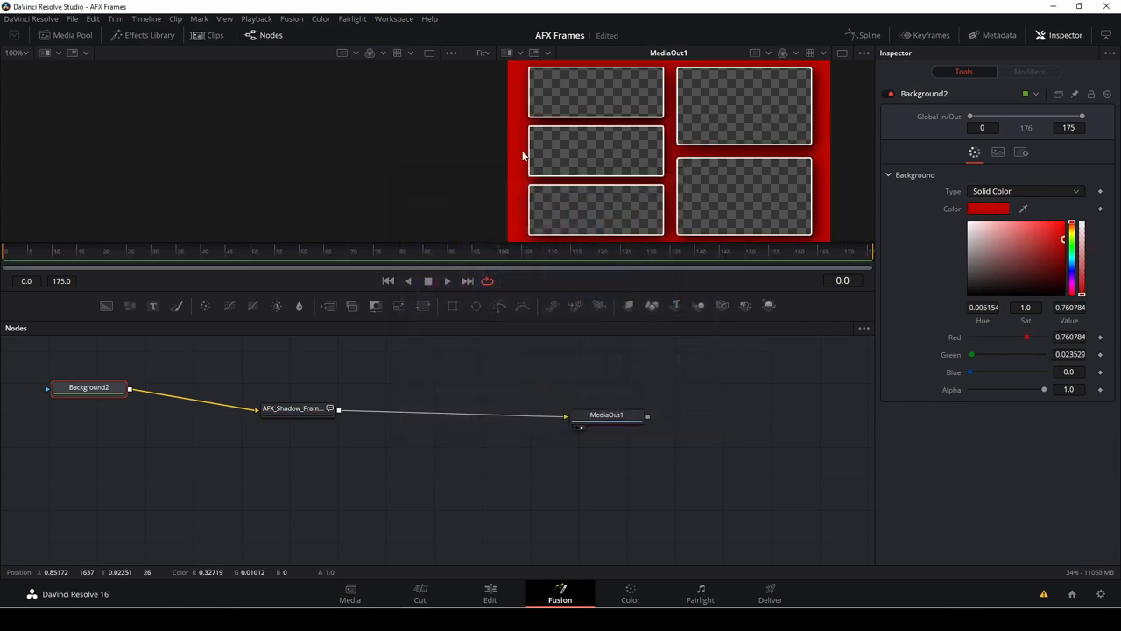
{"action": "mouse_move", "coordinate": [655, 100]}
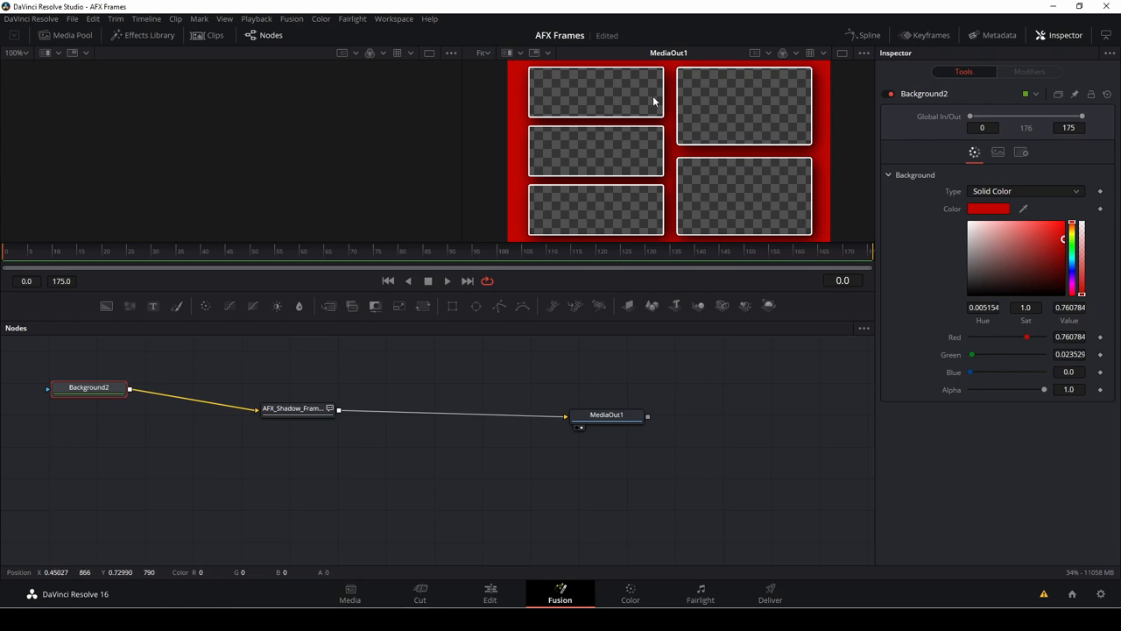
{"action": "mouse_move", "coordinate": [226, 384]}
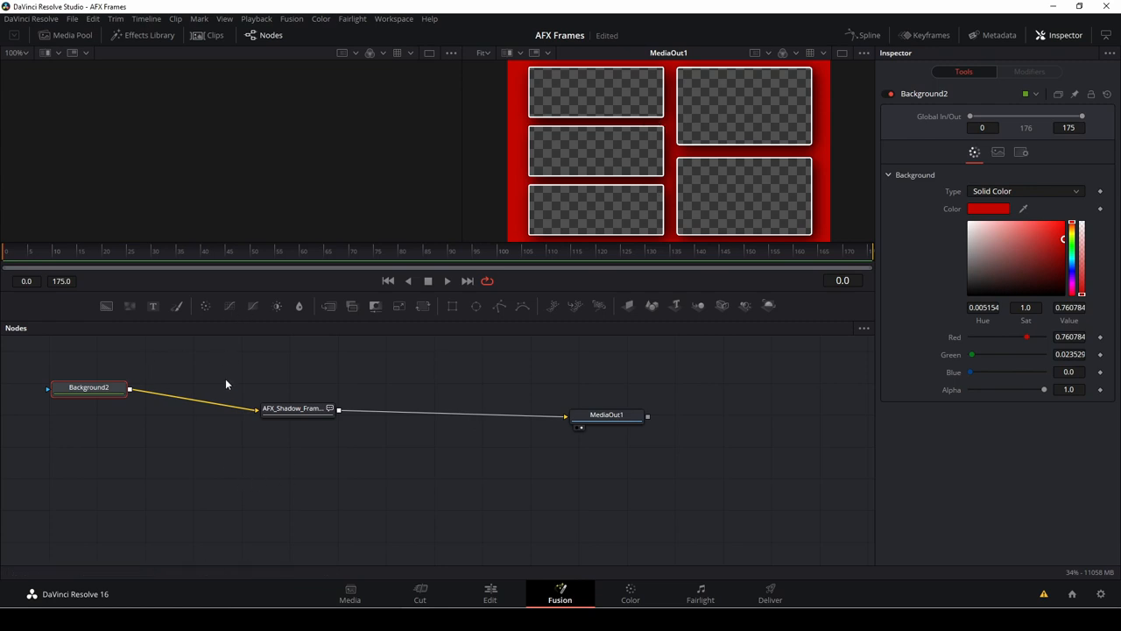
{"action": "mouse_move", "coordinate": [238, 408]}
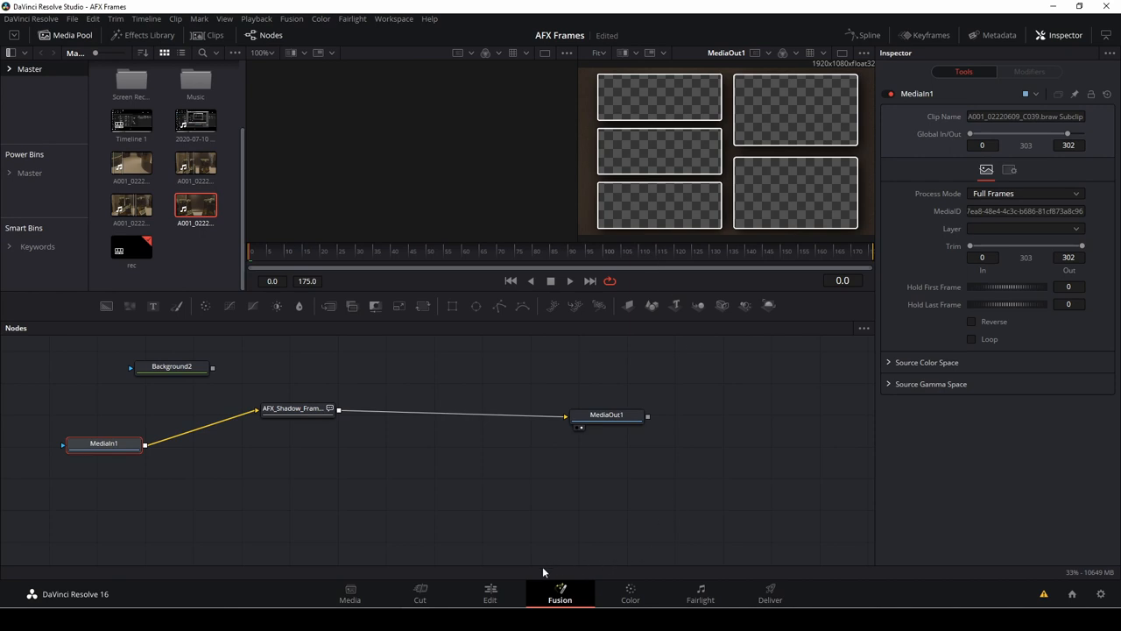
Step: Switch through the Cut page back to the Edit page timeline
{"action": "left_click", "coordinate": [419, 593]}
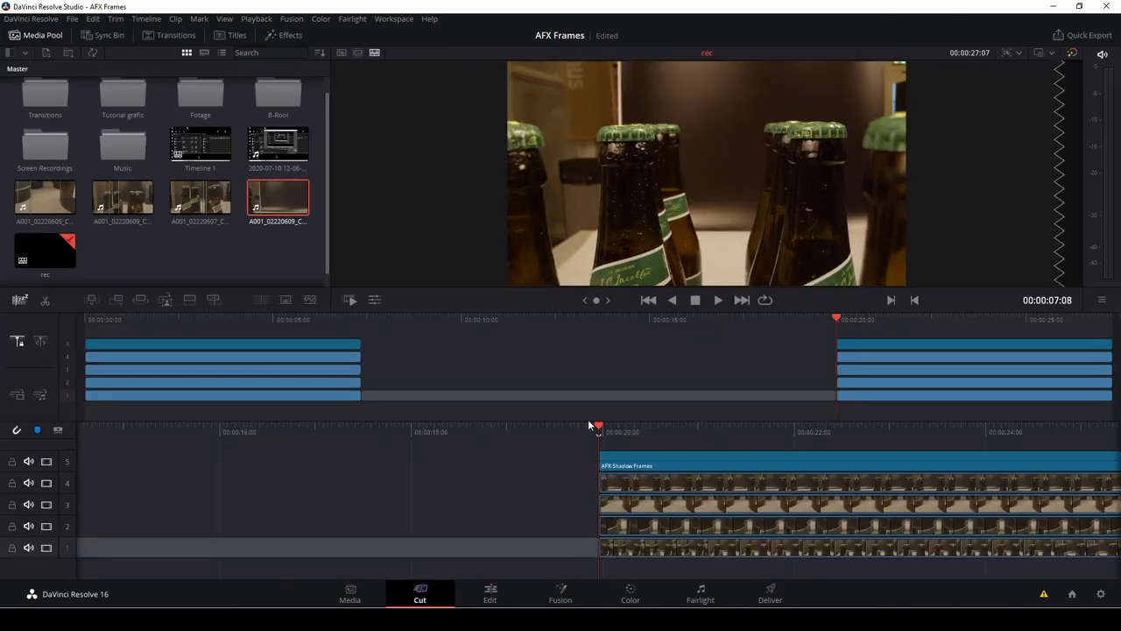
{"action": "left_click", "coordinate": [489, 594]}
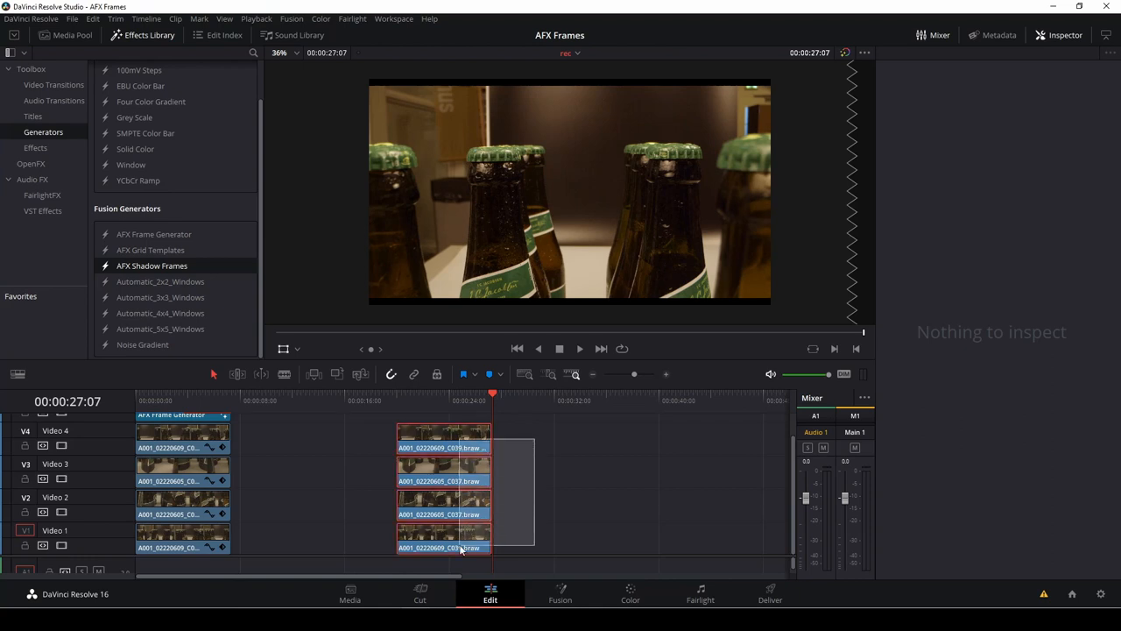
Step: Make a Fusion Clip from the four bottle clips, leaving only MediaOut1 in its graph
{"action": "right_click", "coordinate": [460, 549]}
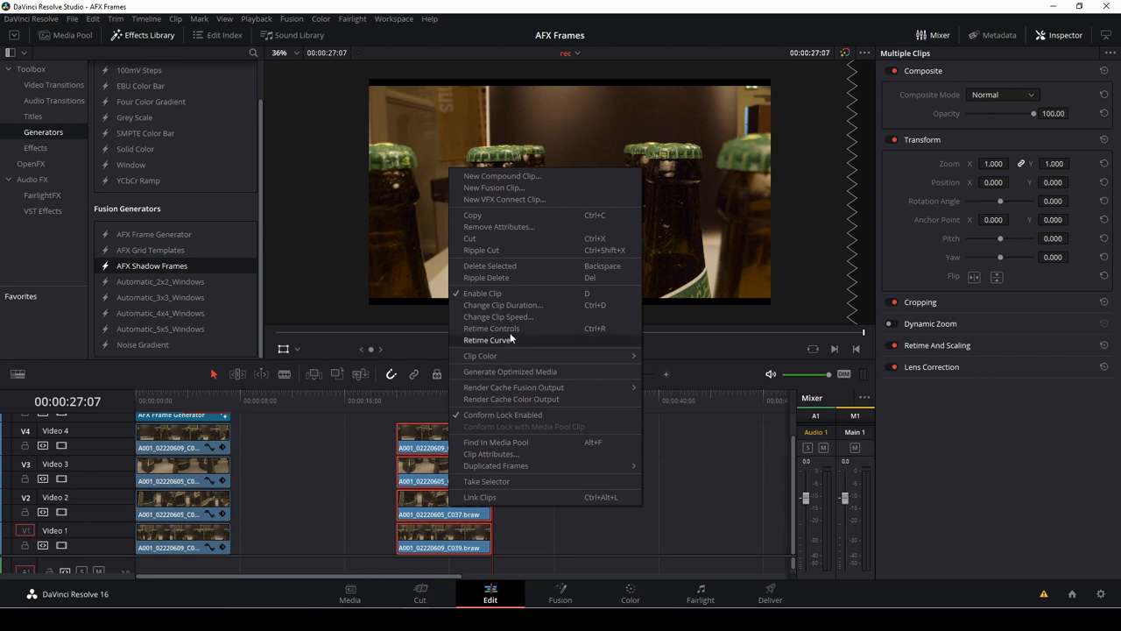
{"action": "mouse_move", "coordinate": [494, 187]}
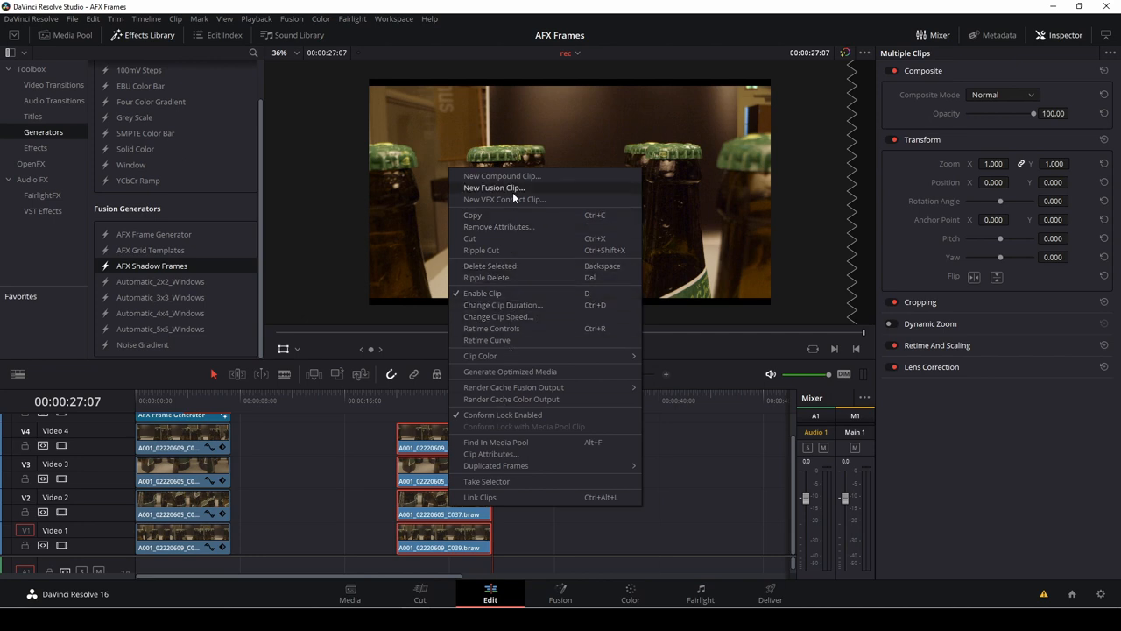
{"action": "left_click", "coordinate": [493, 188]}
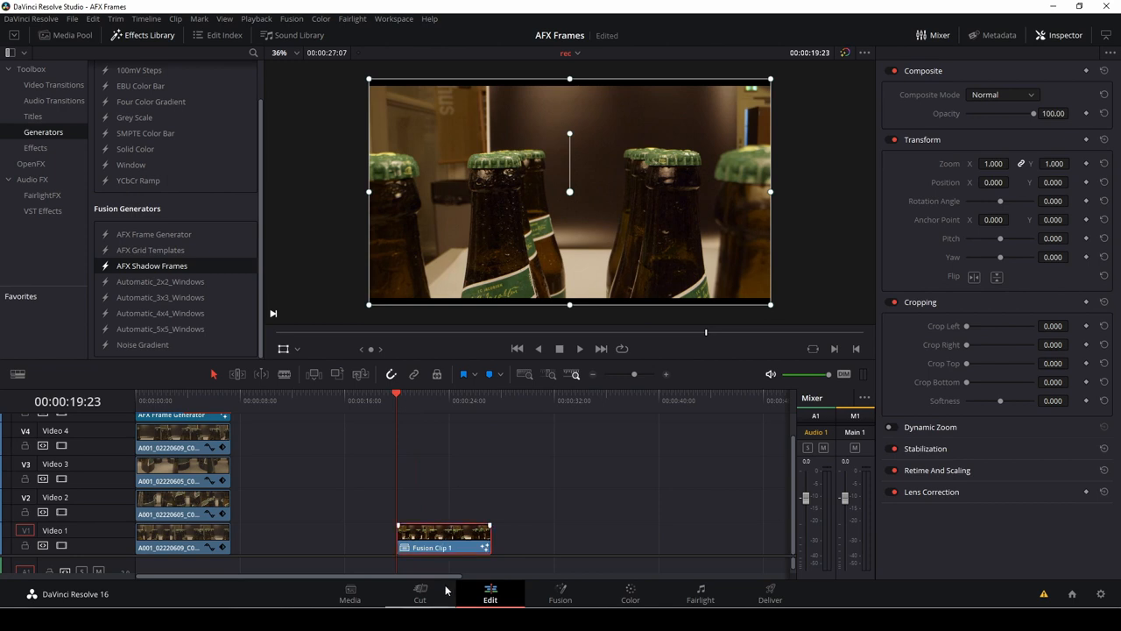
{"action": "left_click", "coordinate": [560, 593]}
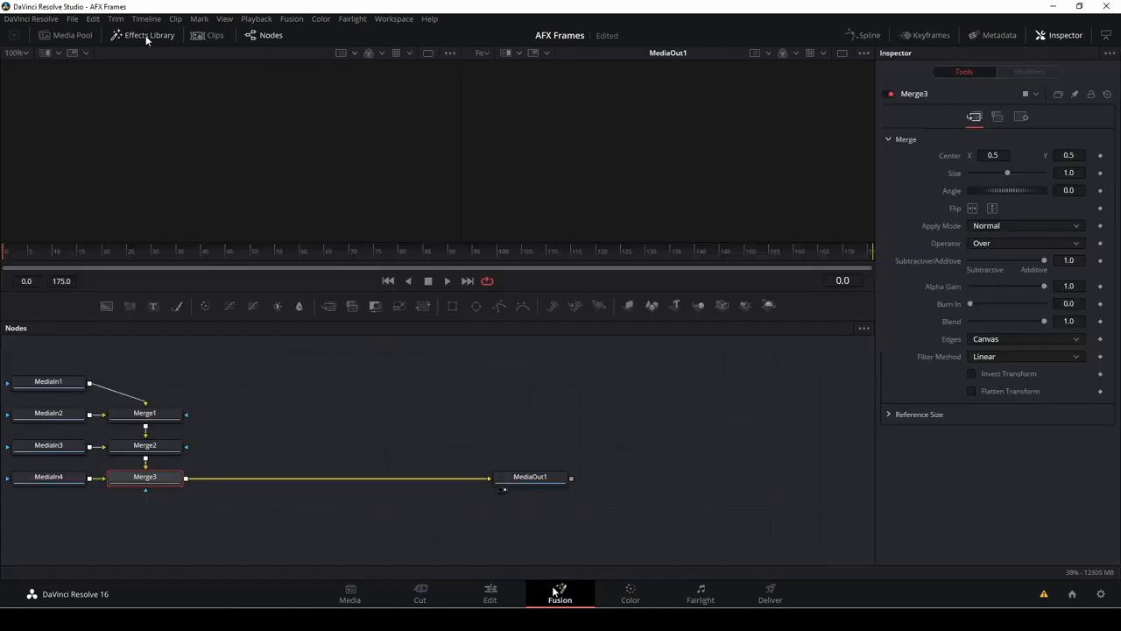
{"action": "mouse_move", "coordinate": [858, 363]}
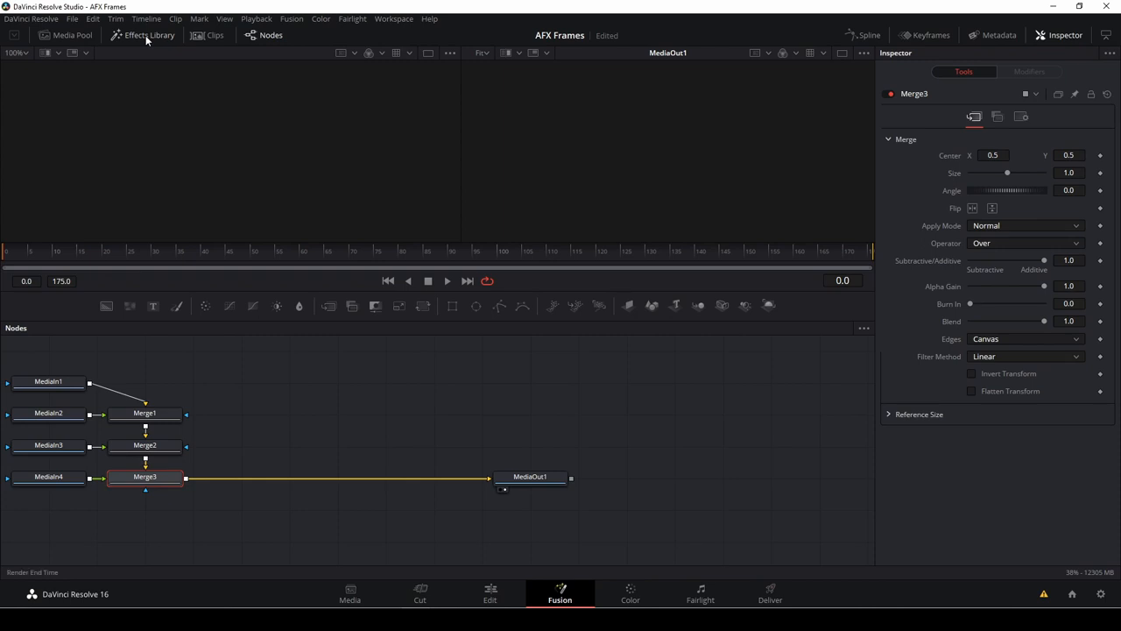
{"action": "left_click_drag", "start_coordinate": [529, 476], "coordinate": [695, 467]}
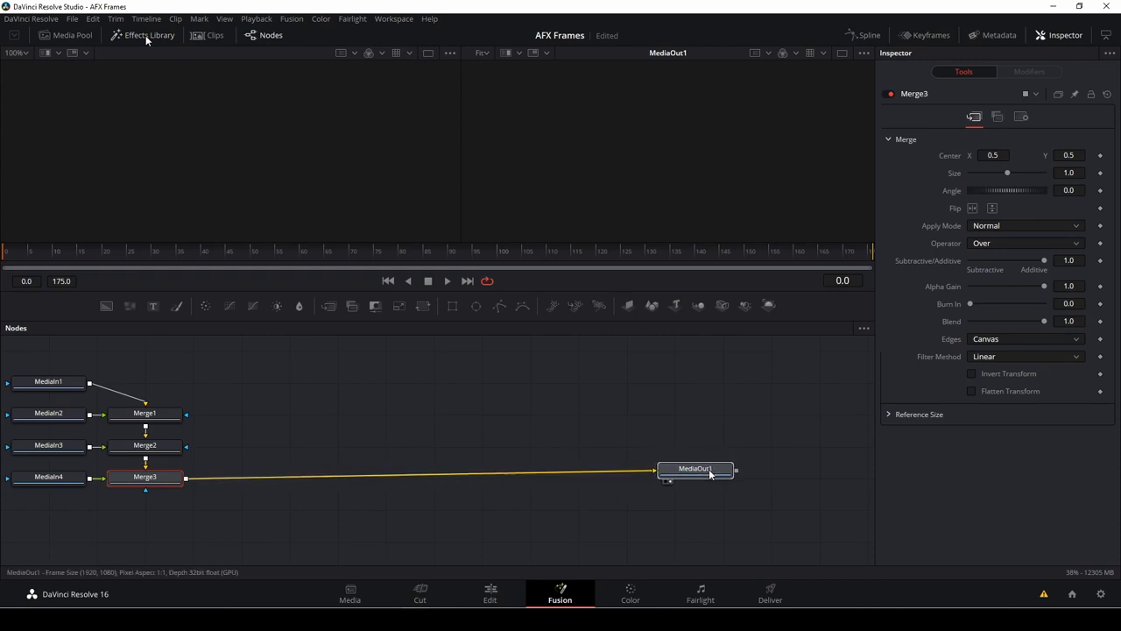
{"action": "left_click", "coordinate": [695, 470]}
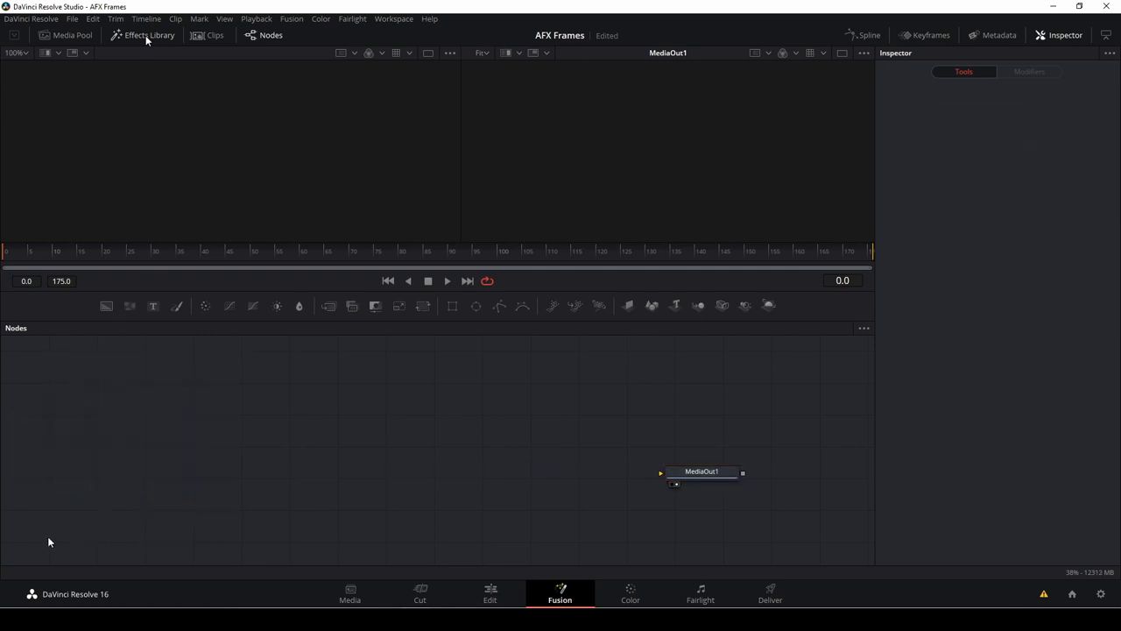
Step: Add Automatic_2x2_Windows from Edit Templates > Generators and connect it to MediaOut1
{"action": "left_click", "coordinate": [145, 35]}
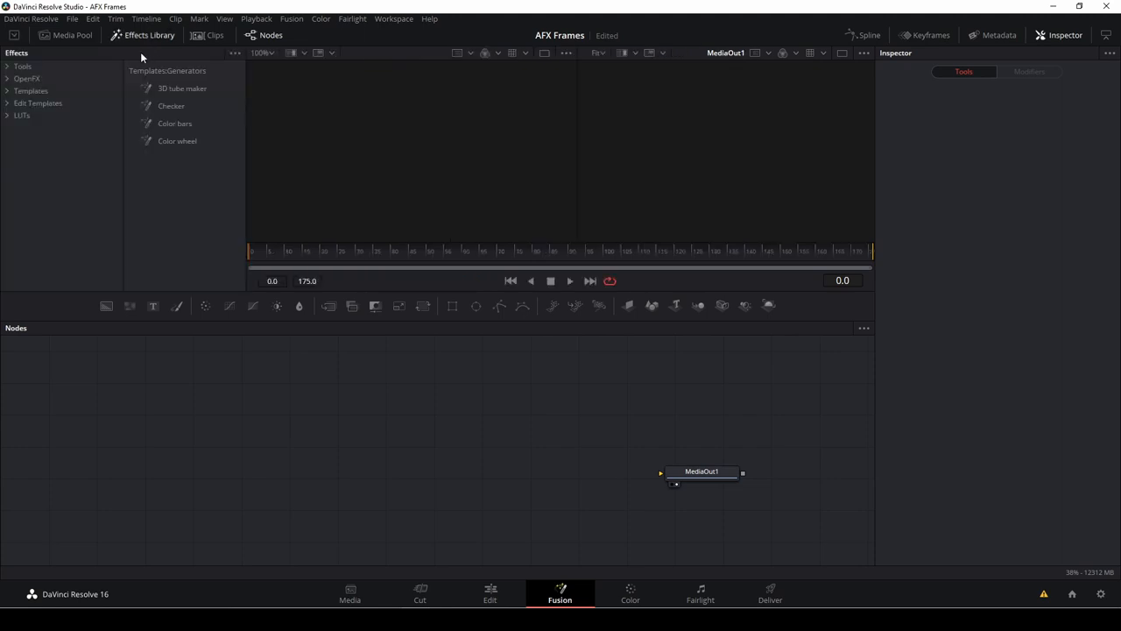
{"action": "left_click", "coordinate": [8, 103]}
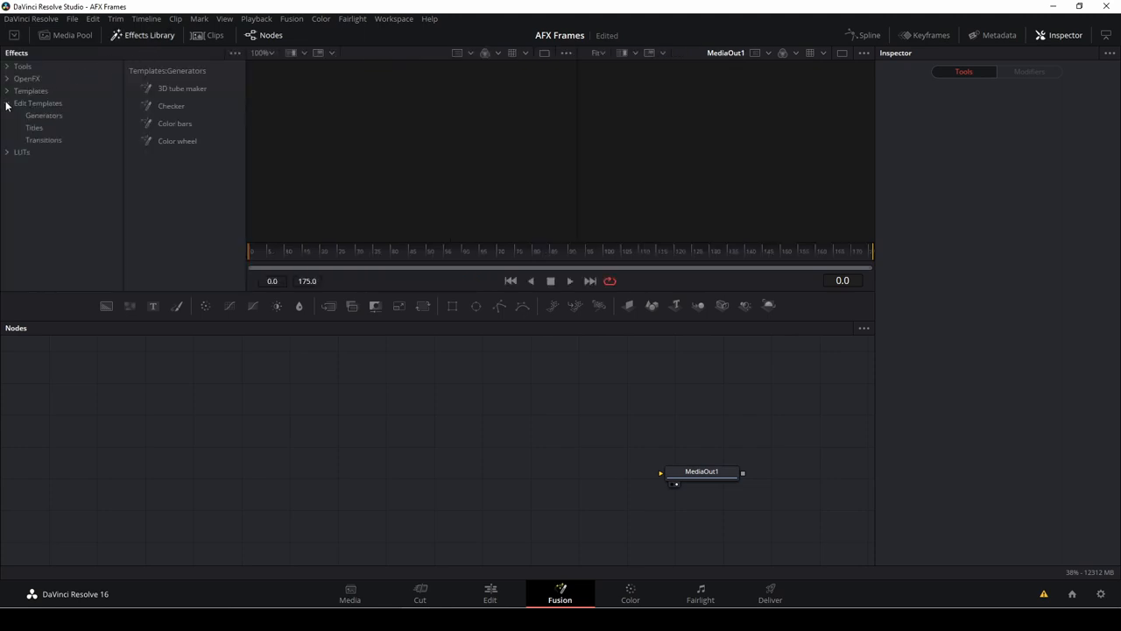
{"action": "left_click", "coordinate": [42, 115]}
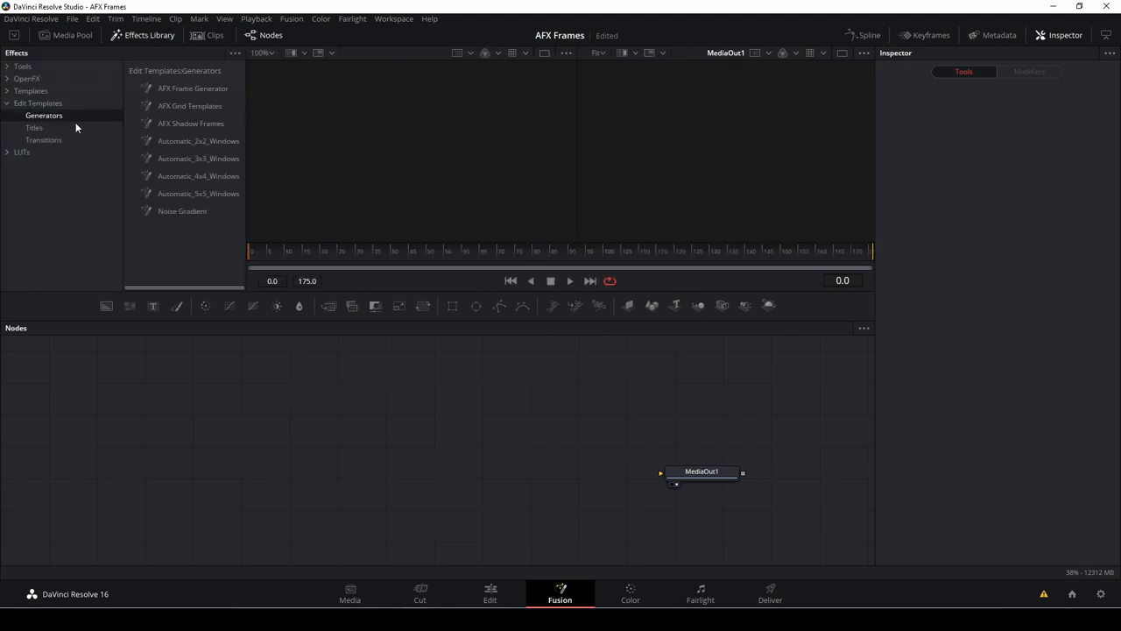
{"action": "mouse_move", "coordinate": [188, 176]}
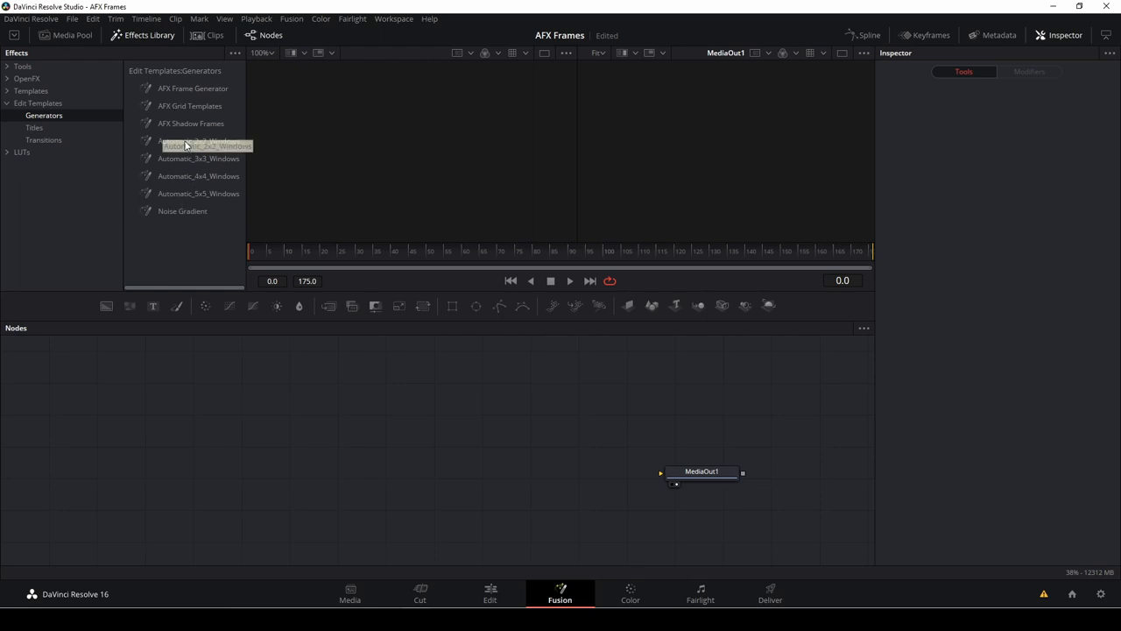
{"action": "double_click", "coordinate": [194, 145]}
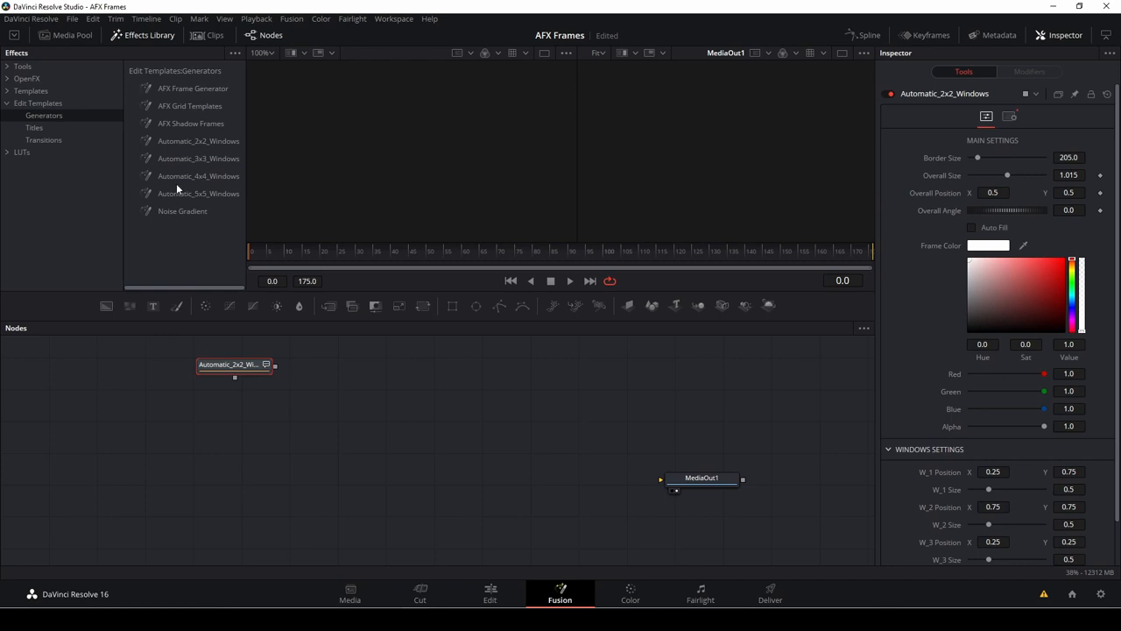
{"action": "left_click_drag", "start_coordinate": [235, 365], "coordinate": [287, 471]}
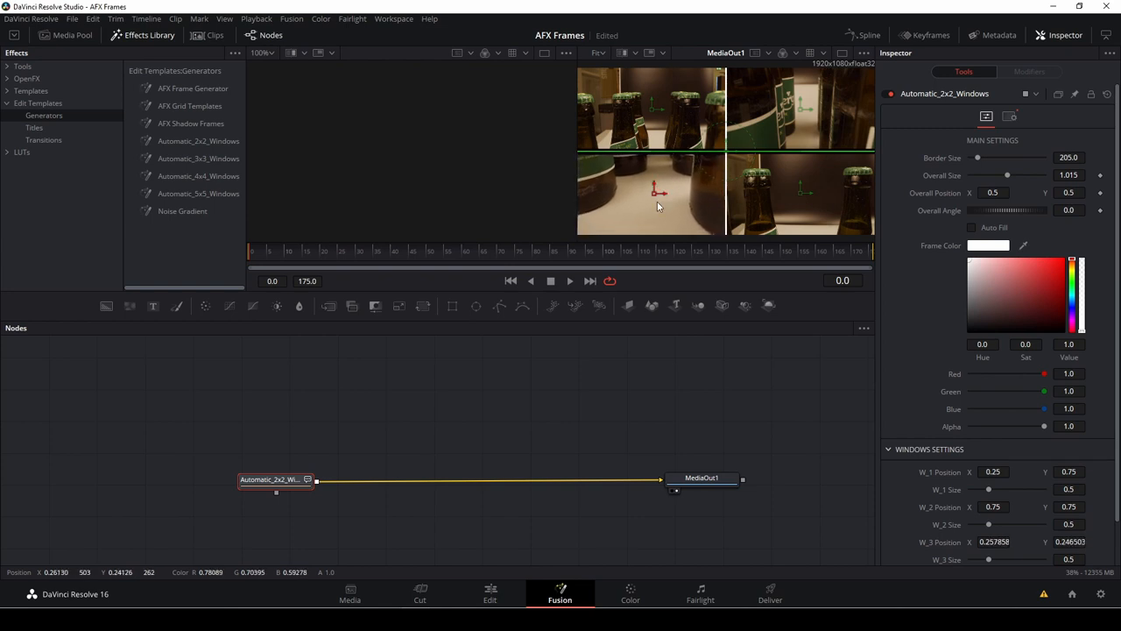
{"action": "mouse_move", "coordinate": [634, 217]}
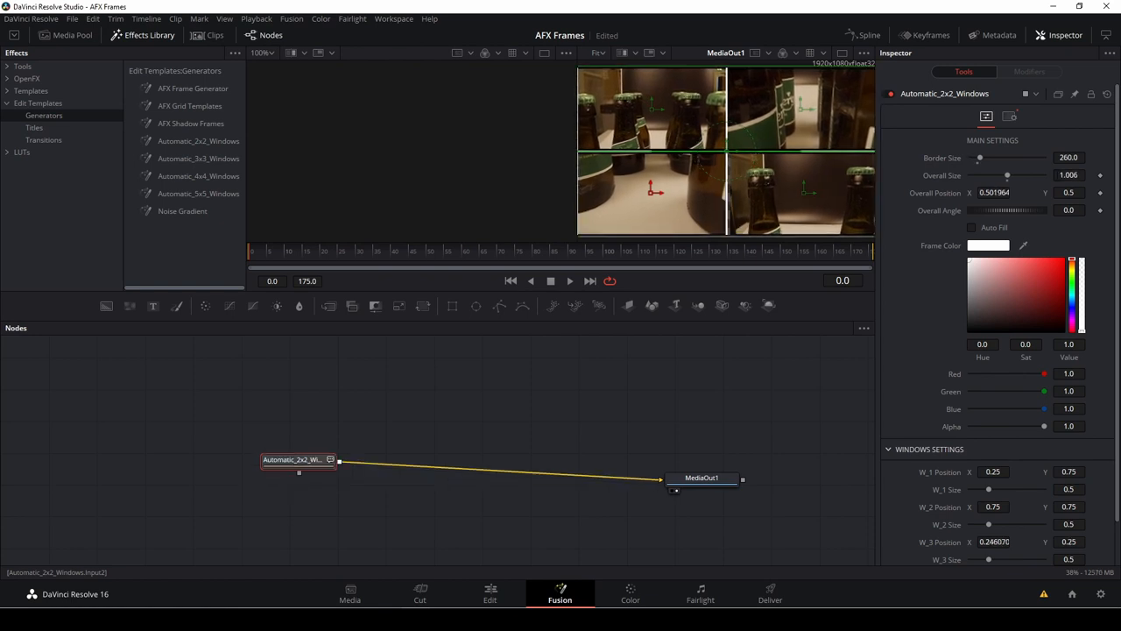
Step: Set Overall Size to 0.992 and choose yellow as the Frame Color
{"action": "left_click_drag", "start_coordinate": [1007, 175], "coordinate": [1004, 175]}
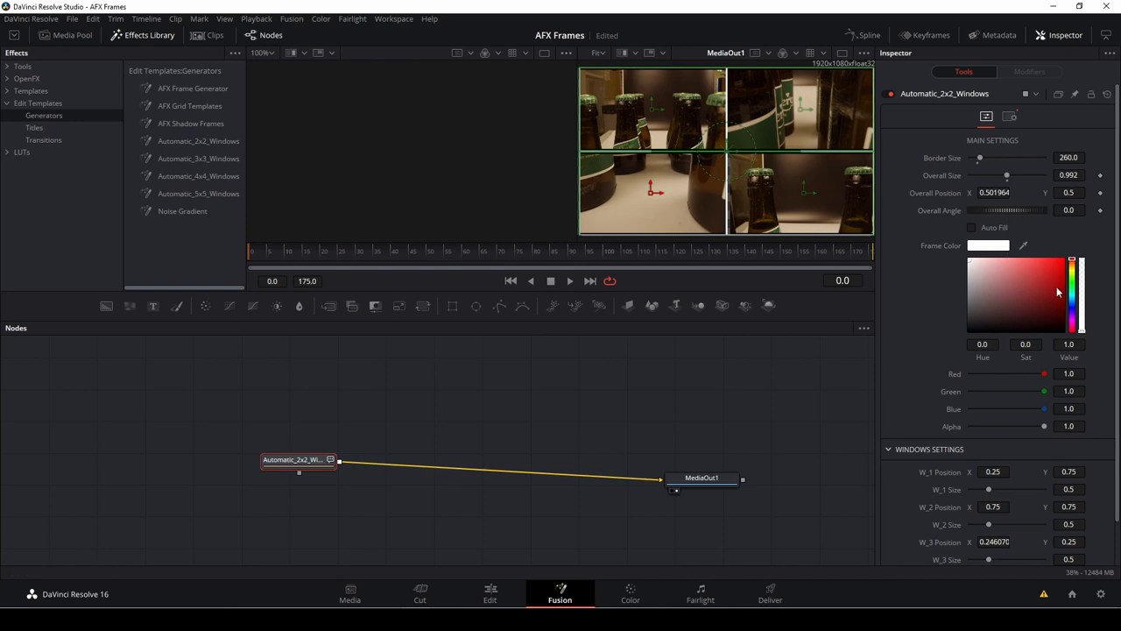
{"action": "mouse_move", "coordinate": [1025, 264]}
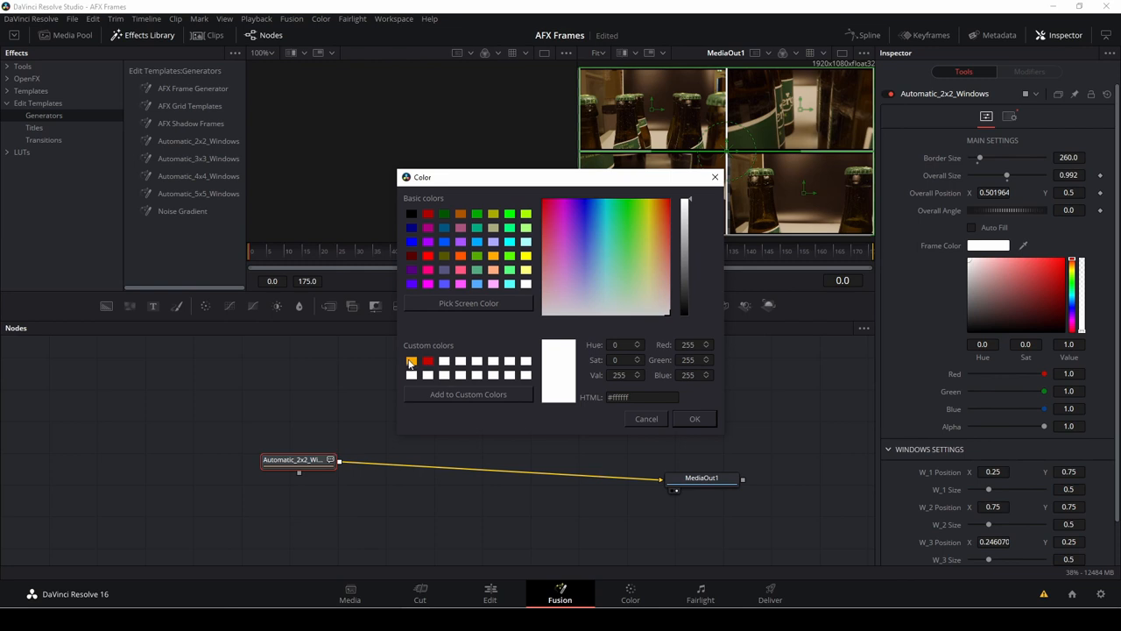
{"action": "left_click", "coordinate": [694, 419]}
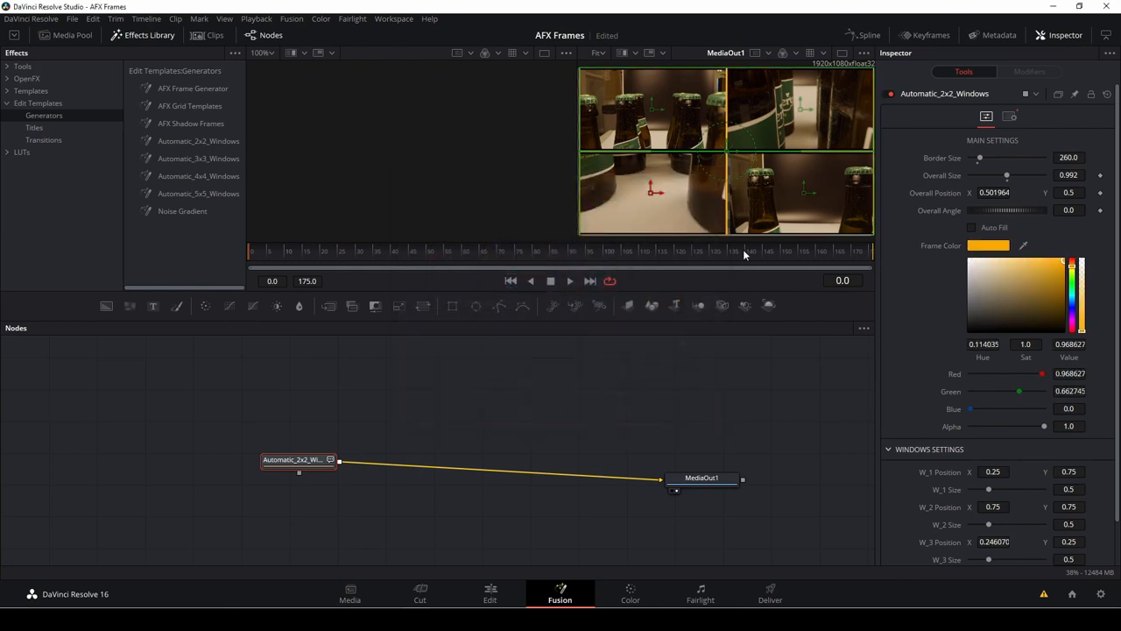
{"action": "mouse_move", "coordinate": [949, 438]}
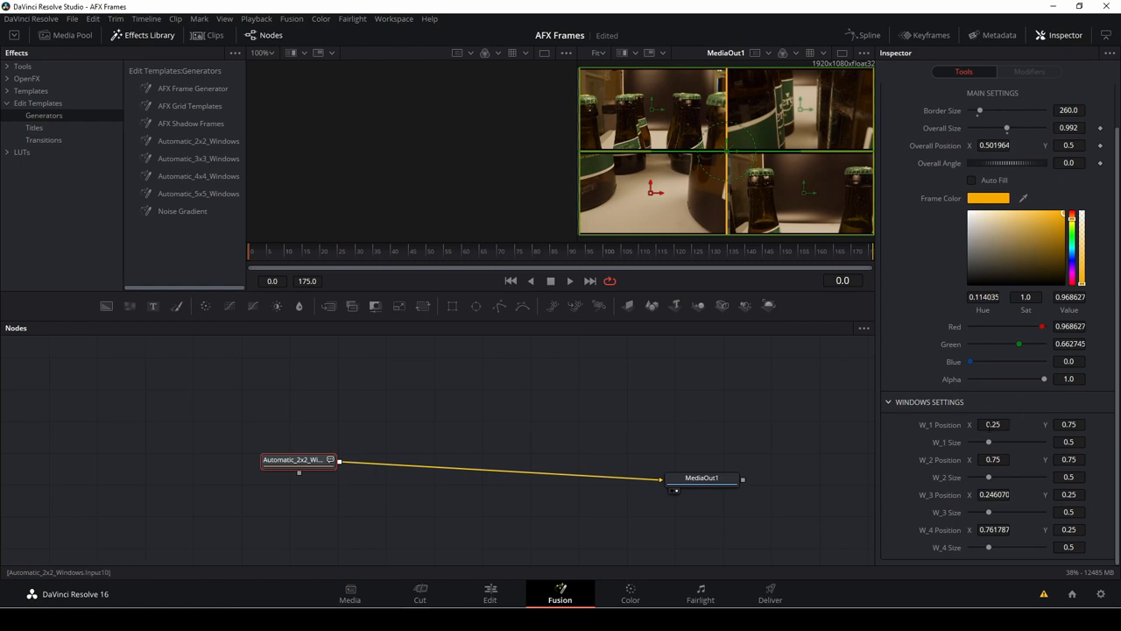
Step: Adjust the W_1, W_2 and W_3 clip sizes, then review the split on the Edit page
{"action": "left_click_drag", "start_coordinate": [988, 442], "coordinate": [1004, 441]}
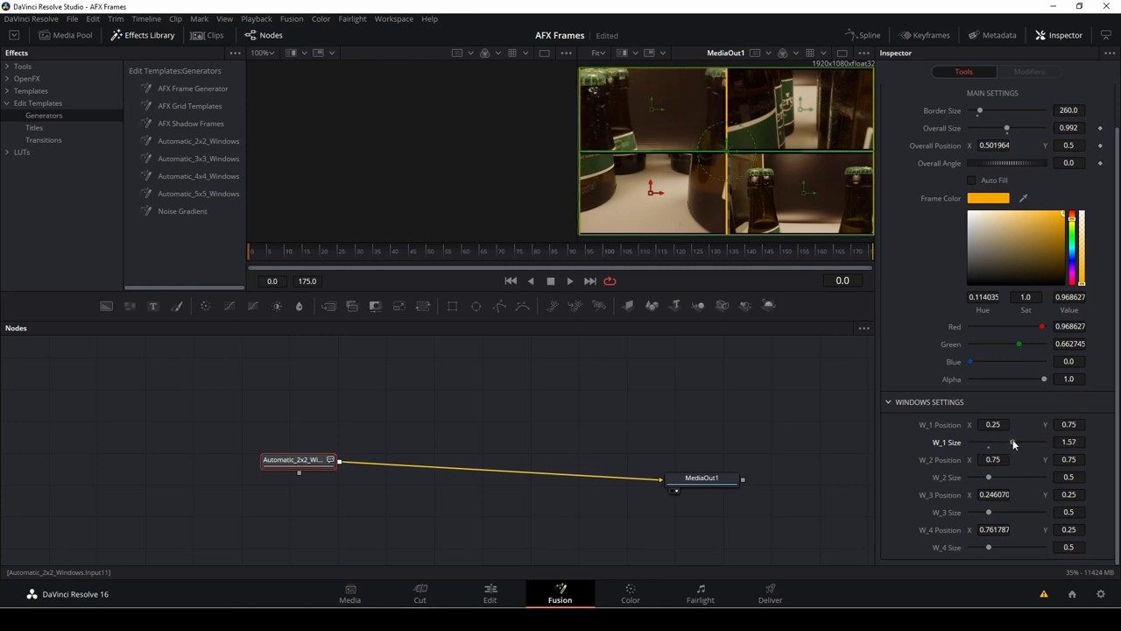
{"action": "left_click_drag", "start_coordinate": [1012, 441], "coordinate": [1002, 442]}
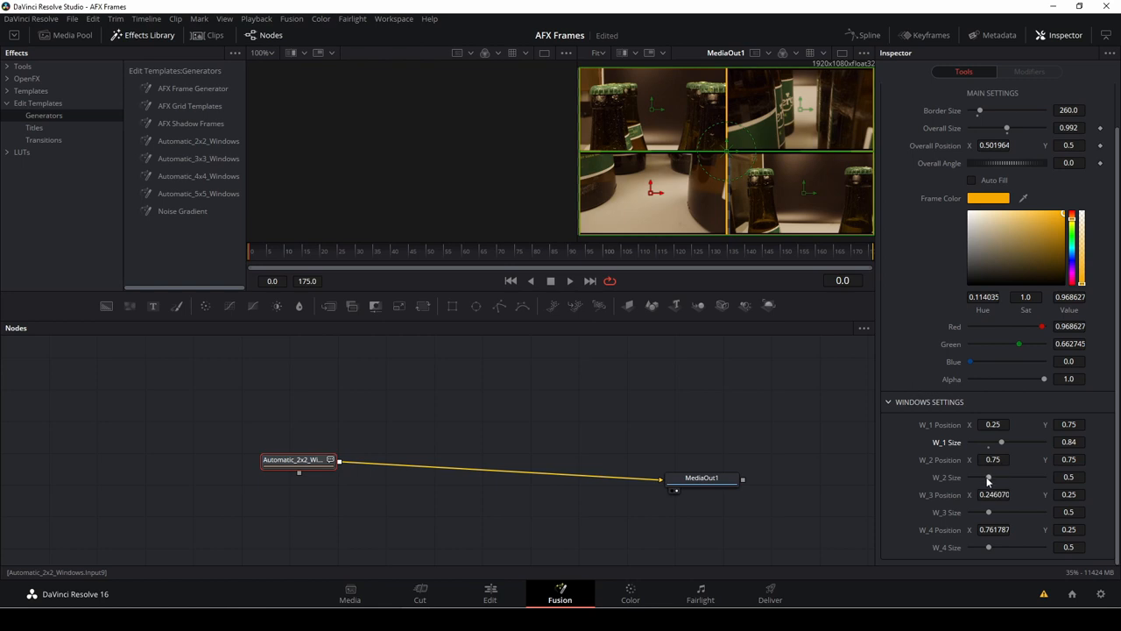
{"action": "left_click_drag", "start_coordinate": [988, 476], "coordinate": [1000, 477]}
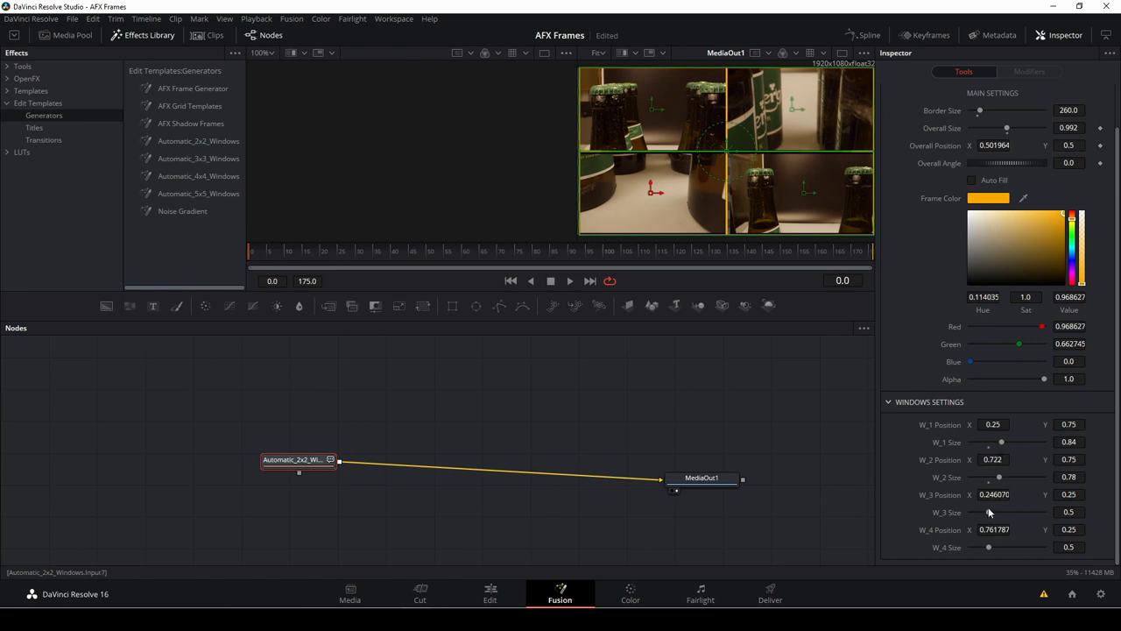
{"action": "left_click_drag", "start_coordinate": [981, 513], "coordinate": [999, 512]}
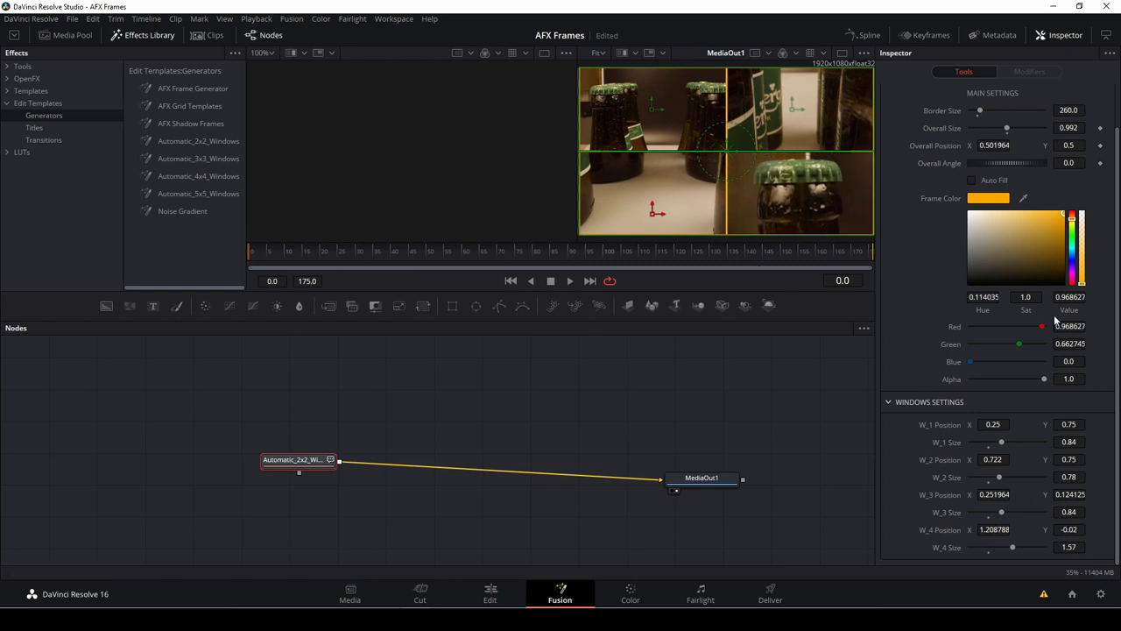
{"action": "left_click", "coordinate": [489, 594]}
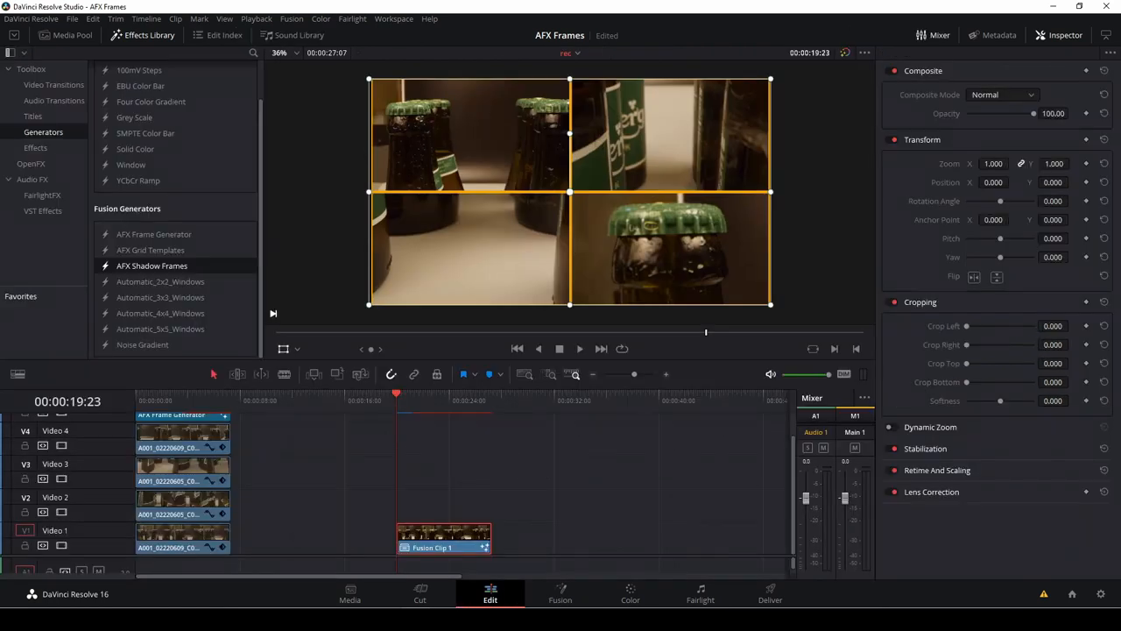